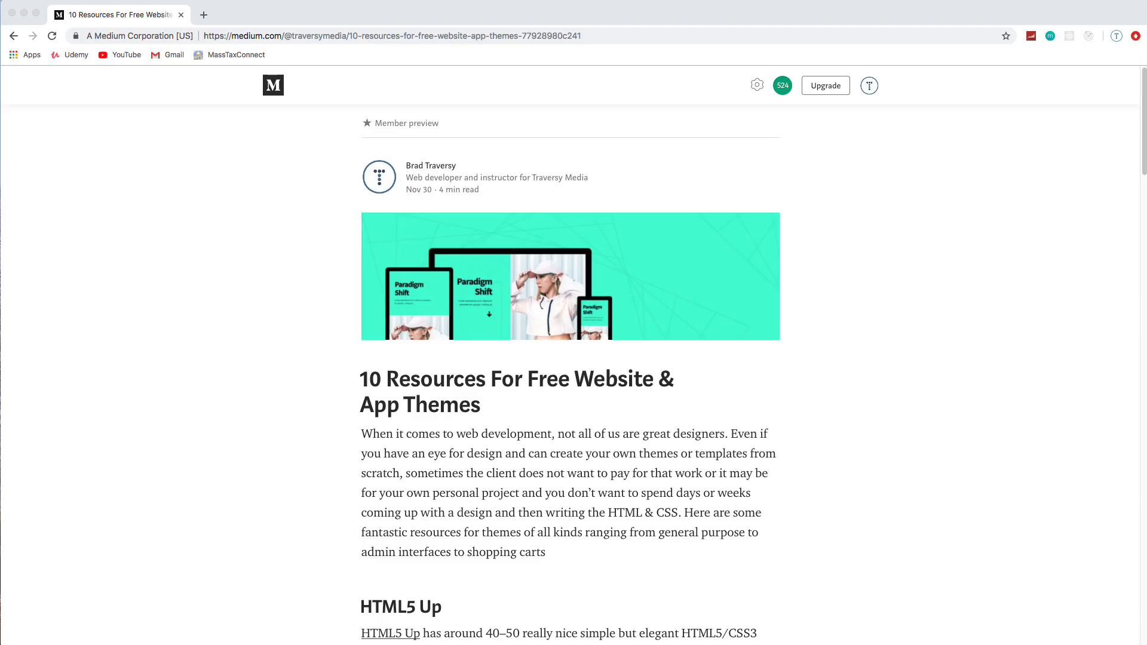
mouse_move(666, 377)
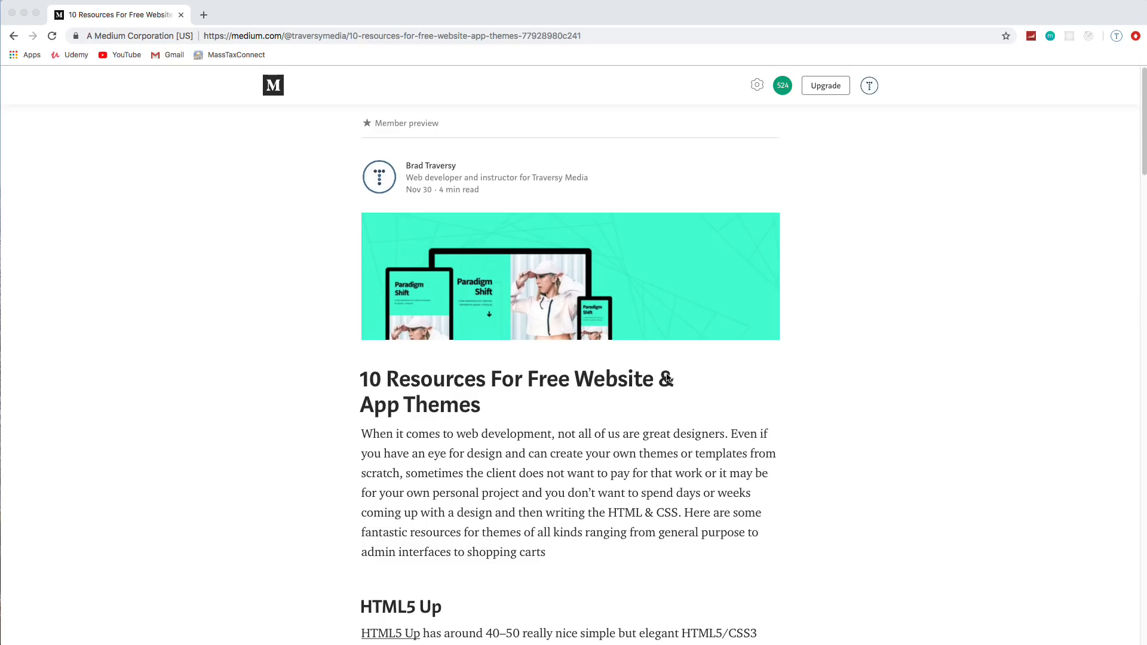
- Scroll the Medium themes article down to the HTML5 Up heading and paragraph
scroll(down, 3)
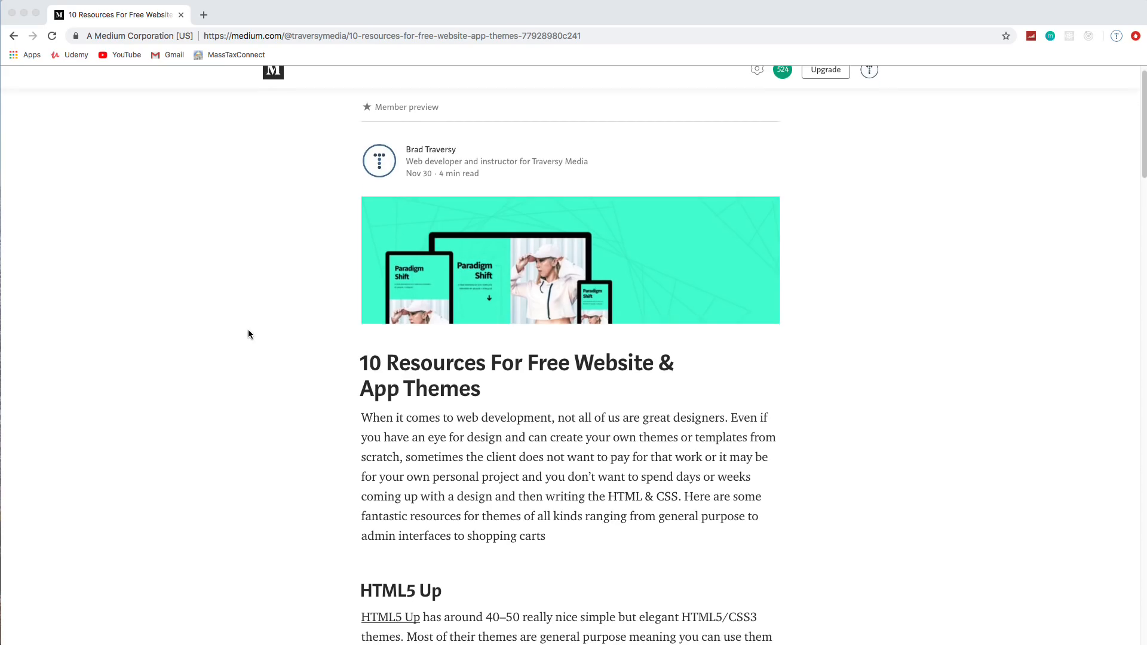
scroll(down, 3)
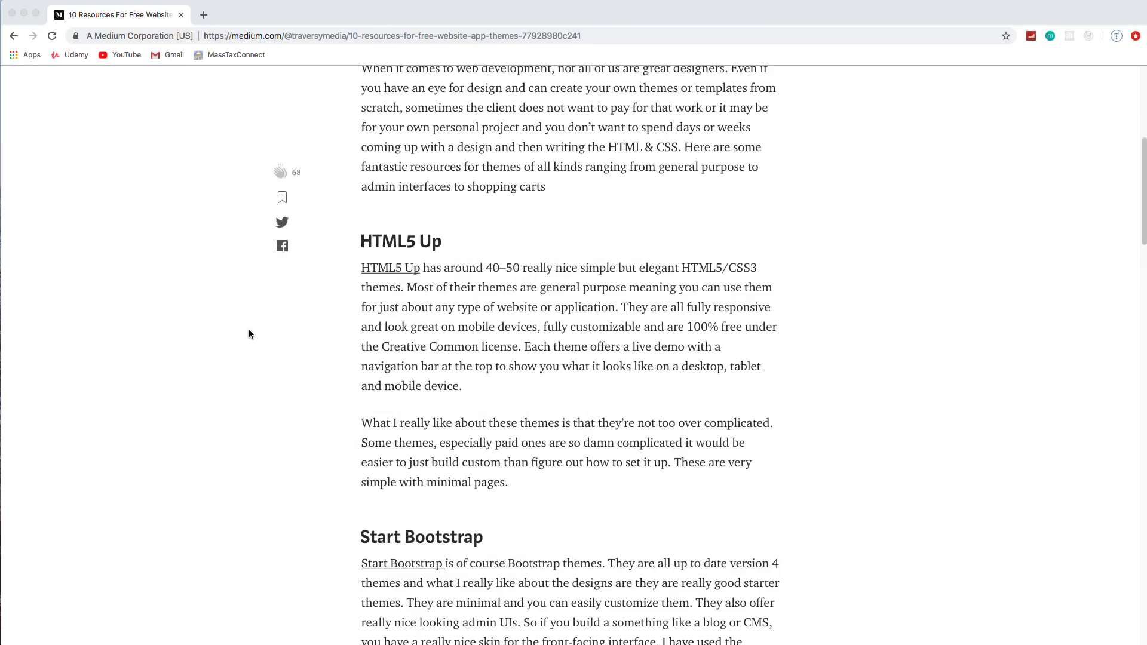
scroll(down, 3)
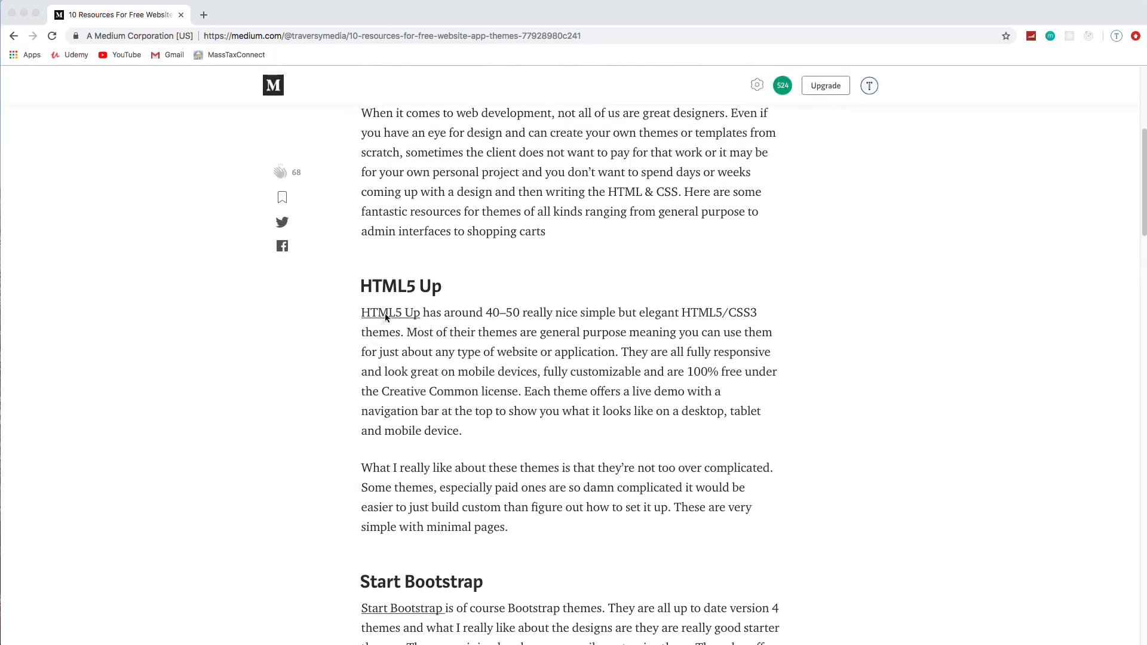
- Open html5up.net from the article in a new tab and scroll into its templates
click(390, 312)
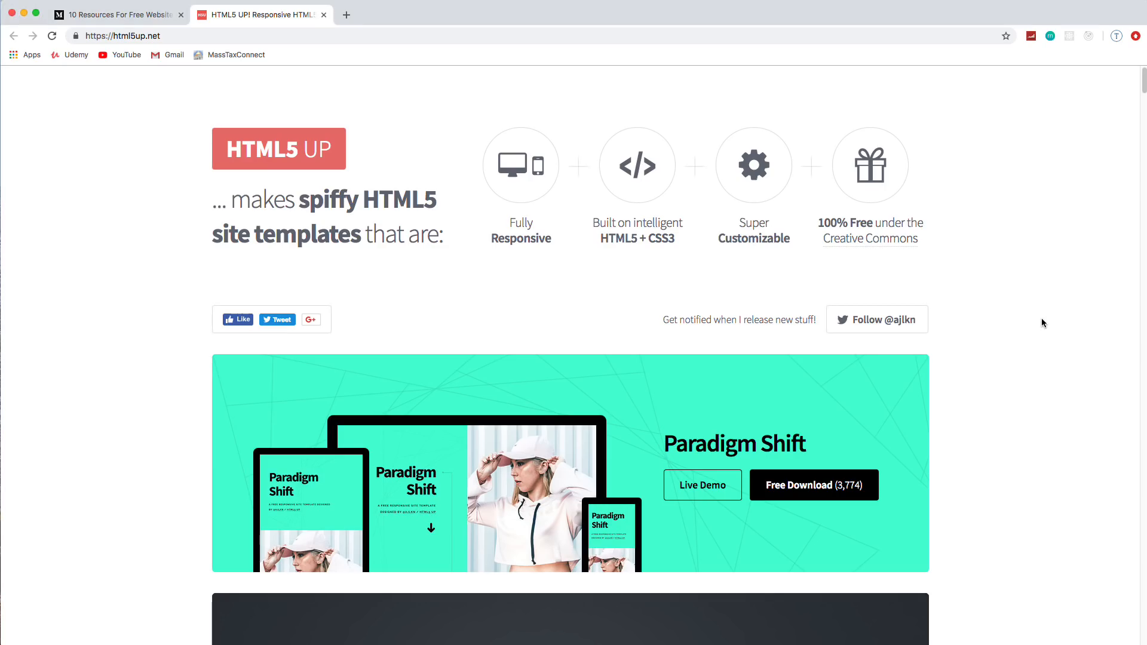
scroll(down, 3)
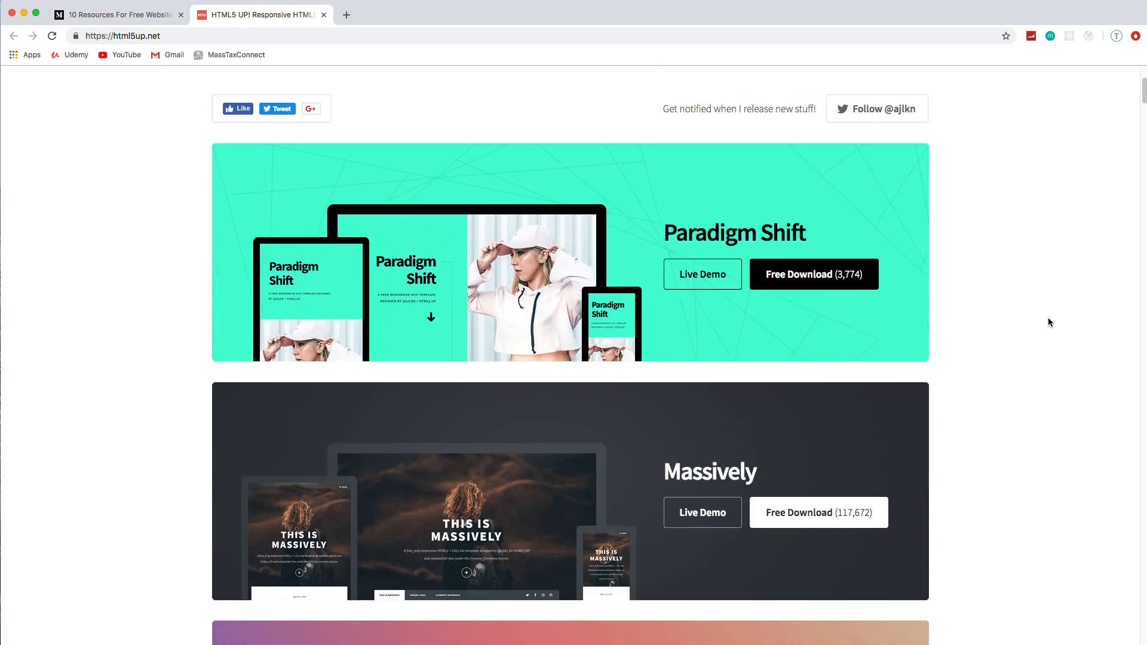
scroll(down, 3)
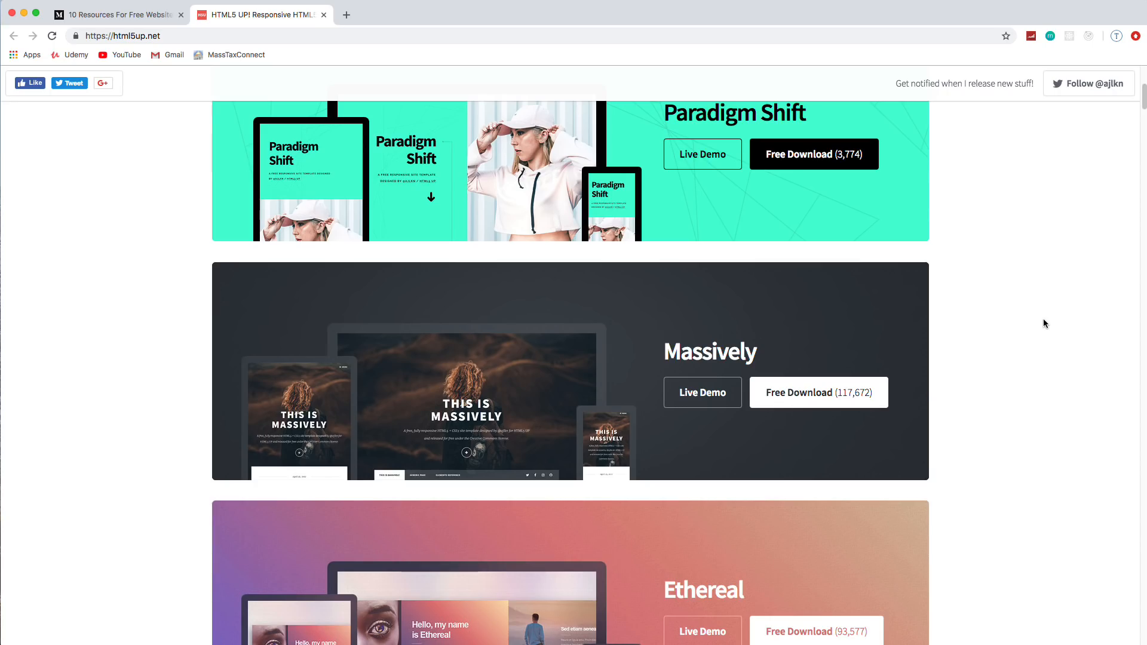
scroll(down, 3)
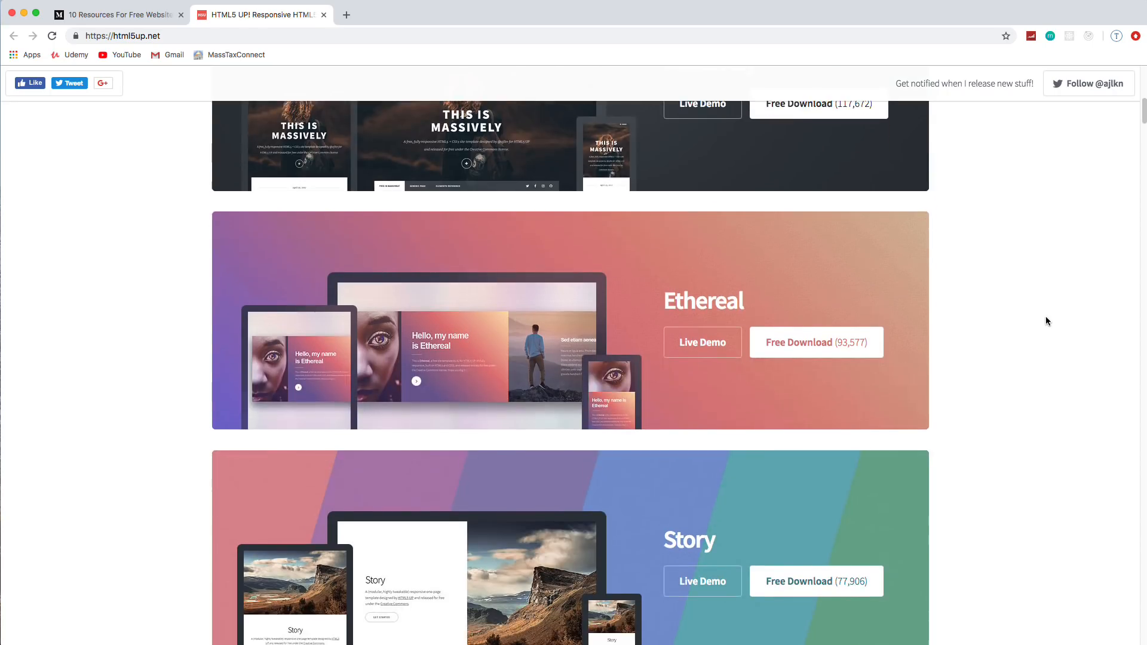
scroll(down, 3)
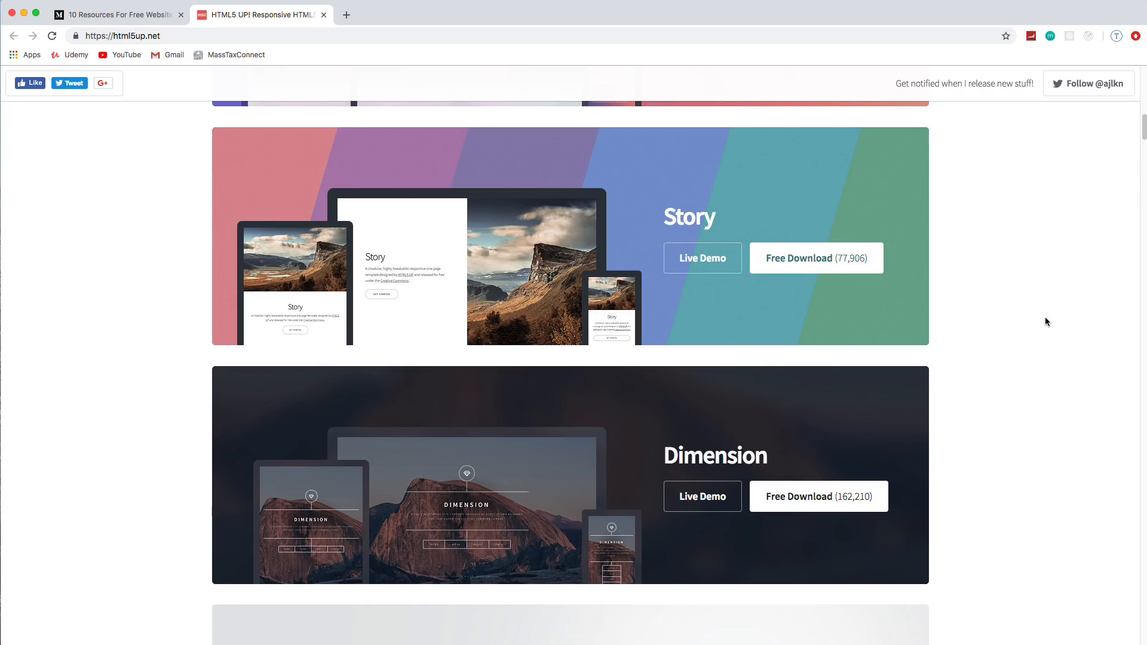
- Keep scrolling the HTML5 UP gallery down to the Ethereal and Story templates
scroll(down, 3)
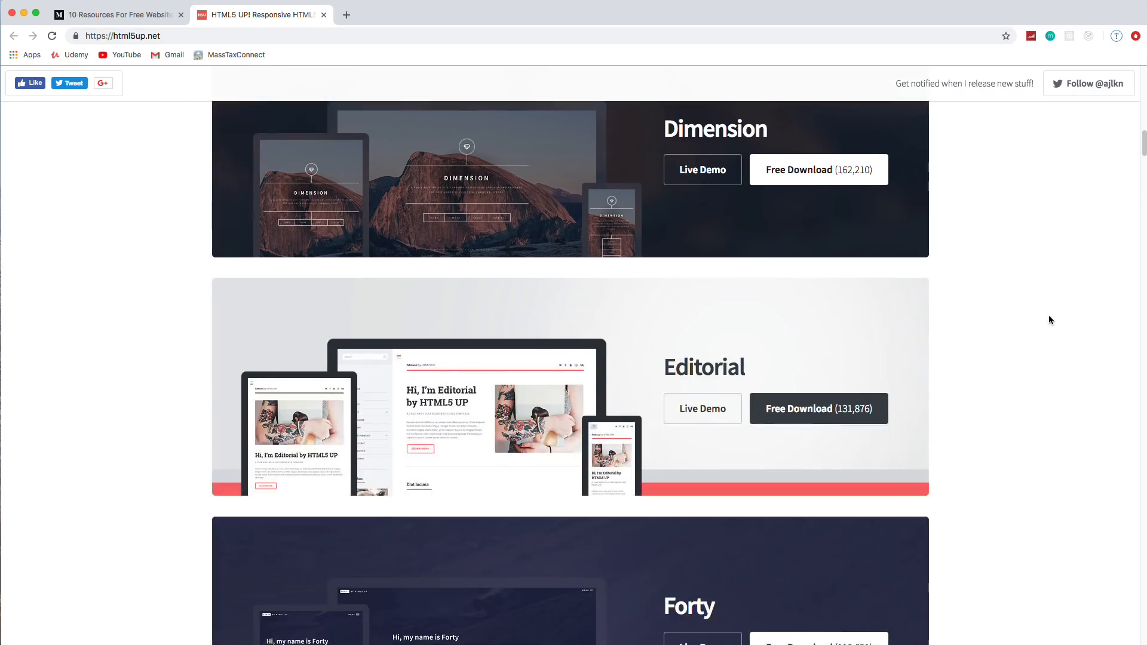
scroll(down, 3)
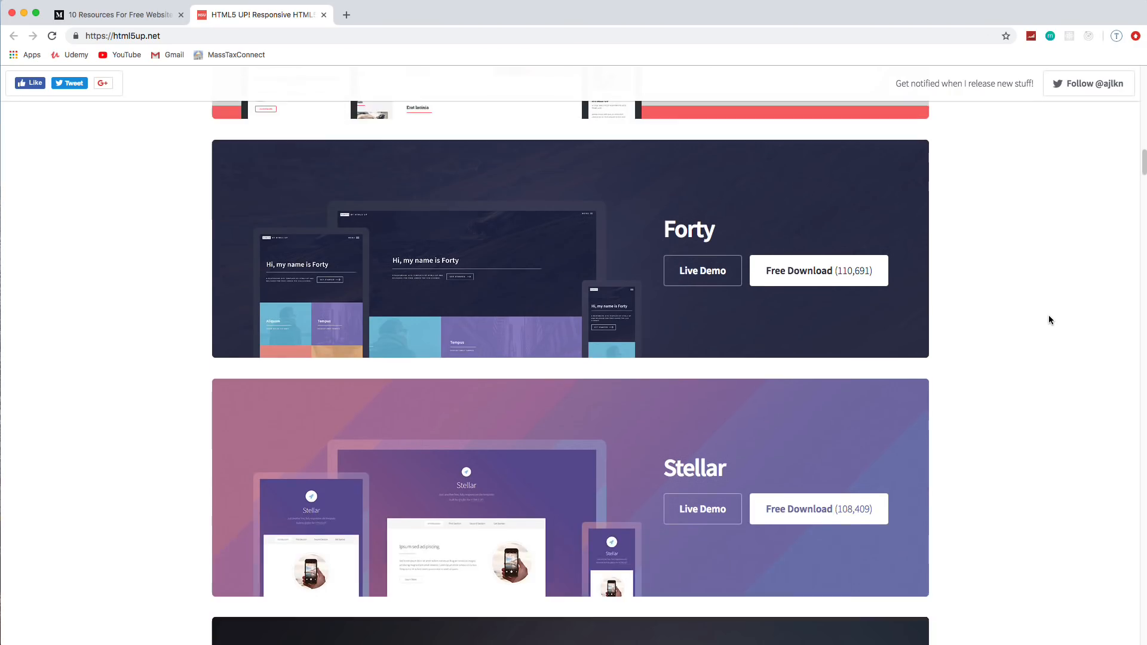
scroll(down, 3)
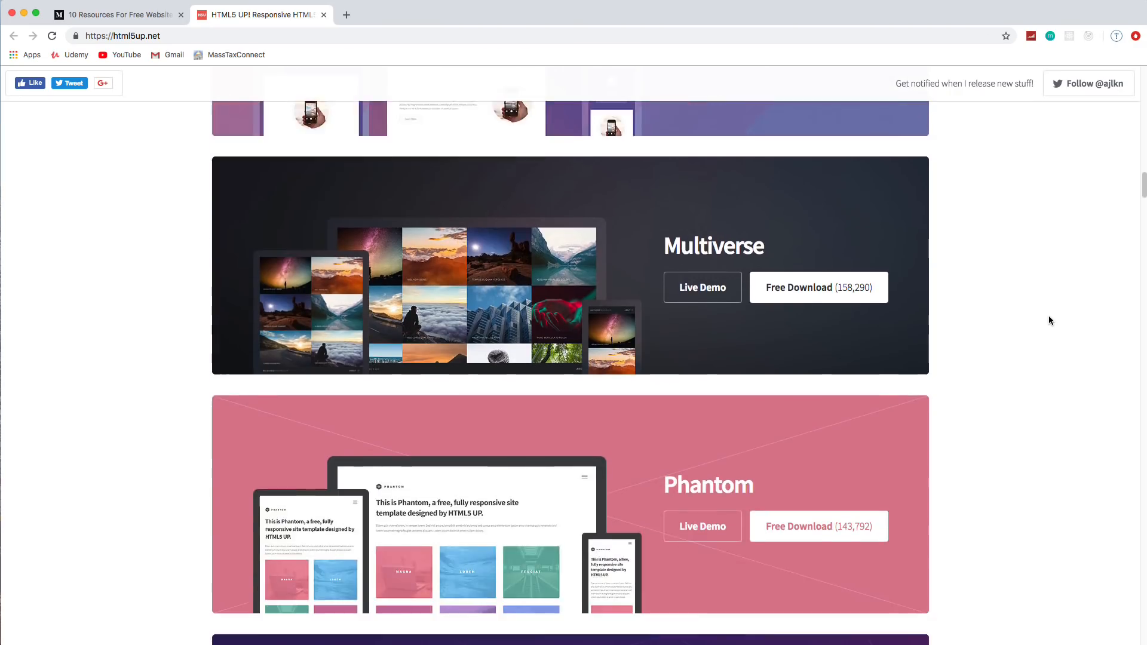
scroll(down, 3)
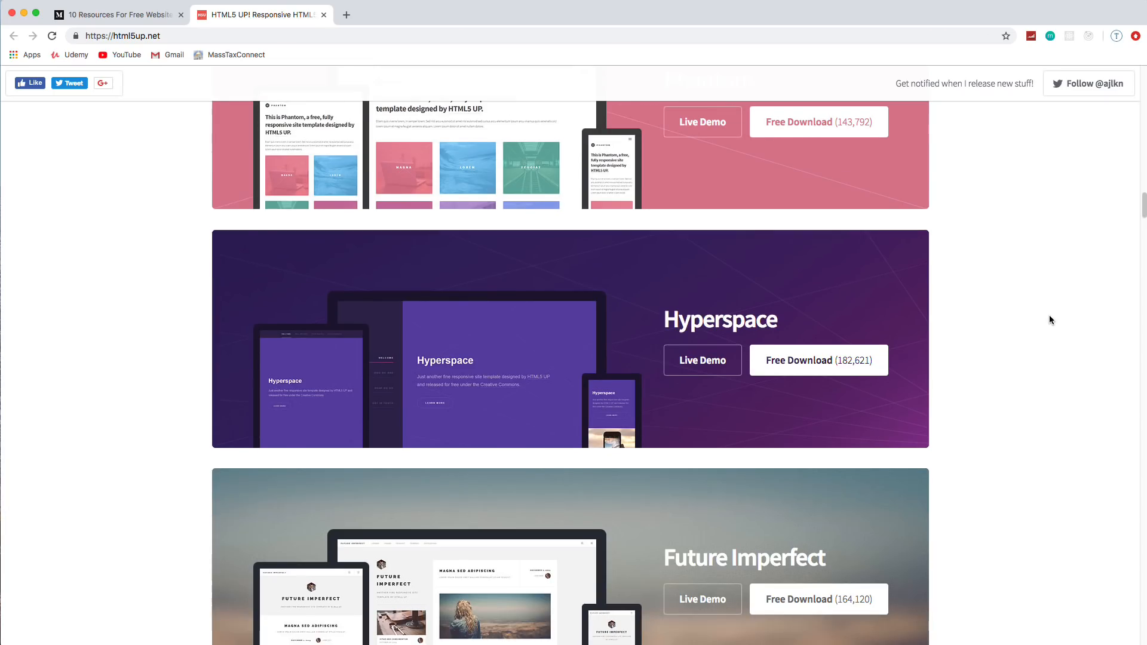
scroll(down, 3)
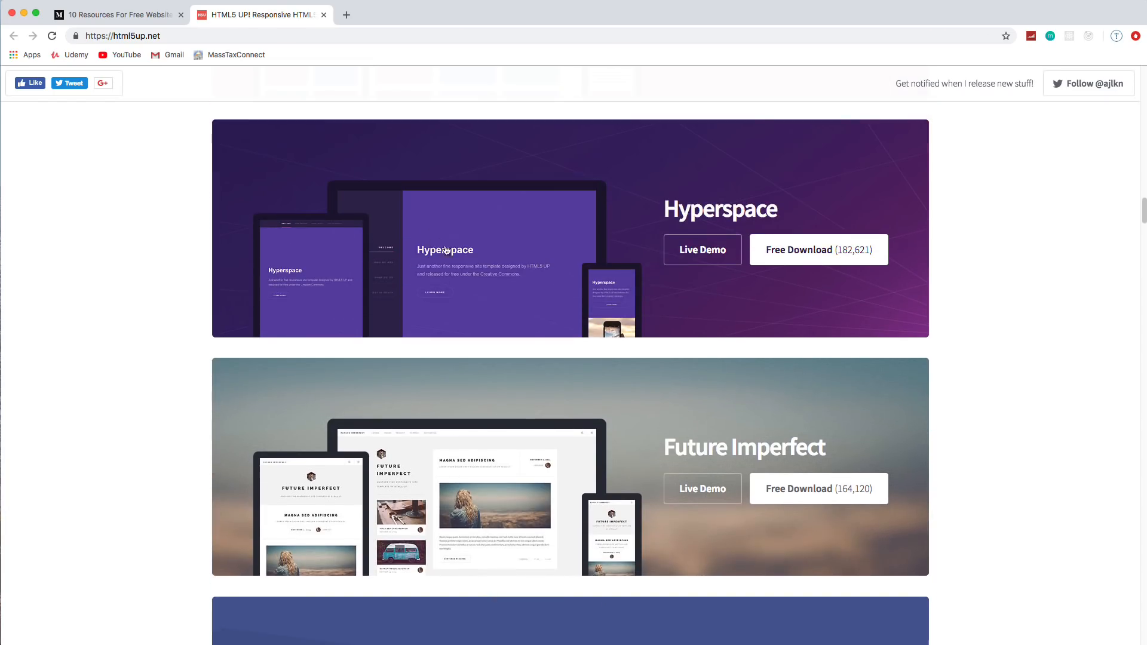
scroll(down, 3)
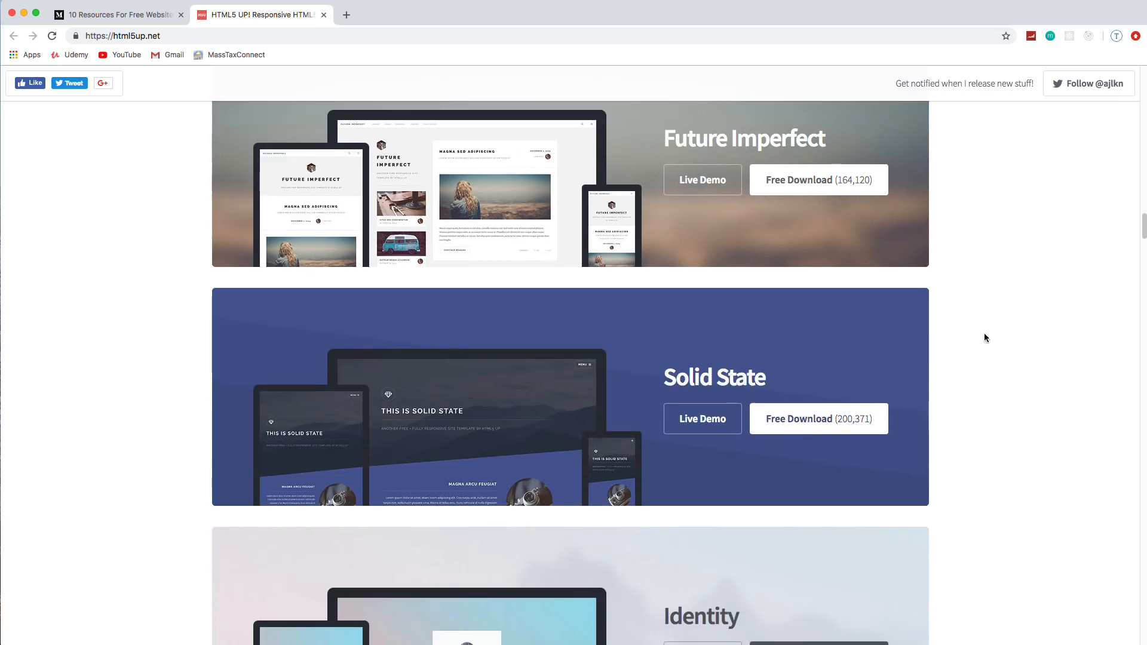
scroll(down, 3)
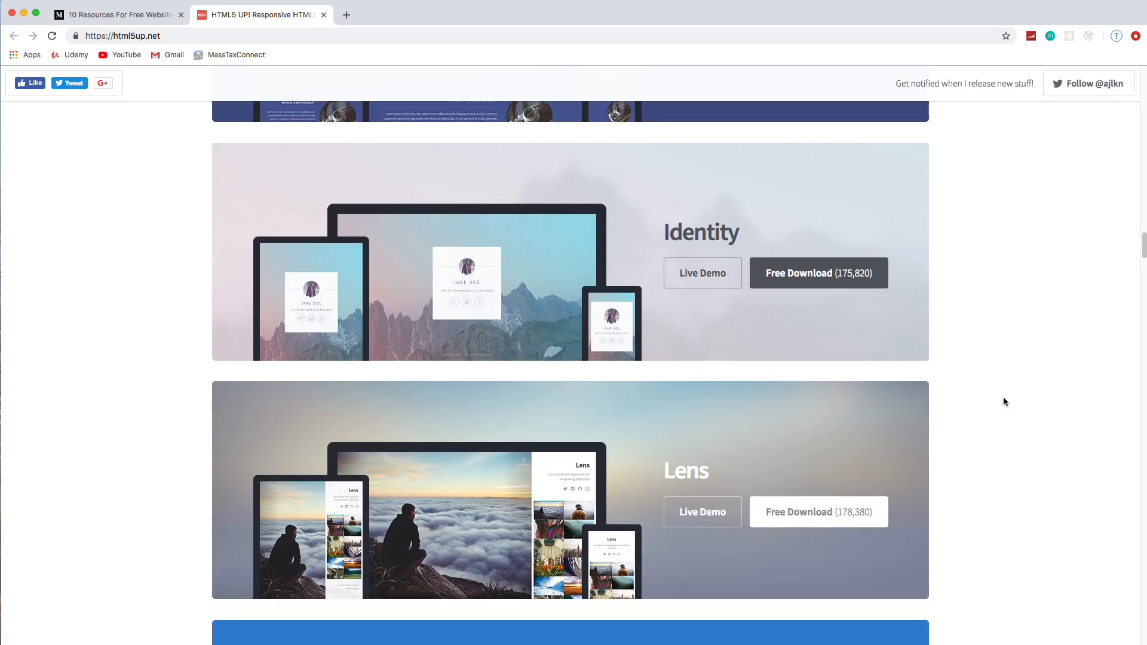
scroll(down, 3)
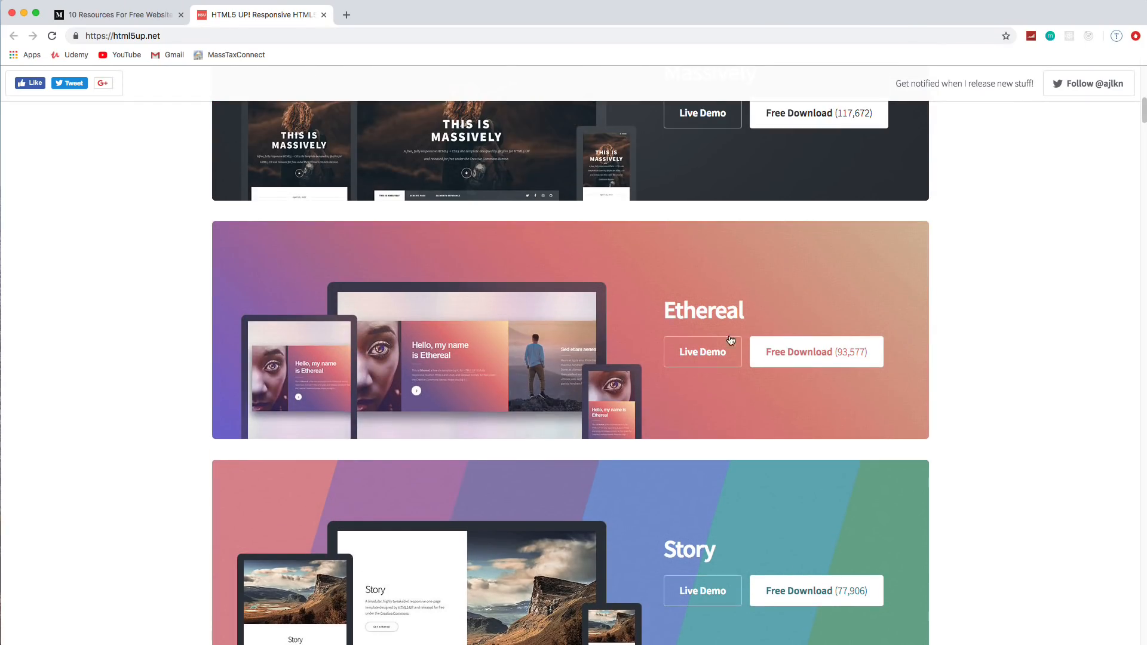
- Open Ethereal's live demo, enlarge the coyote photo, then close the lightbox
click(702, 352)
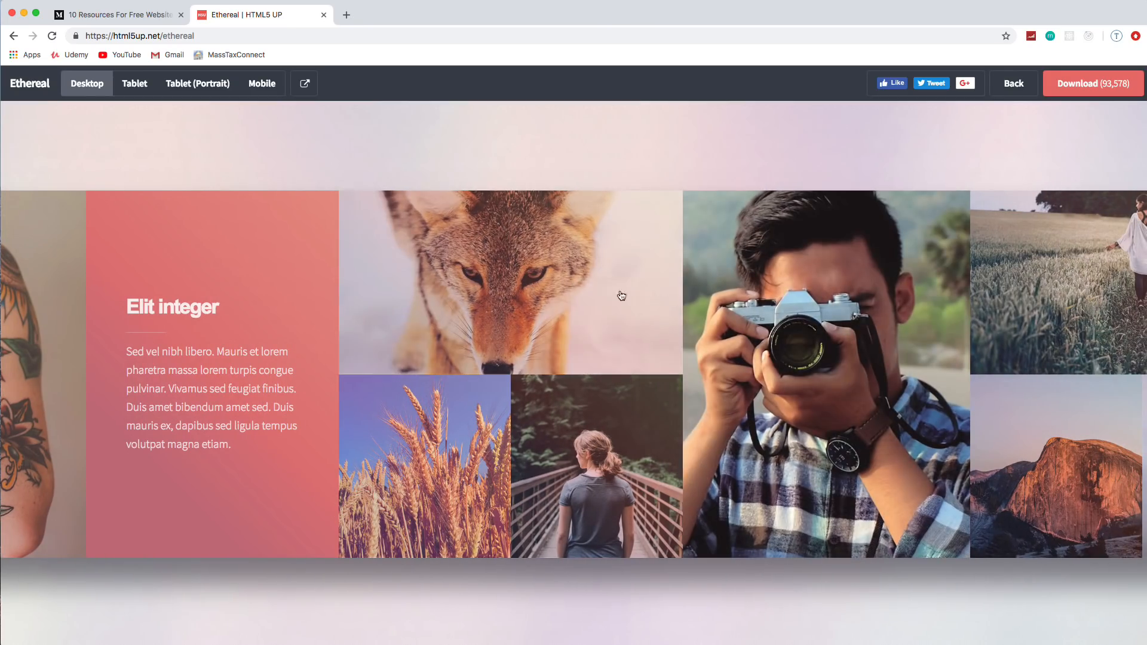
click(509, 282)
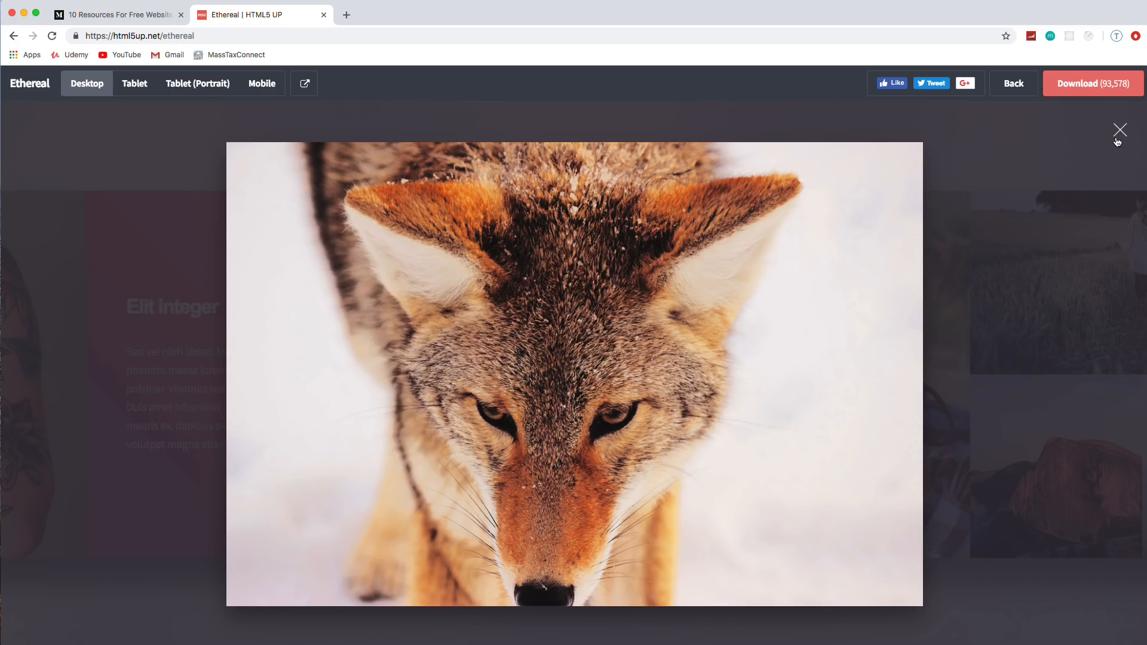
click(1121, 130)
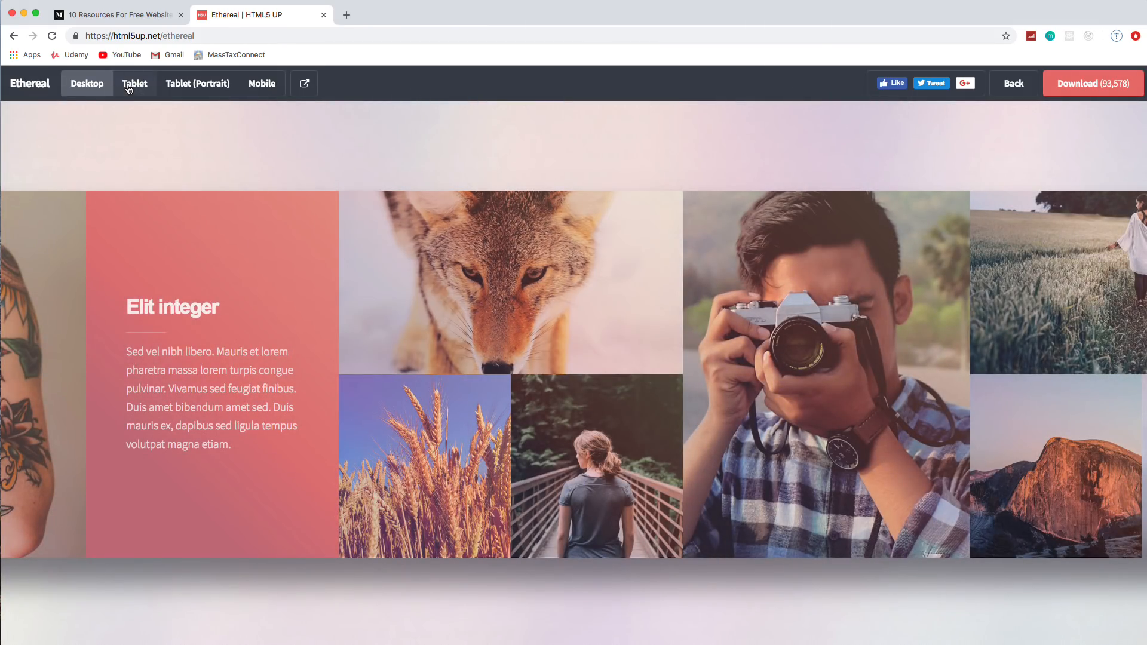
- Switch the Ethereal demo through Tablet, Tablet (Portrait) and Mobile views, then go Back
click(133, 84)
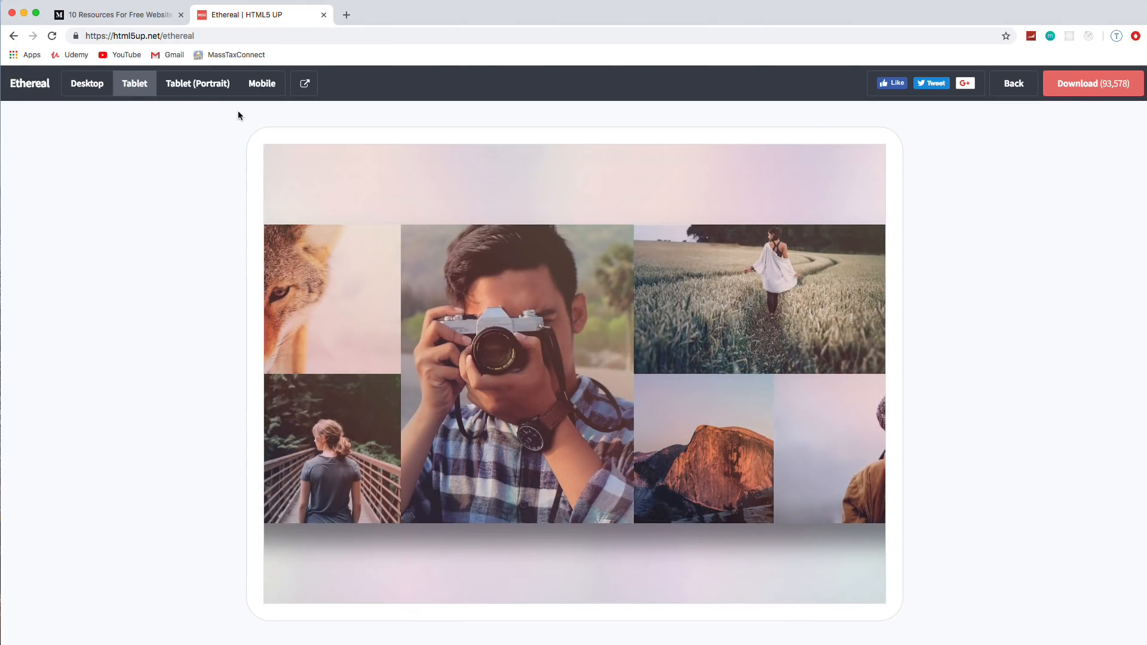
click(196, 83)
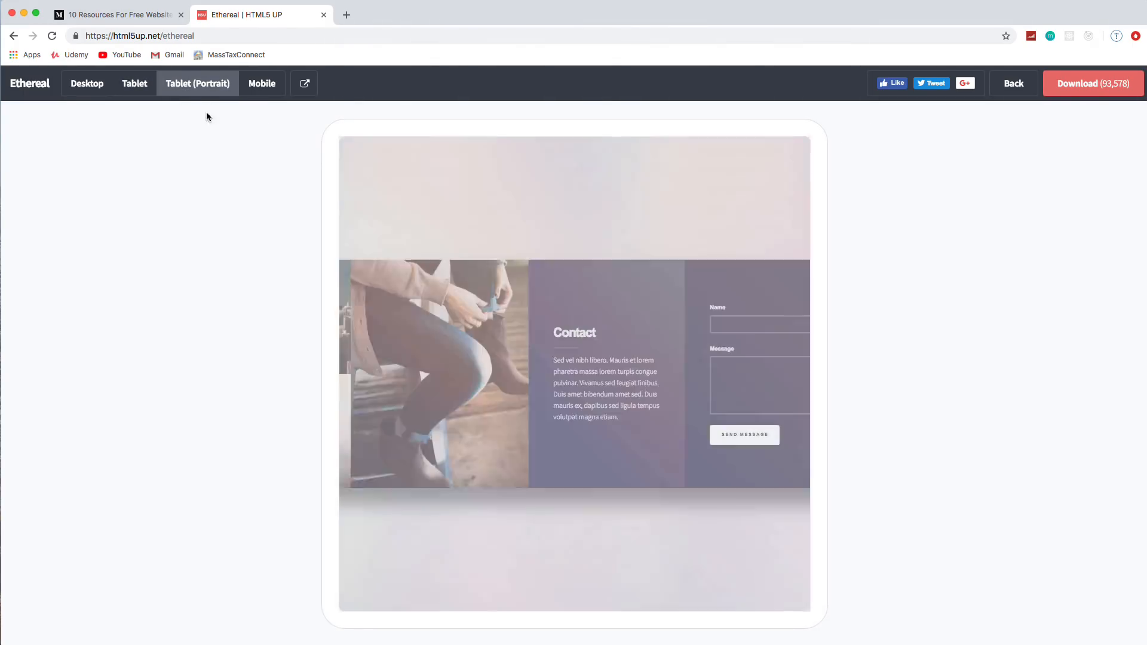
click(261, 83)
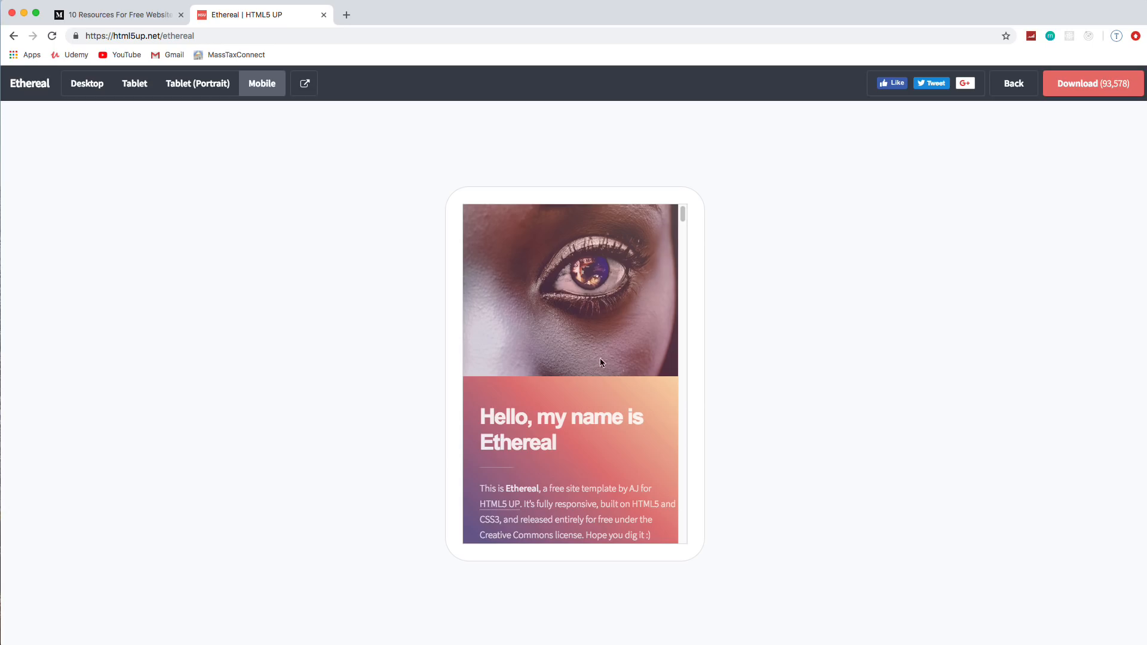
mouse_move(578, 445)
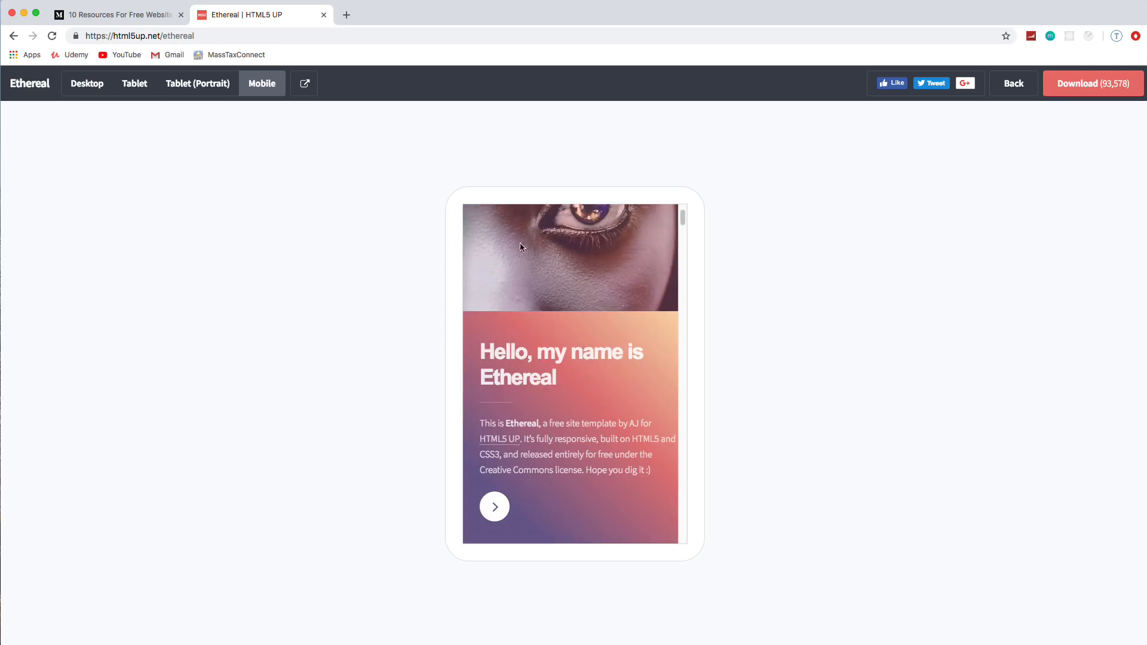
click(1013, 83)
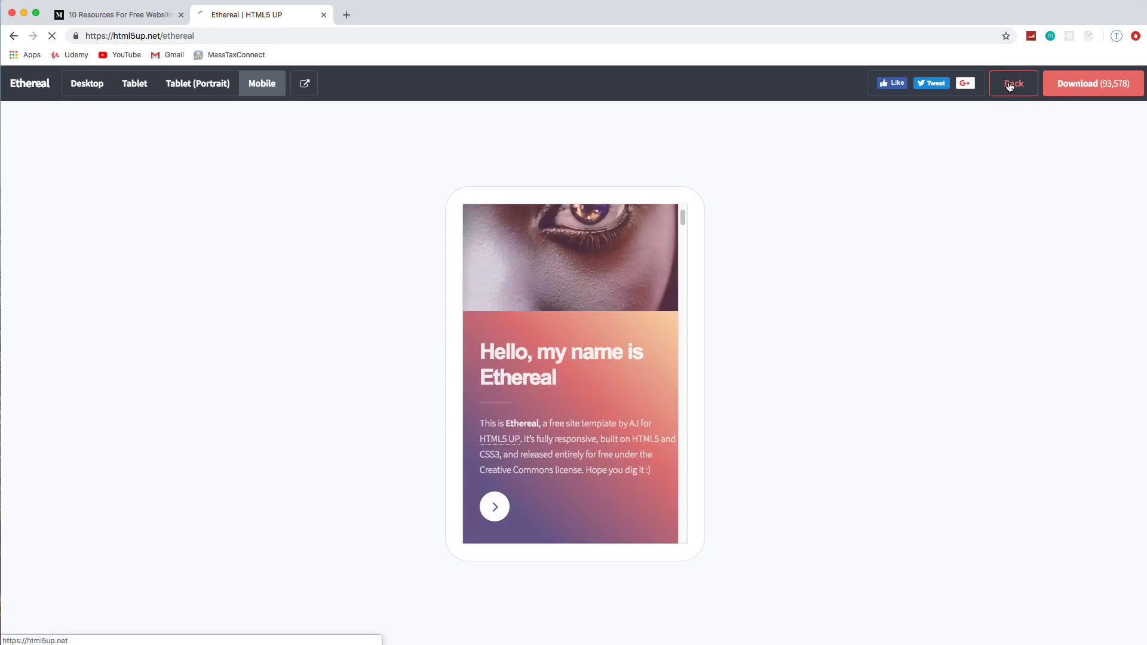
- Return to the gallery, scroll to its top, and close the HTML5 UP tab
click(1013, 82)
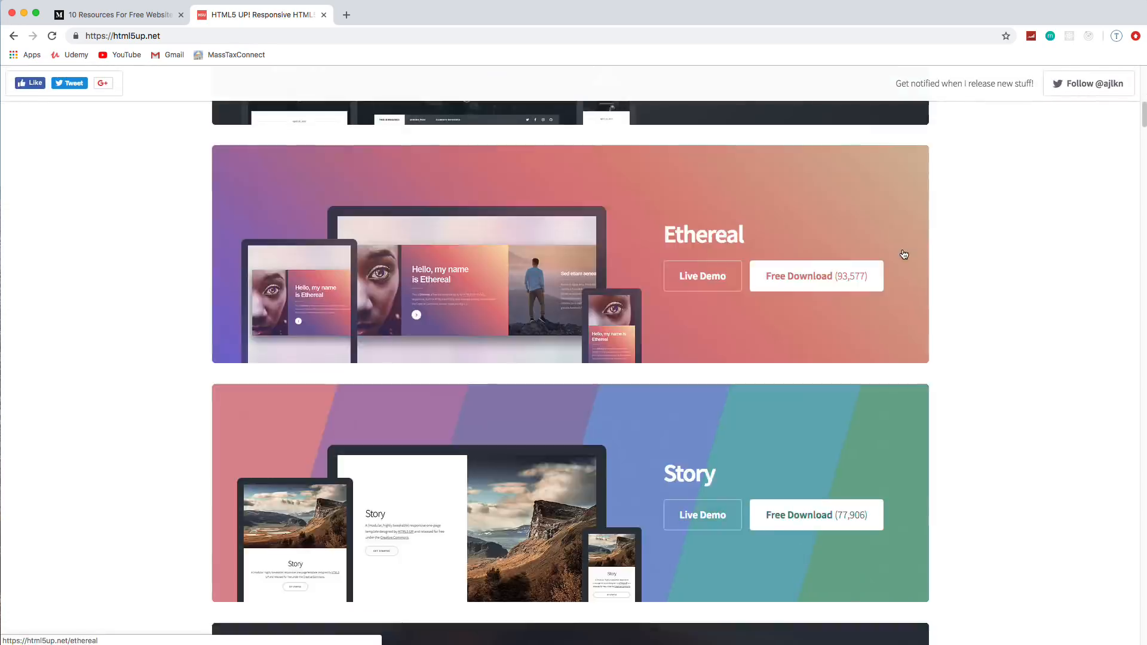
scroll(up, 3)
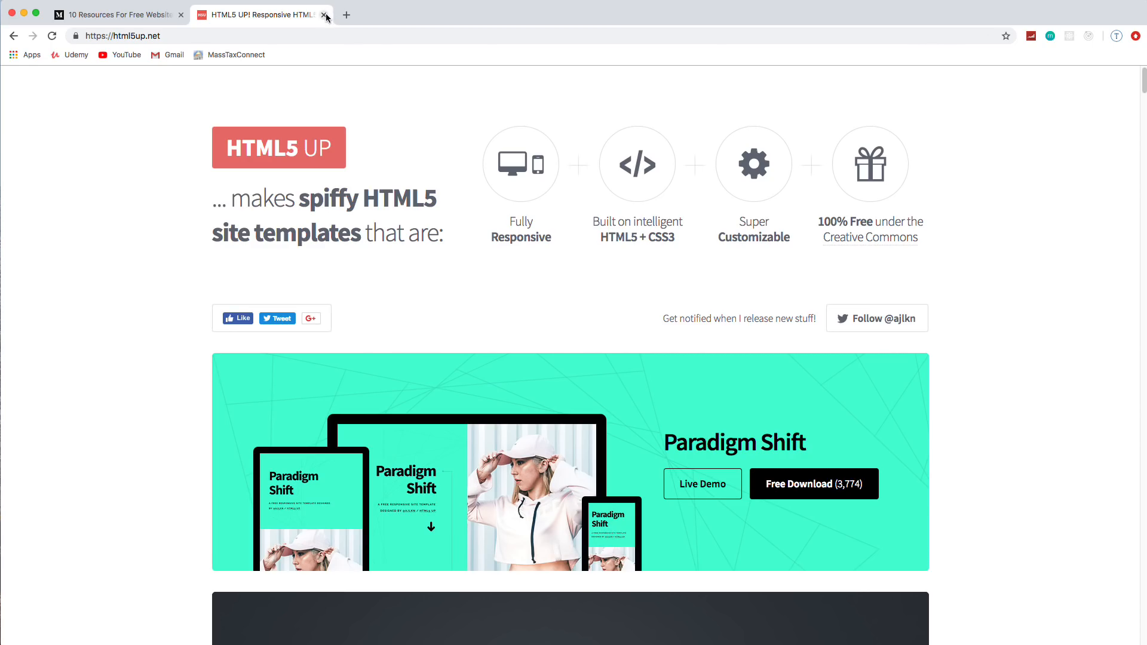
click(314, 14)
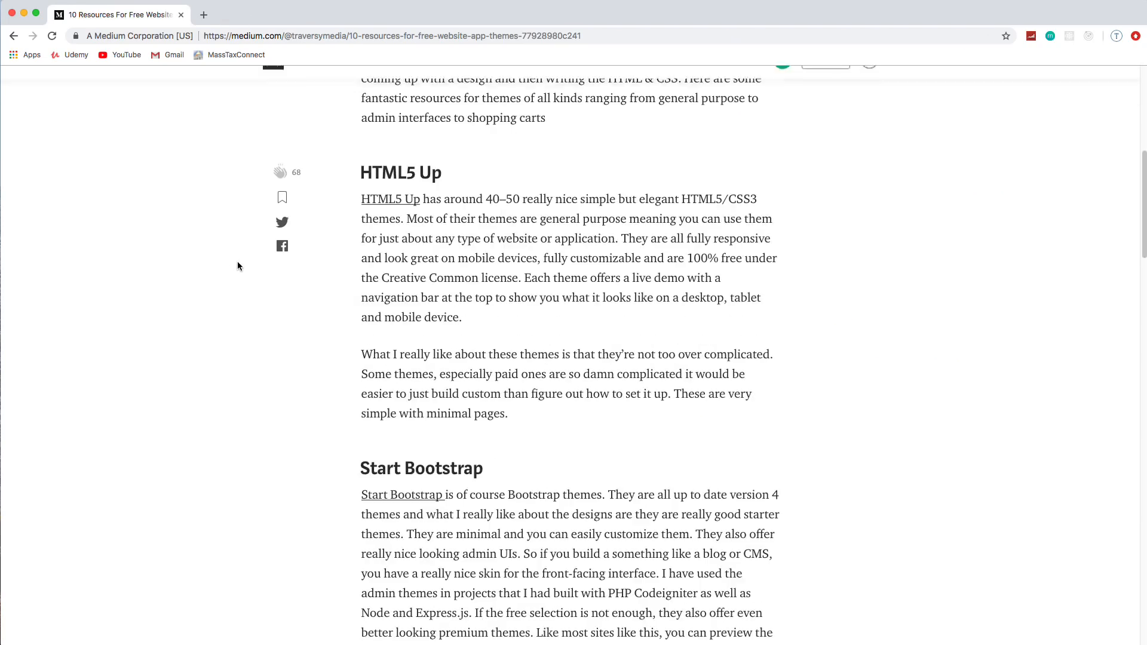
- Open Start Bootstrap from the article and scroll past its theme cards to View More Themes
click(402, 495)
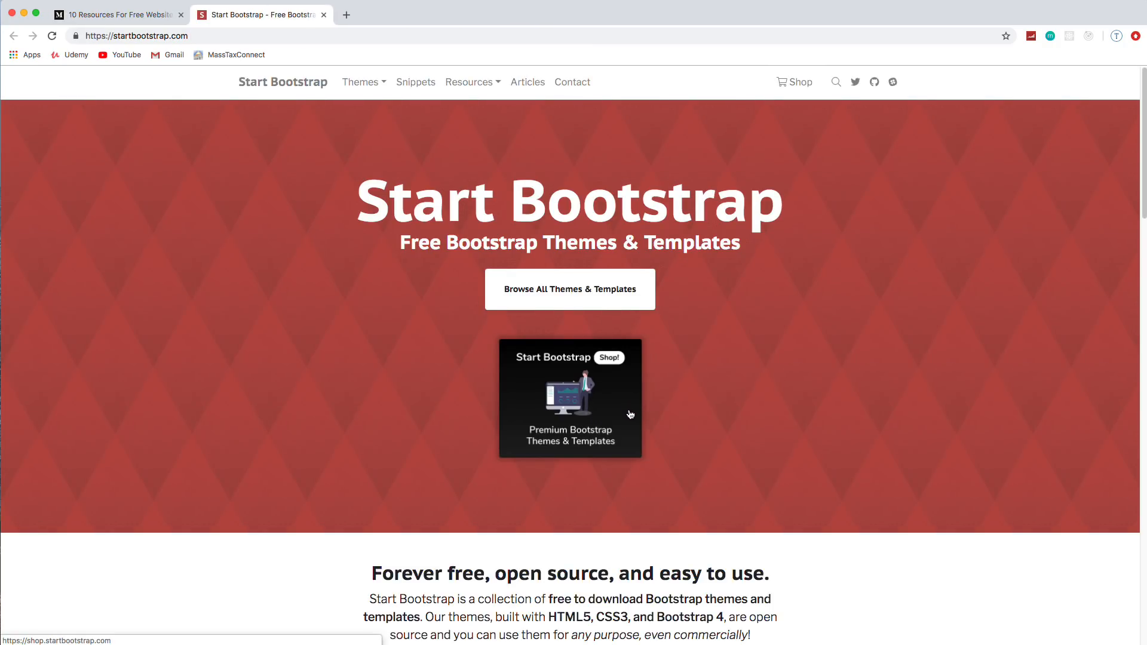
scroll(down, 3)
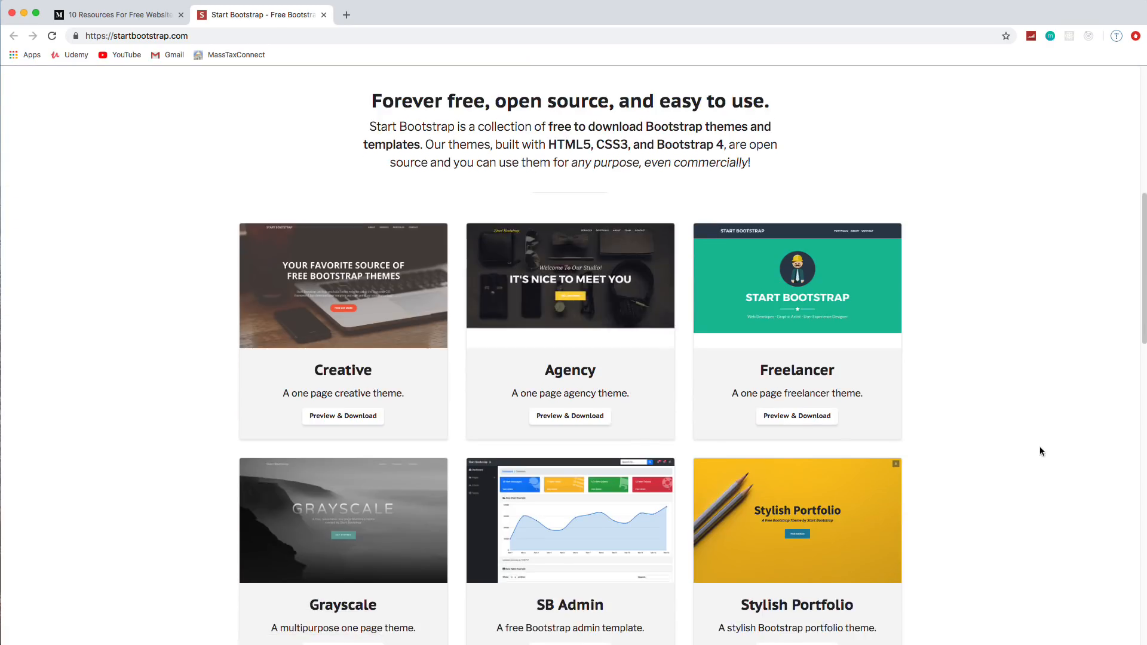
mouse_move(1011, 435)
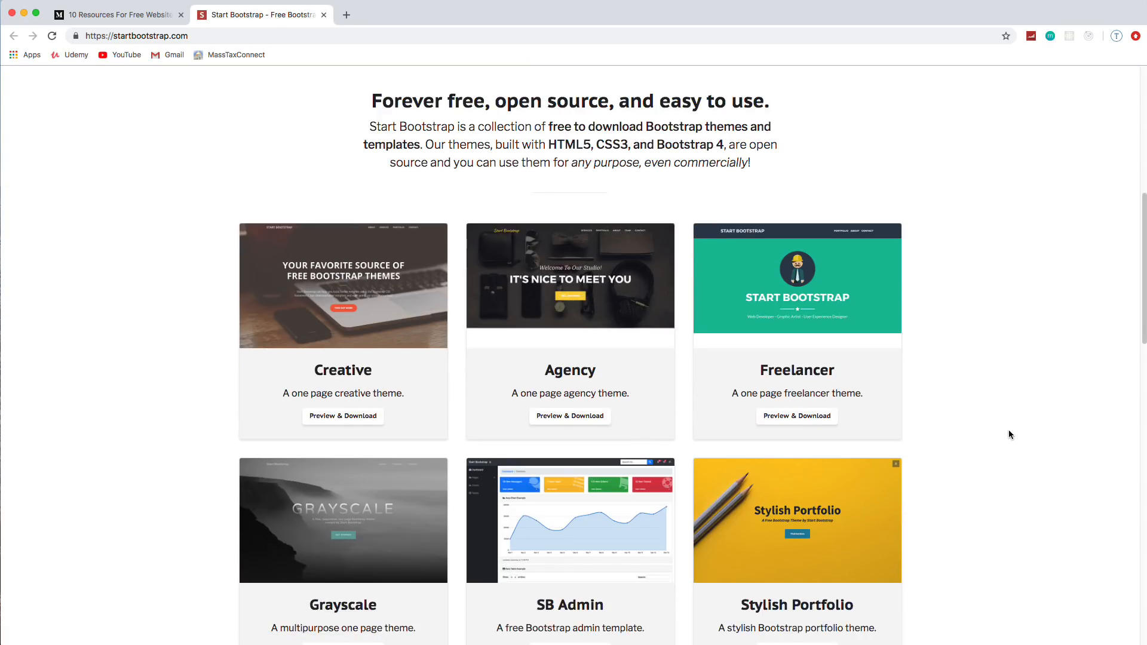
scroll(down, 3)
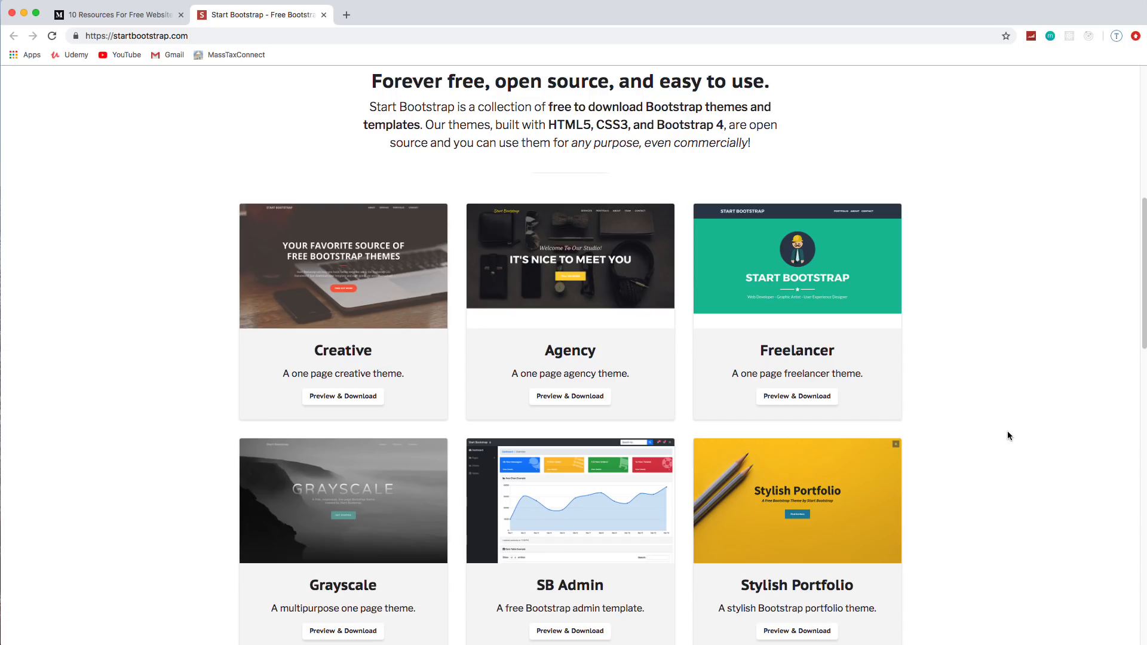
mouse_move(1002, 431)
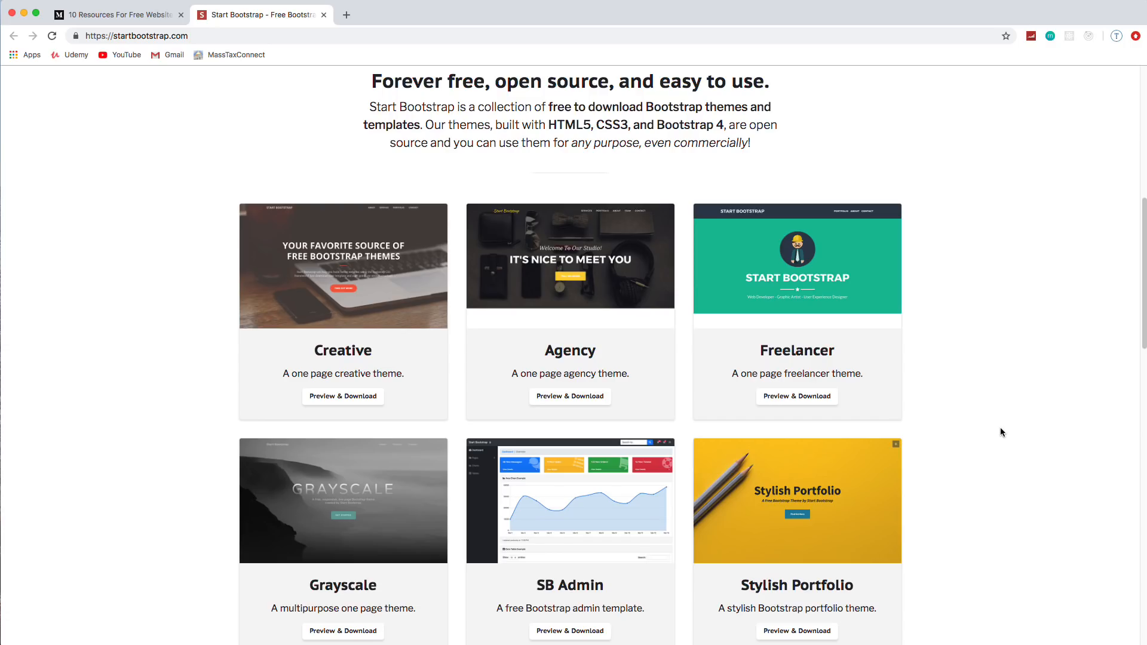
scroll(down, 3)
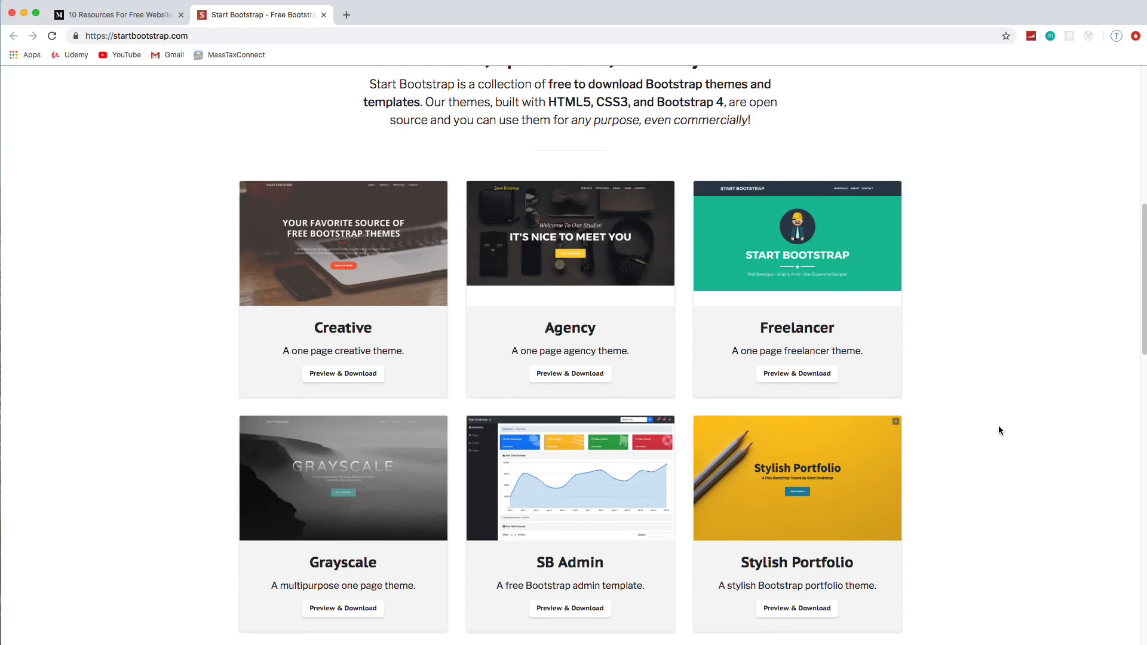
mouse_move(991, 432)
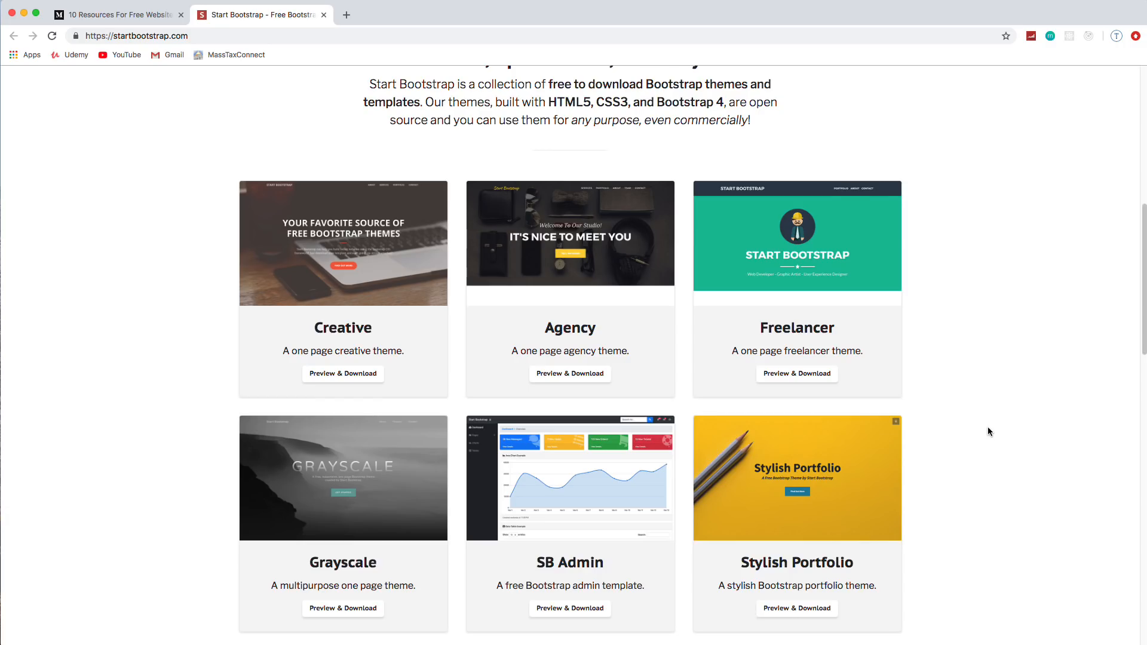
mouse_move(1079, 361)
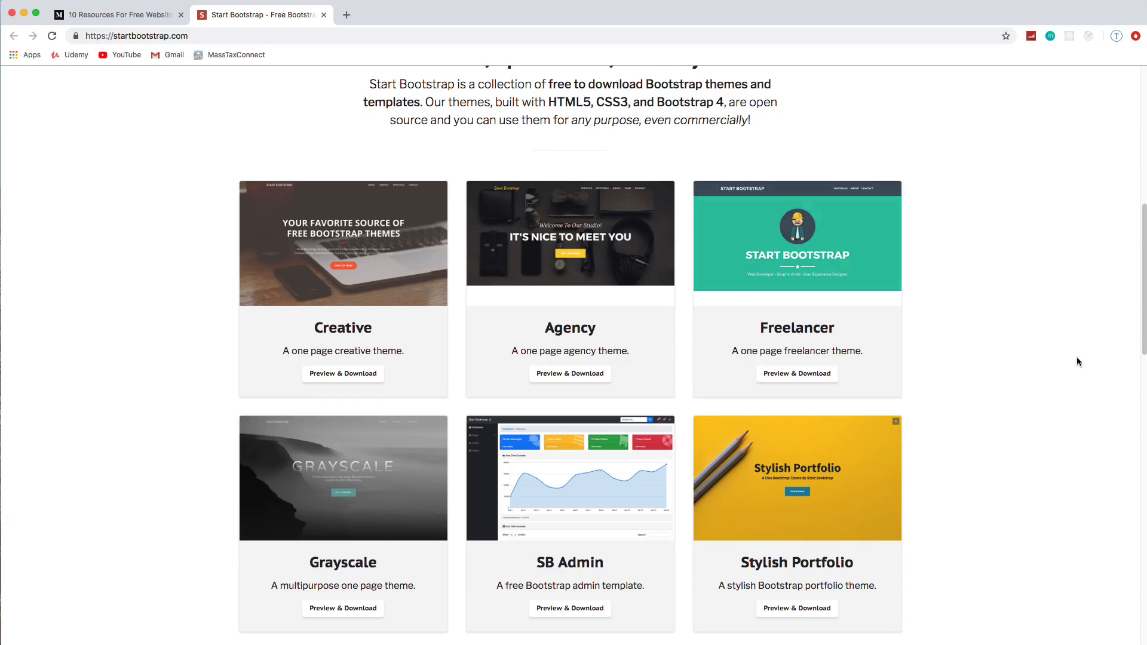
scroll(down, 3)
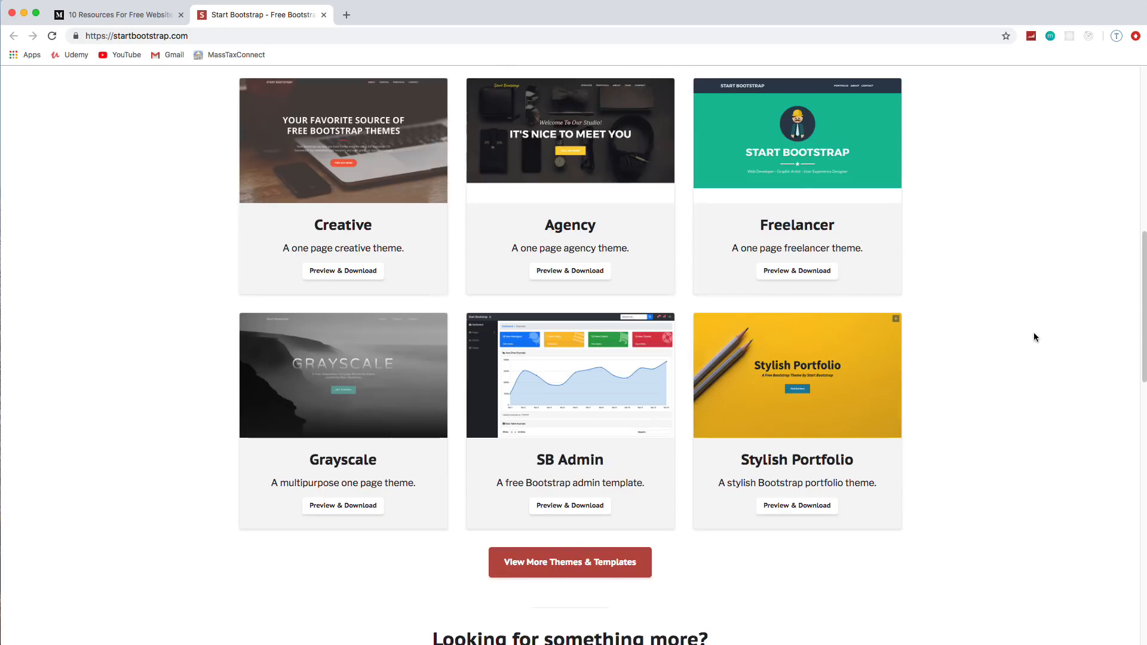
mouse_move(638, 314)
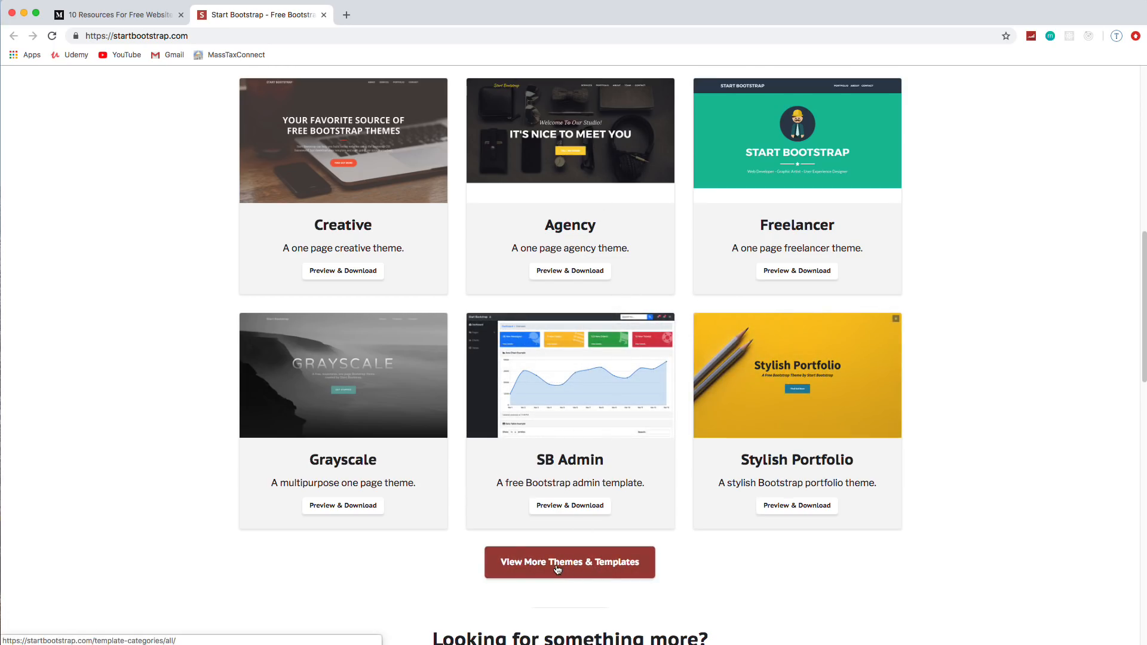
- Open View More Themes & Templates and select SB Admin 2's Preview & Download
click(570, 561)
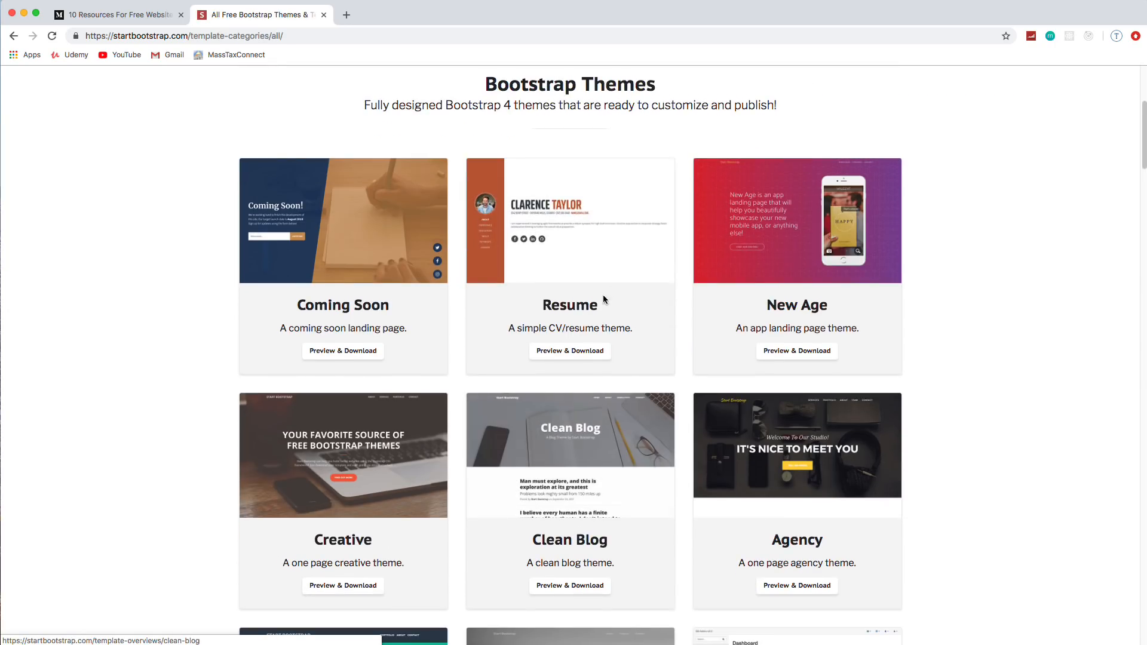
mouse_move(338, 191)
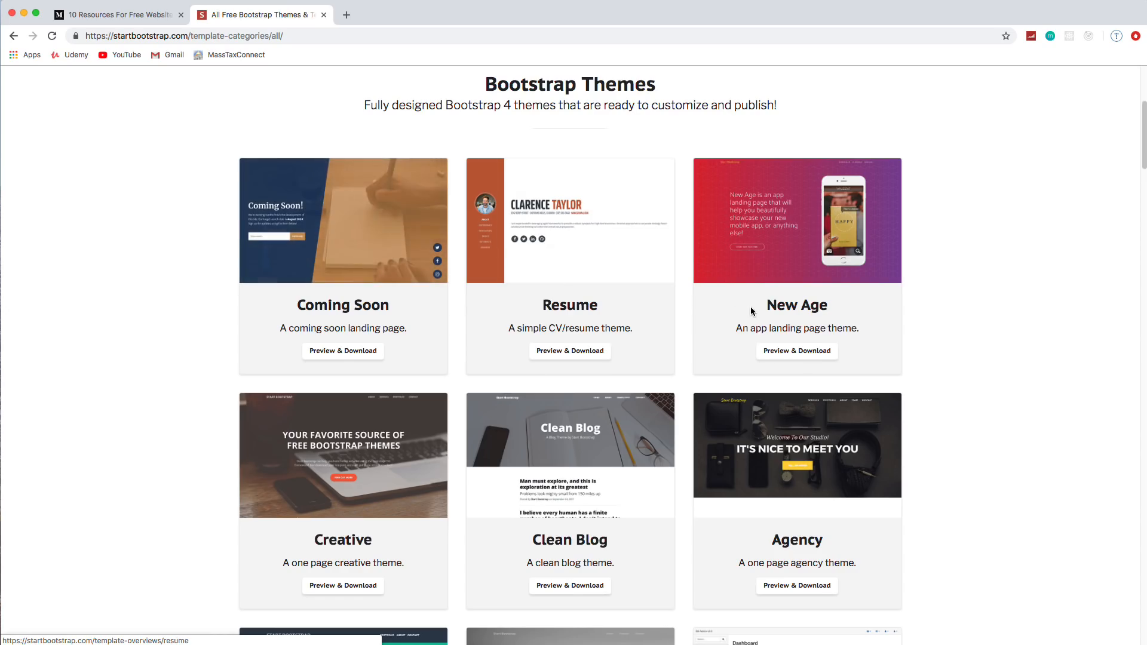
scroll(down, 3)
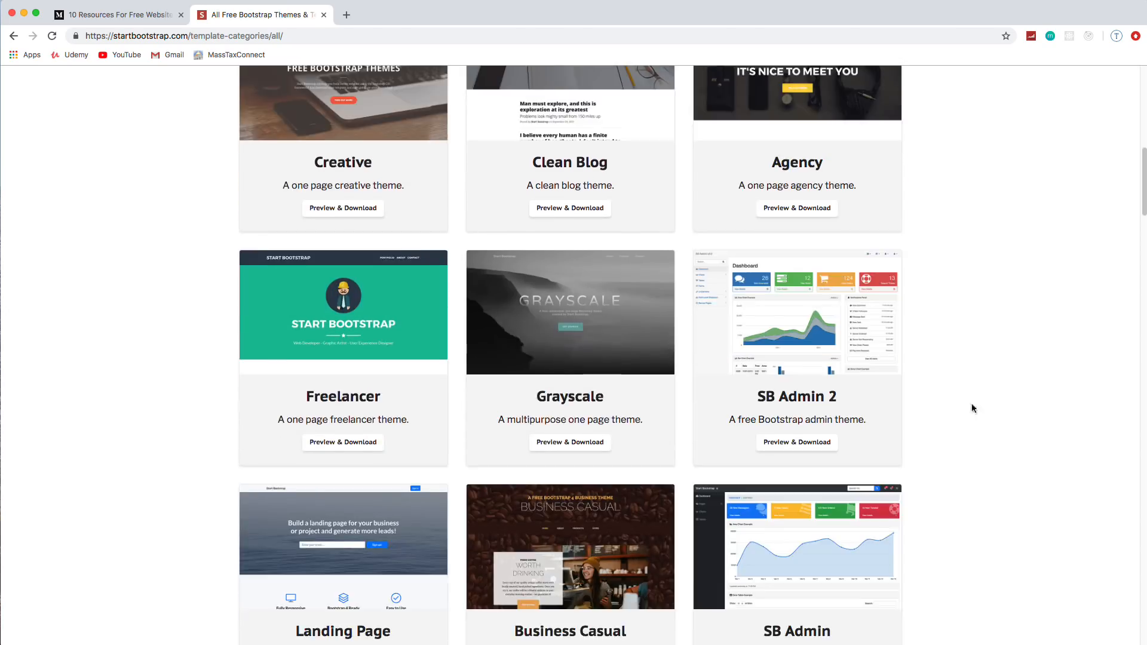
click(796, 416)
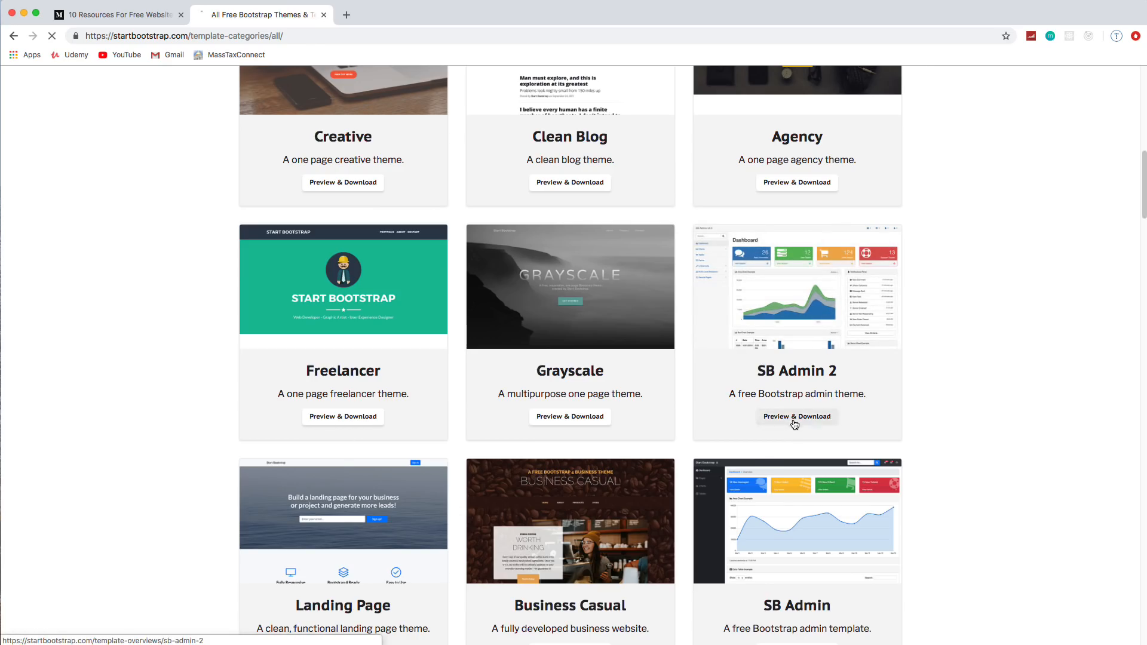
- View the SB Admin 2 live dashboard demo, then switch back to the theme pages
click(797, 416)
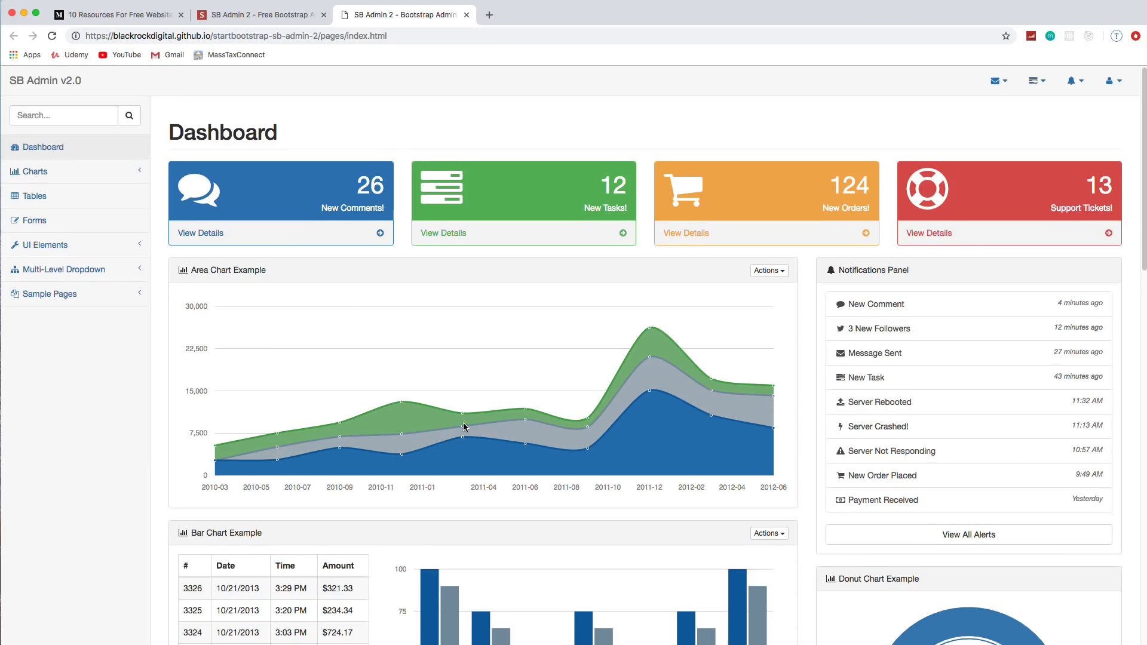
mouse_move(462, 437)
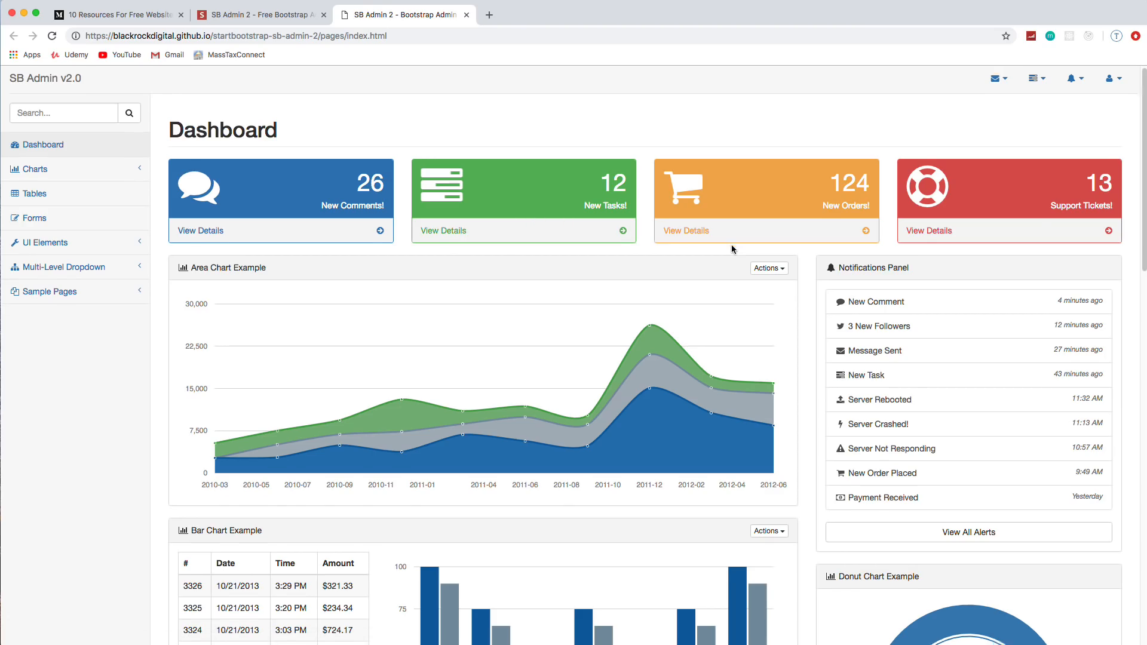
scroll(down, 3)
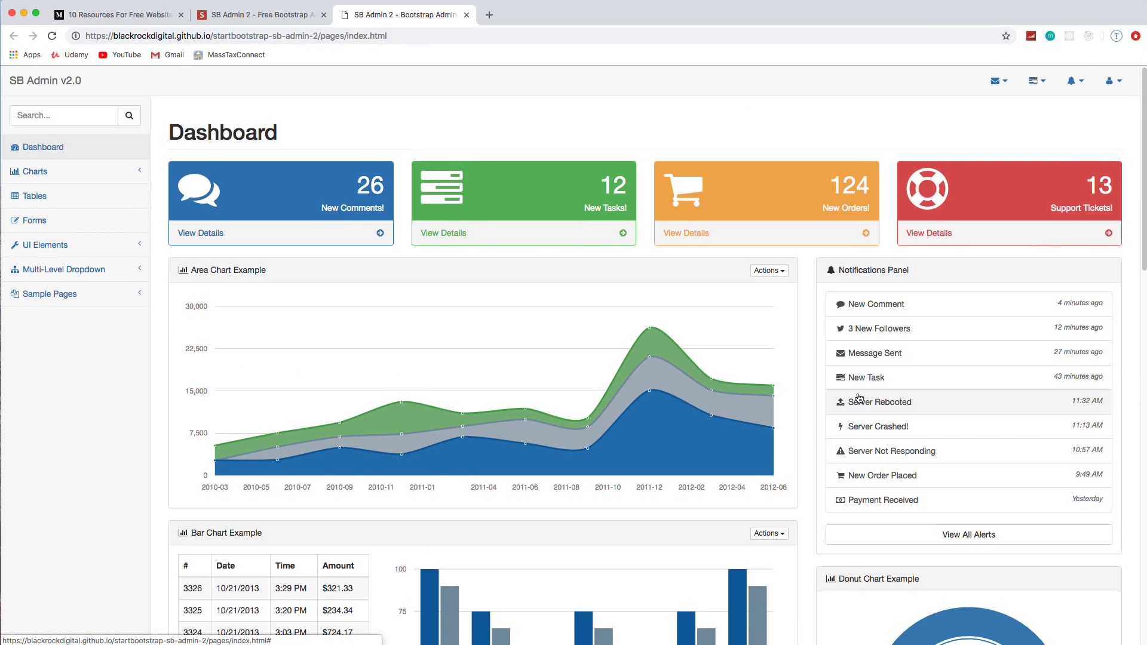
click(259, 13)
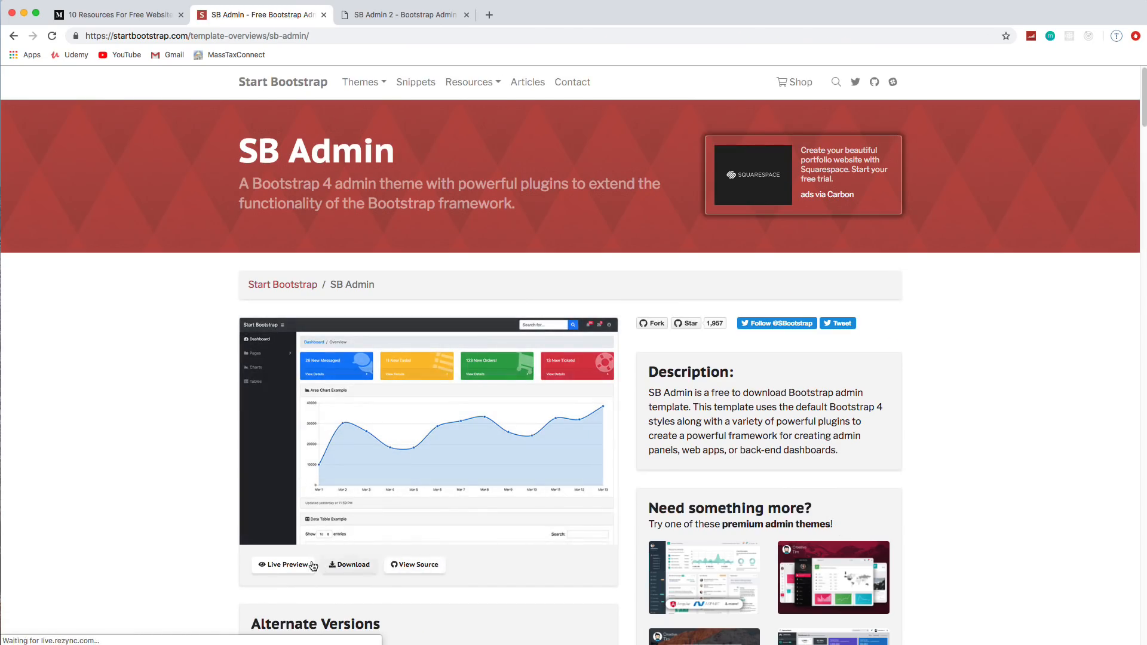
- Open SB Admin's live preview, scroll through the dashboard, and close the demo tab
click(286, 565)
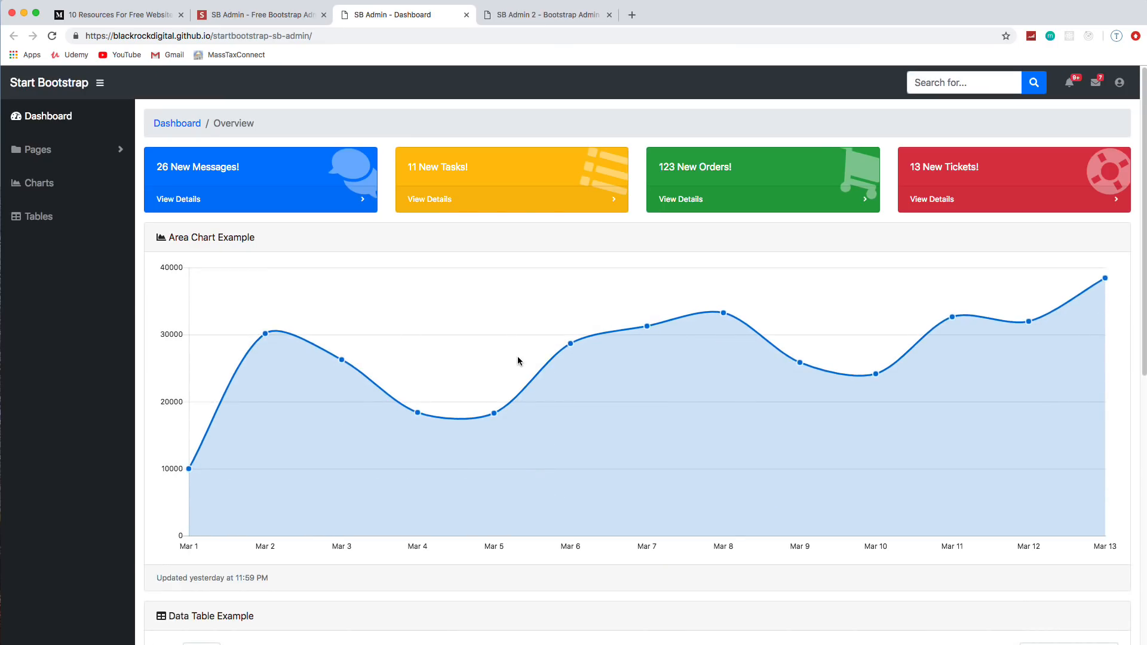
mouse_move(515, 364)
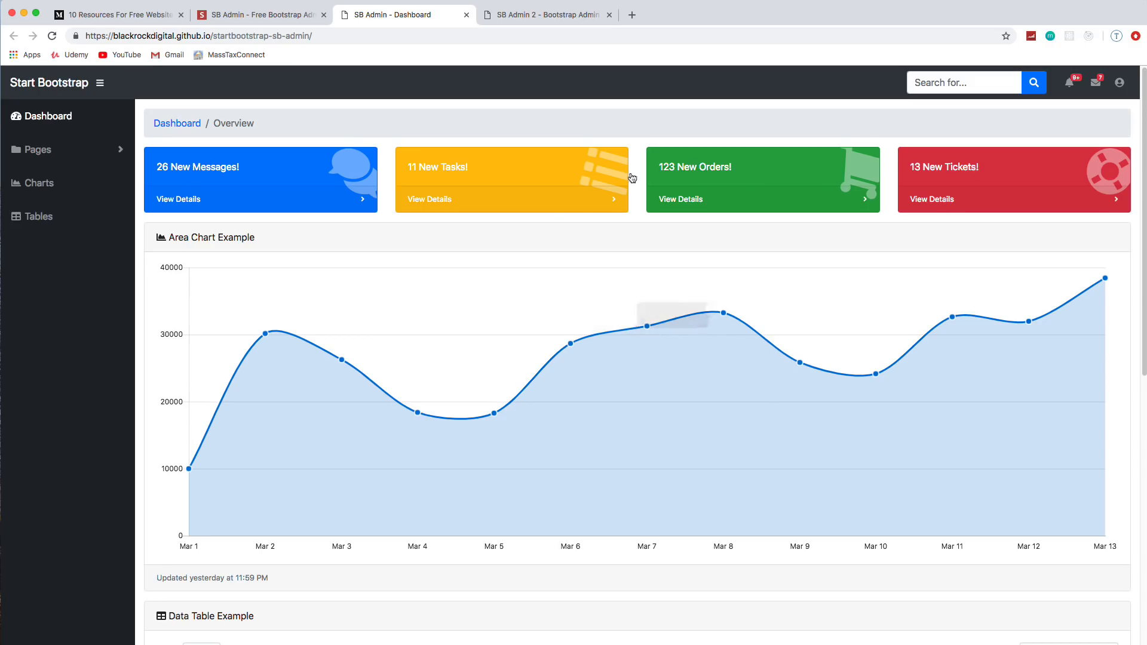
scroll(down, 3)
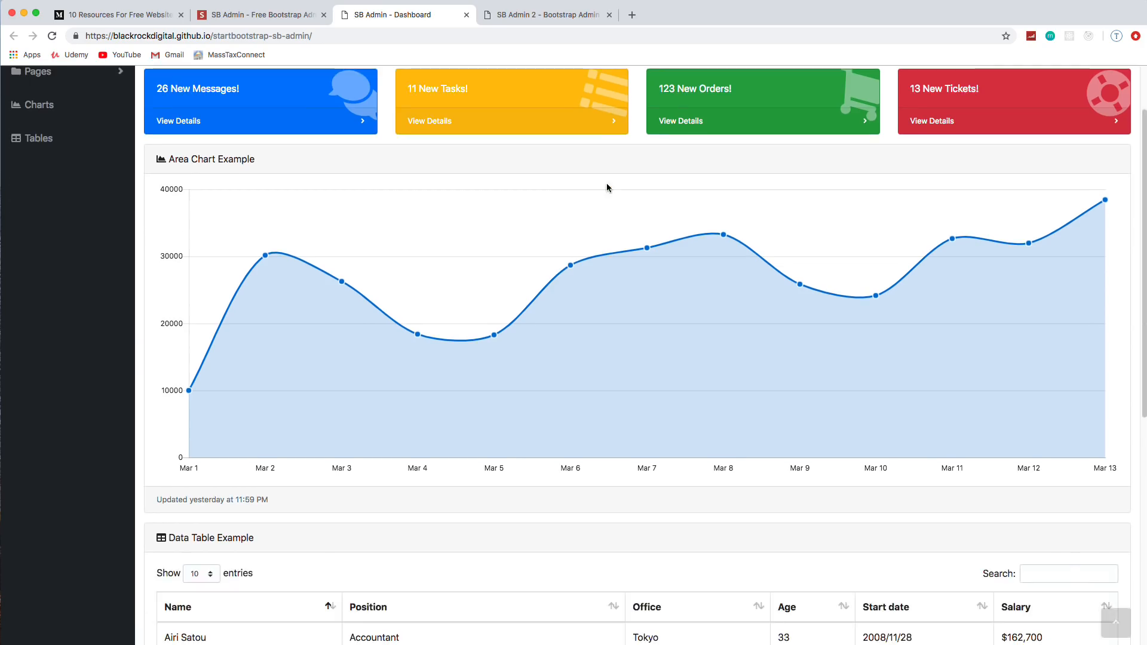
scroll(down, 3)
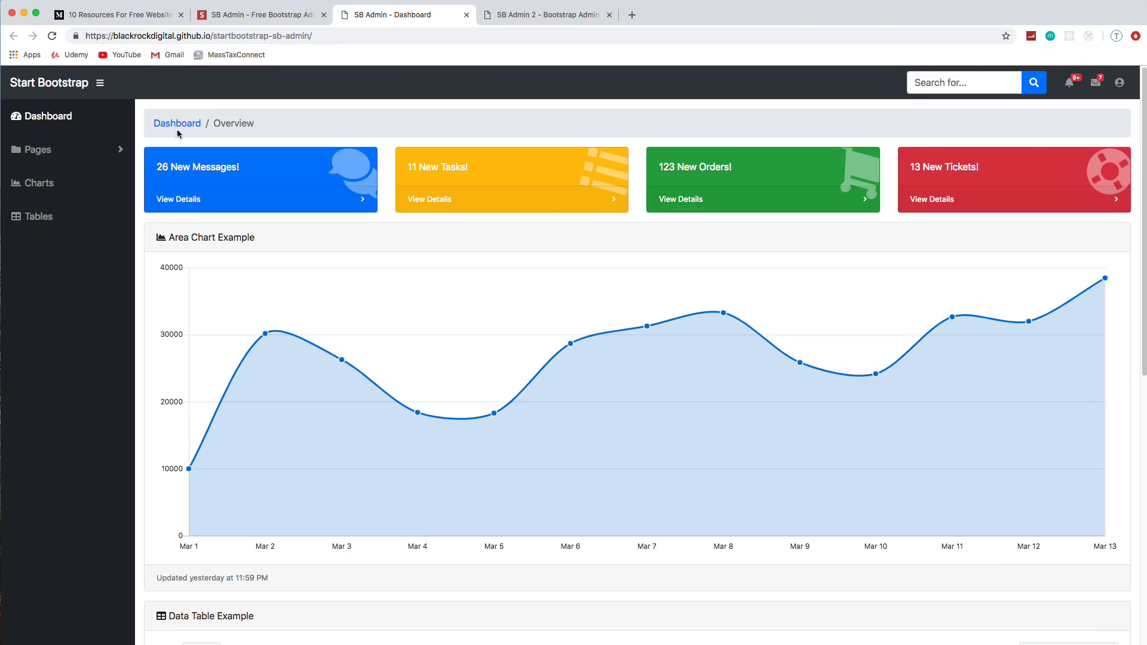
click(257, 14)
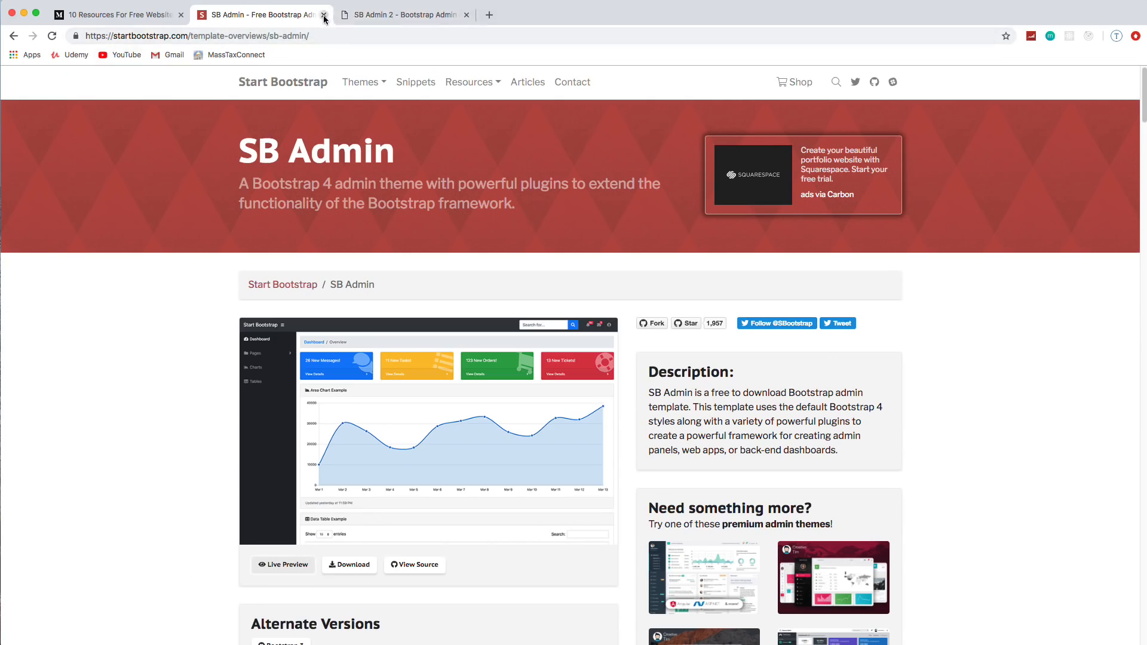
- Close the Start Bootstrap tabs, open Templated.co from the article, scroll, and open Linear
click(323, 13)
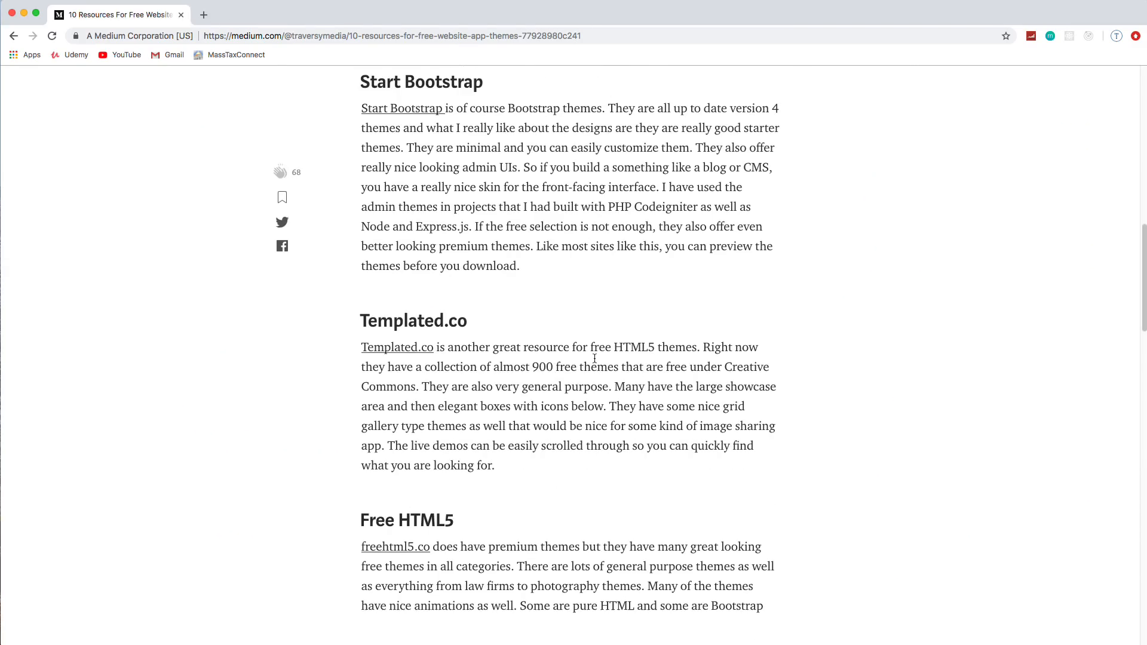
click(396, 346)
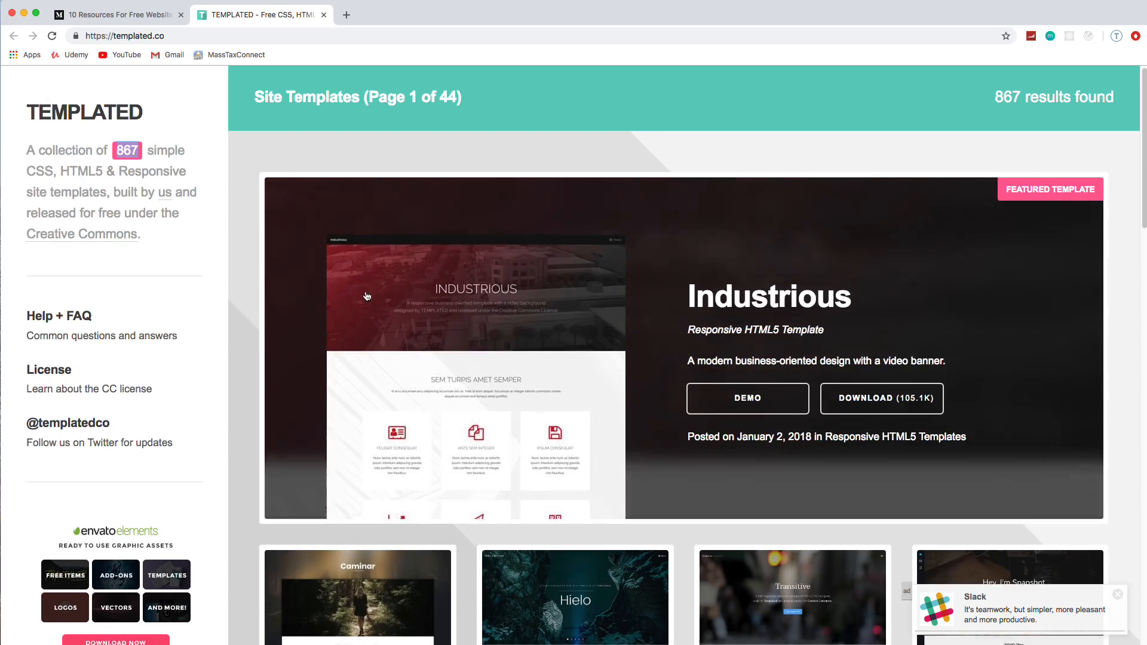
scroll(down, 3)
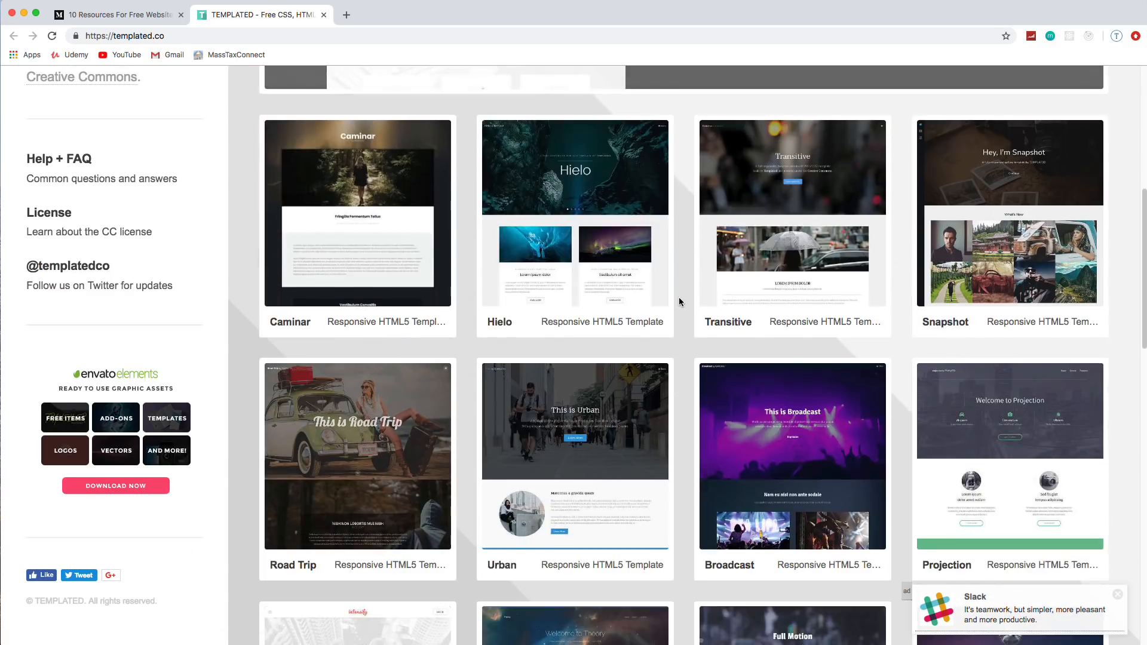
scroll(down, 3)
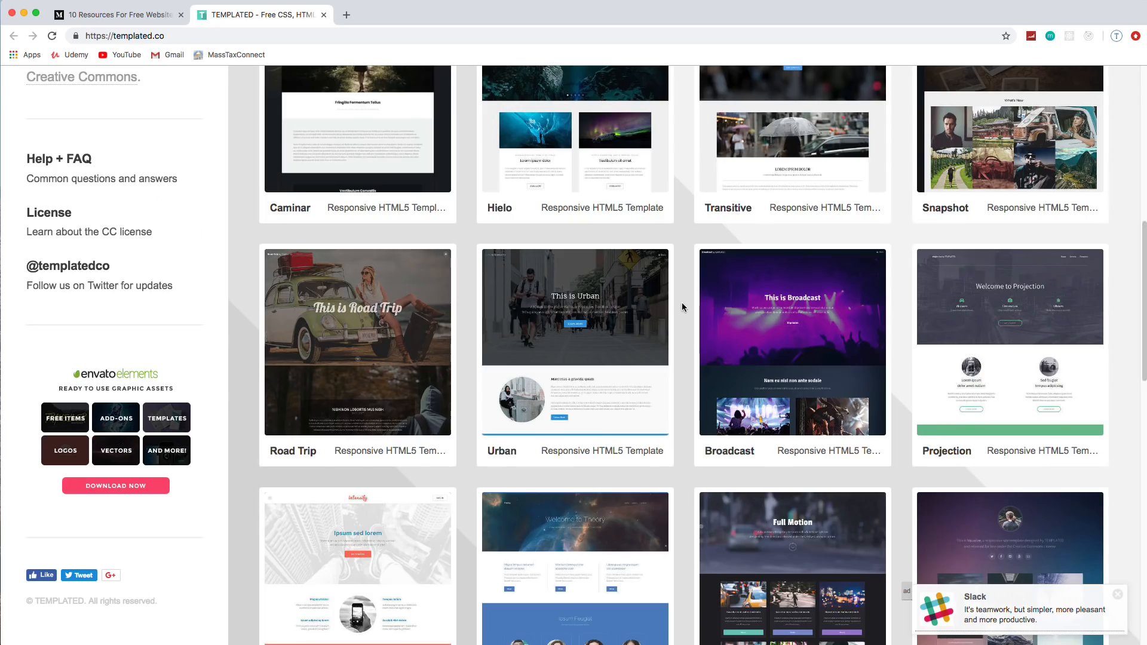
scroll(down, 3)
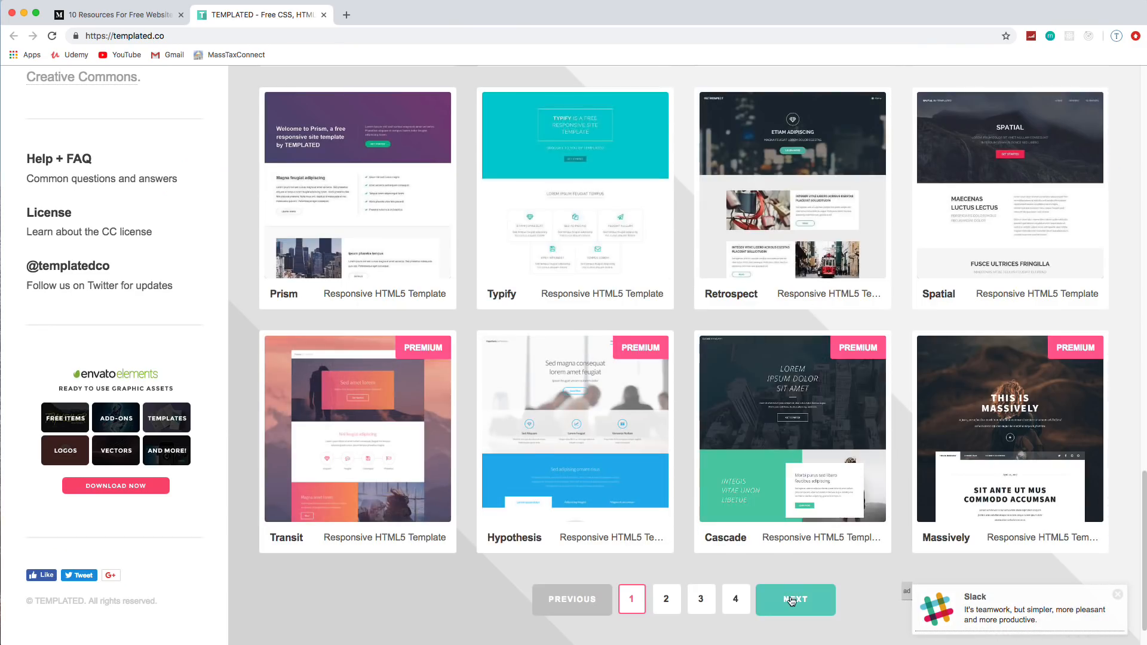
click(794, 599)
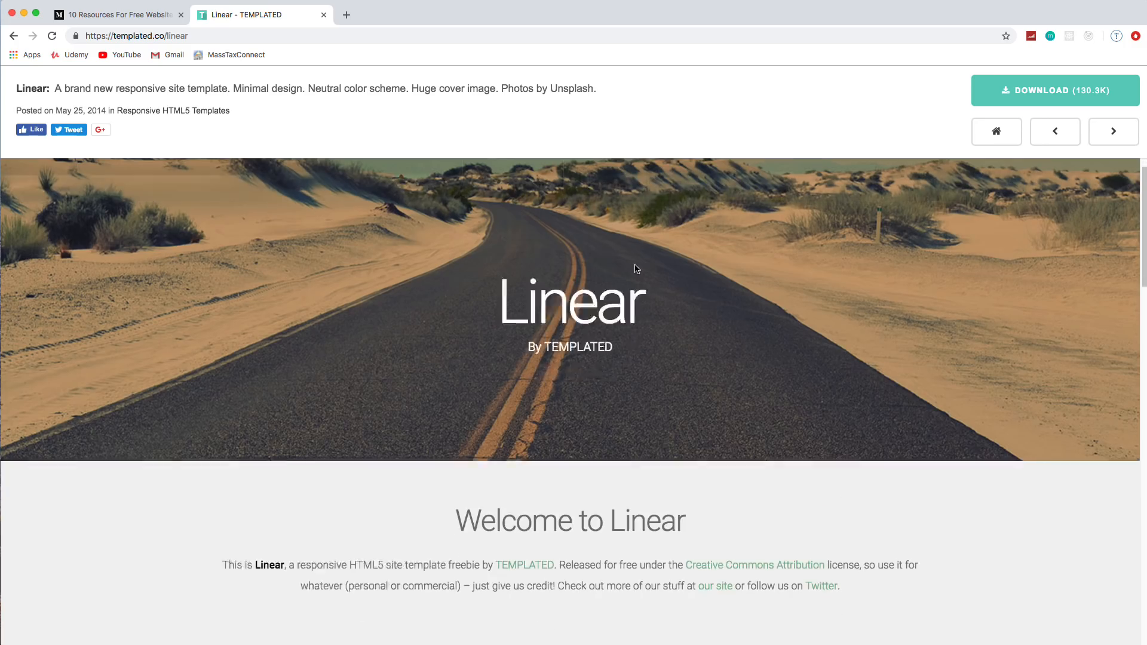
- Step through Templated.co demos Ex Machina, Iridium, FirstBase, GrassyGrass and Breadth
scroll(down, 3)
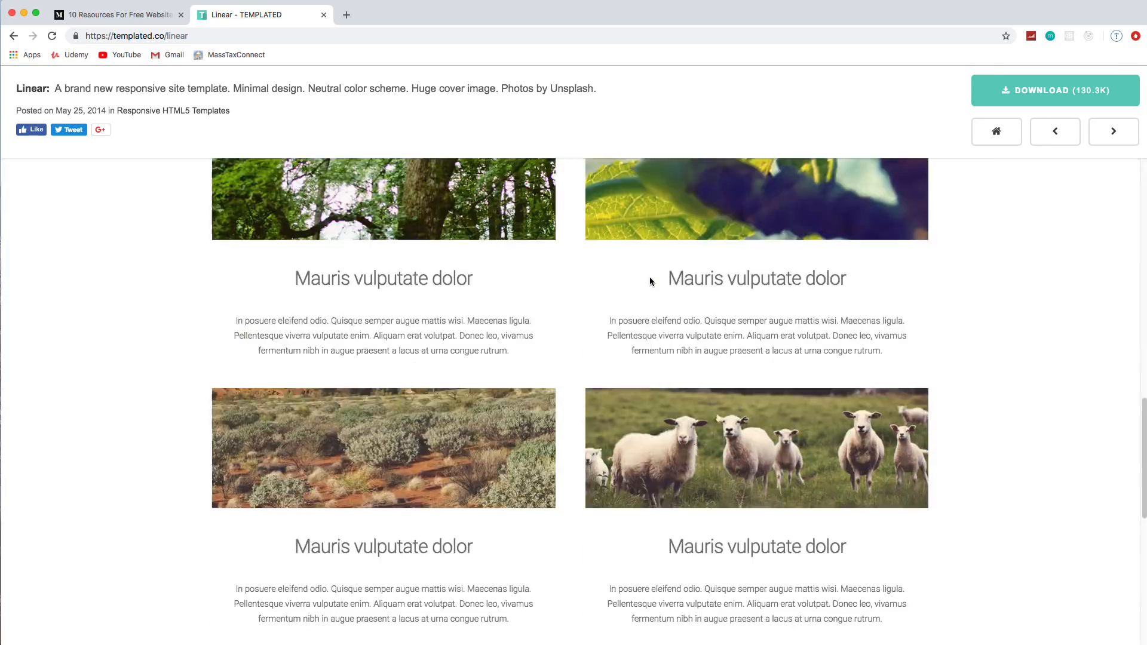
click(1112, 131)
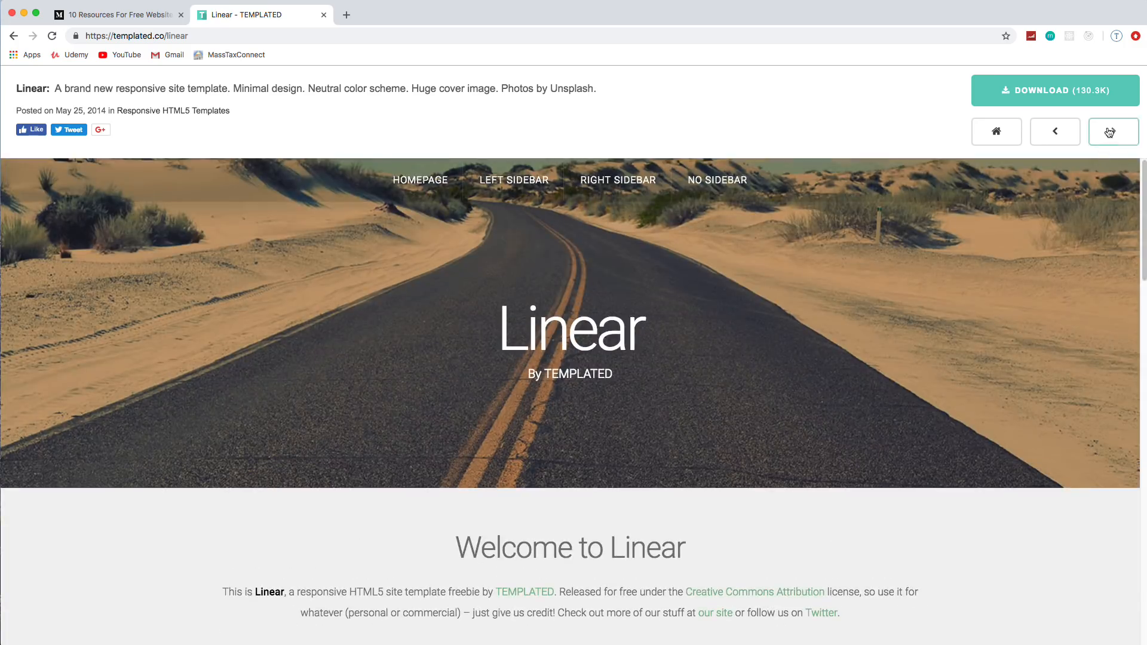
click(1111, 131)
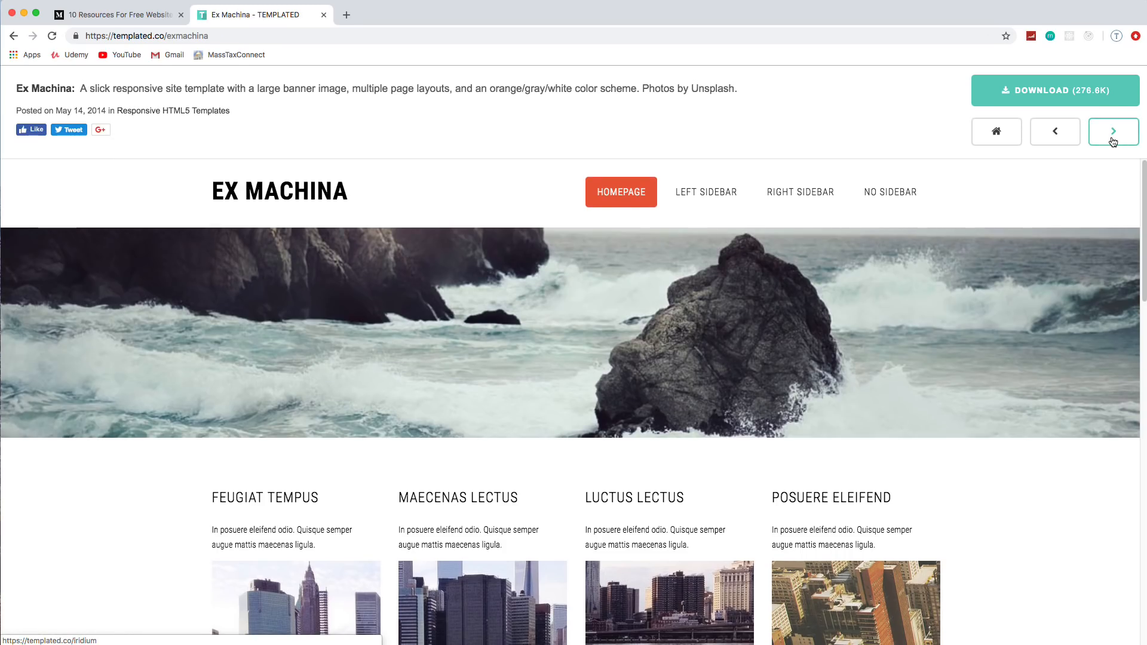
click(1112, 131)
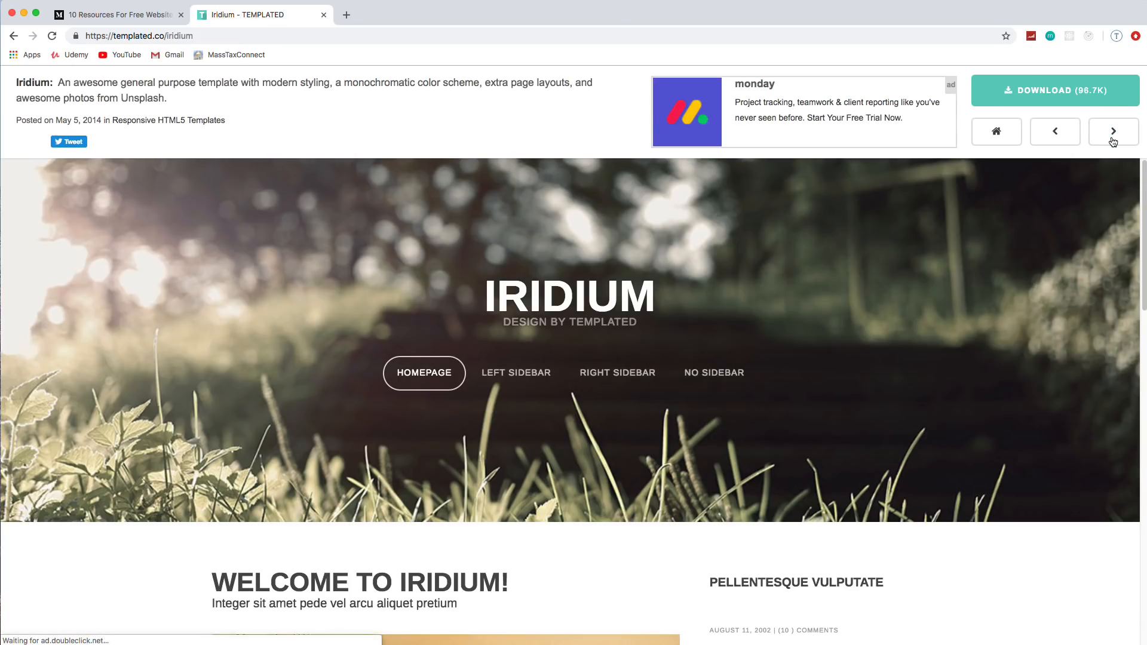
click(1112, 132)
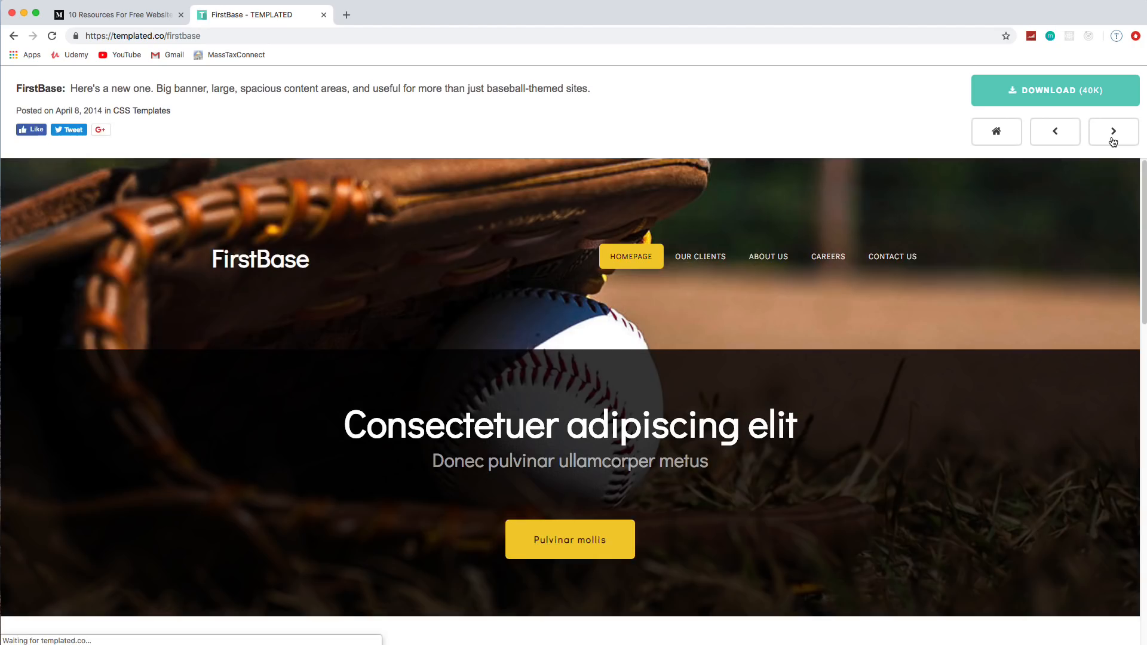
click(1113, 132)
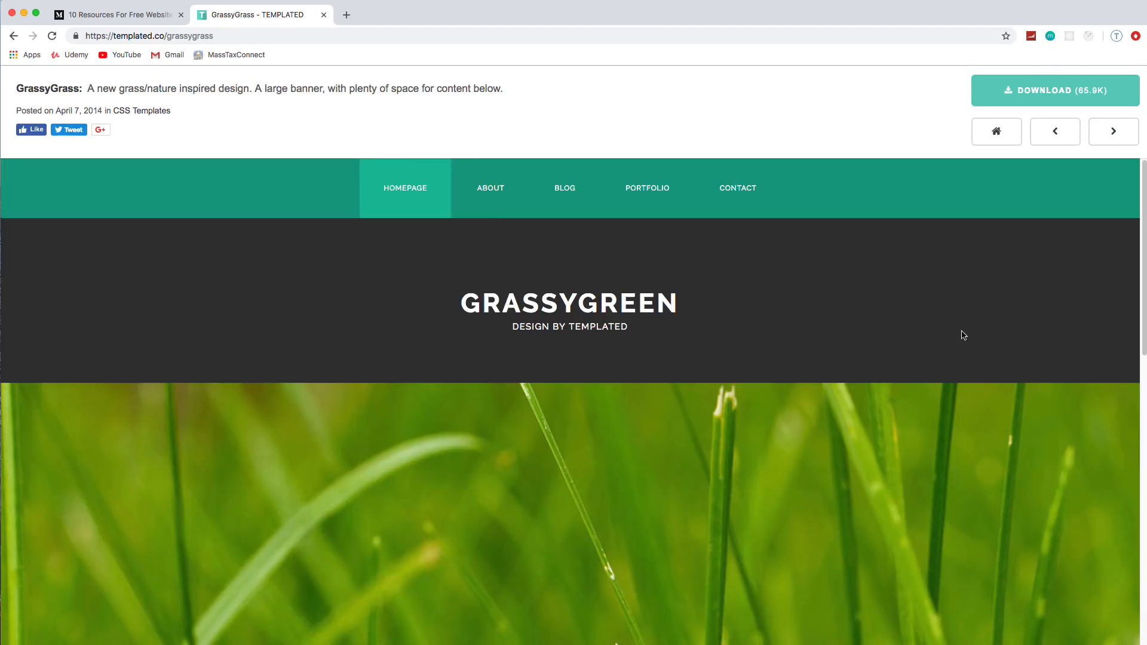
click(1113, 132)
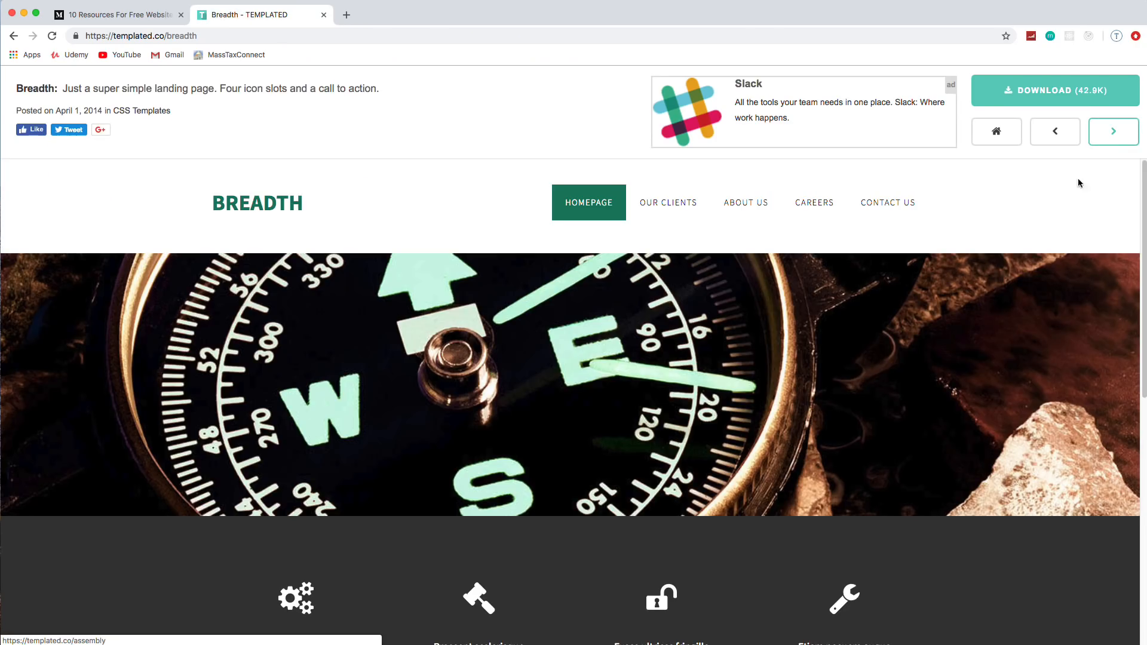
click(996, 131)
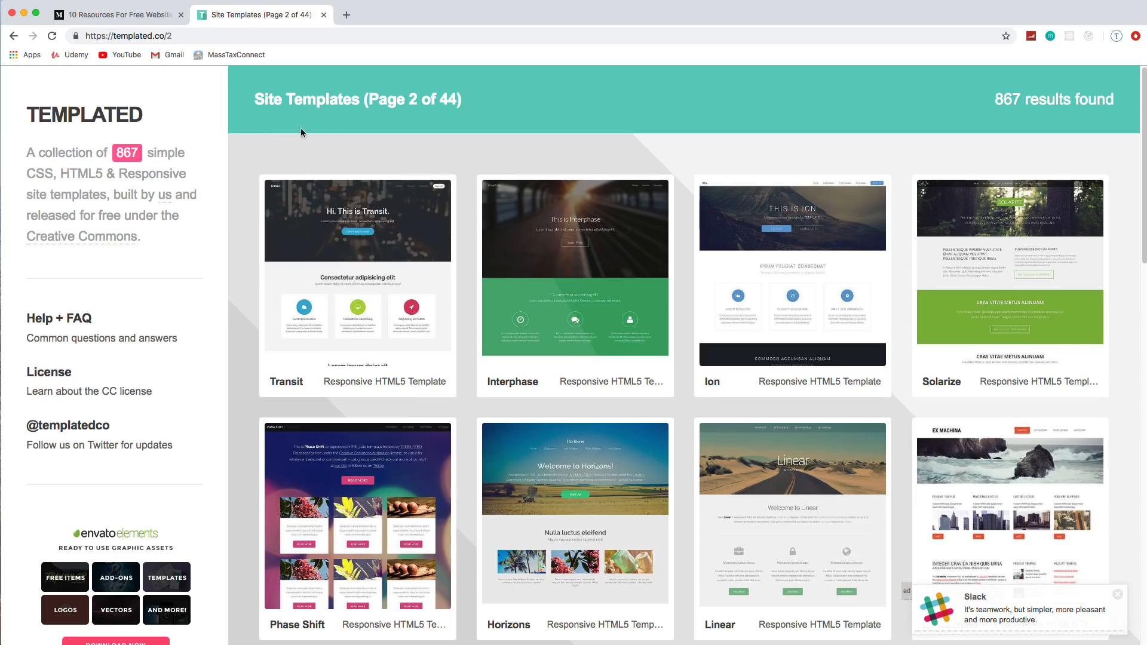
- Browse the Broadcast and Urban Templated.co demos, then close the tab back to Medium
scroll(down, 3)
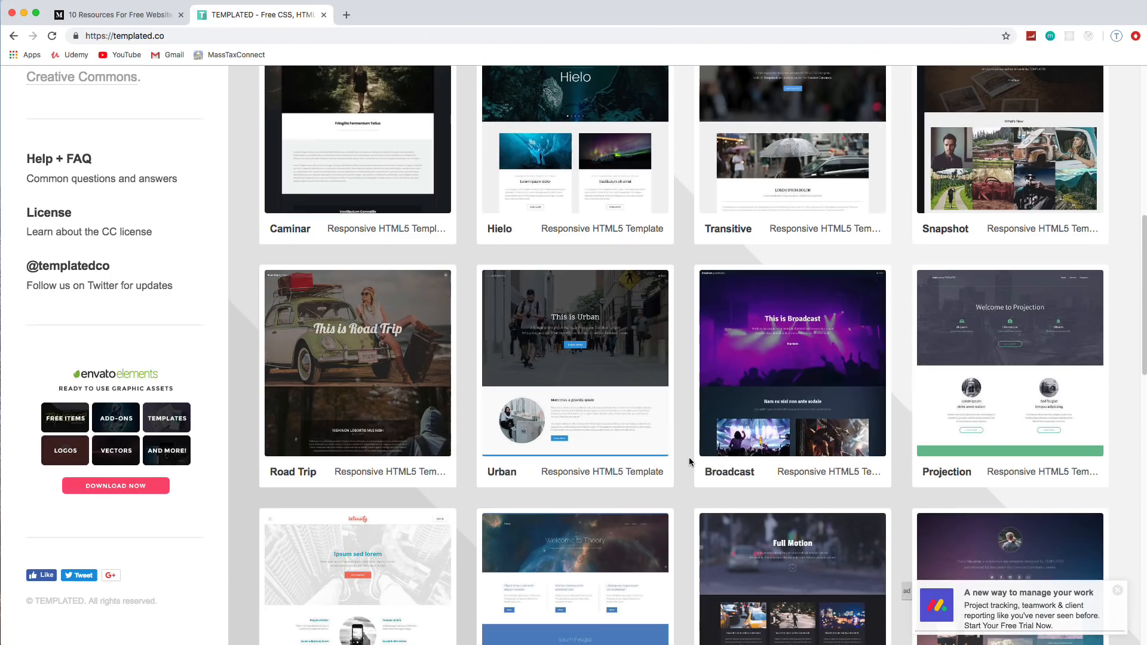
click(792, 362)
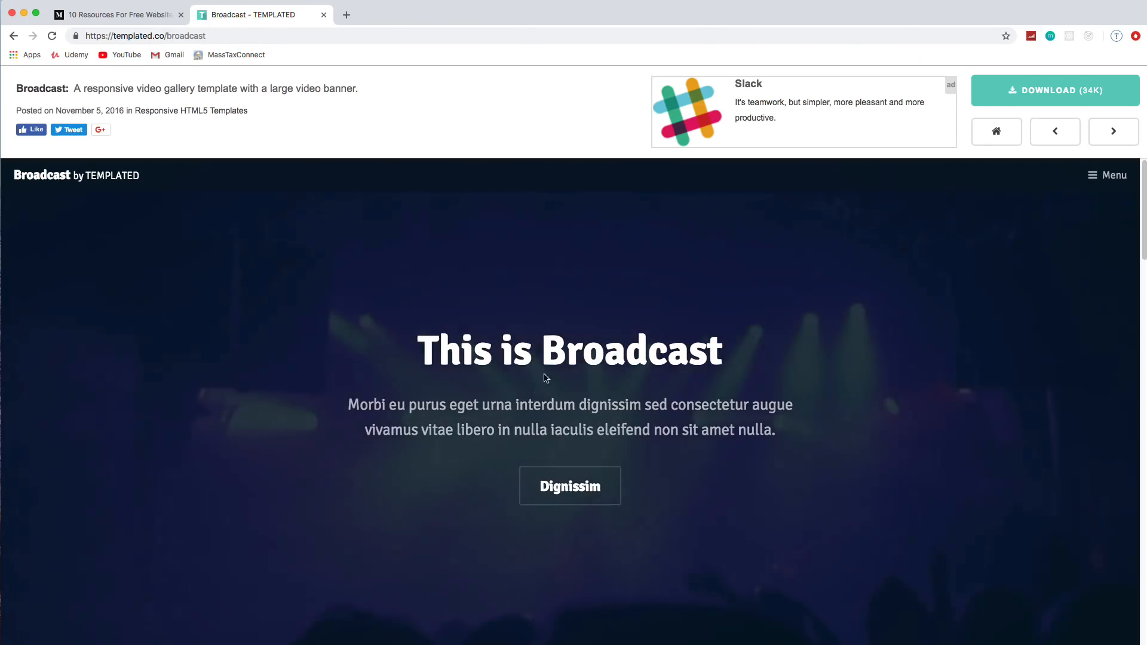
scroll(down, 3)
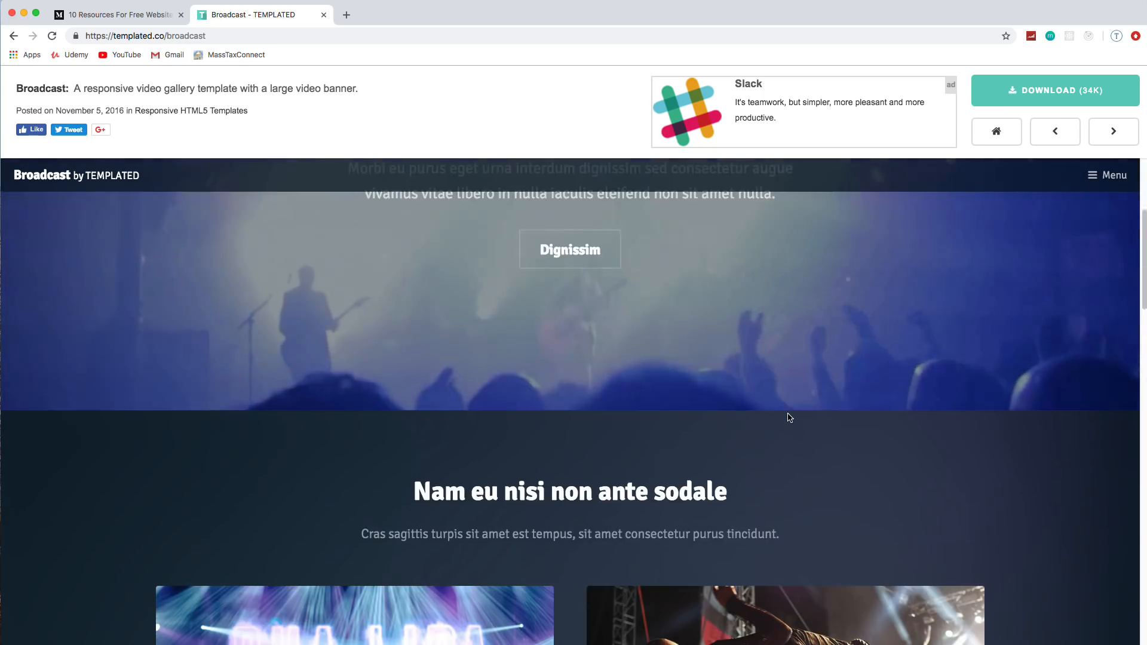
click(1055, 131)
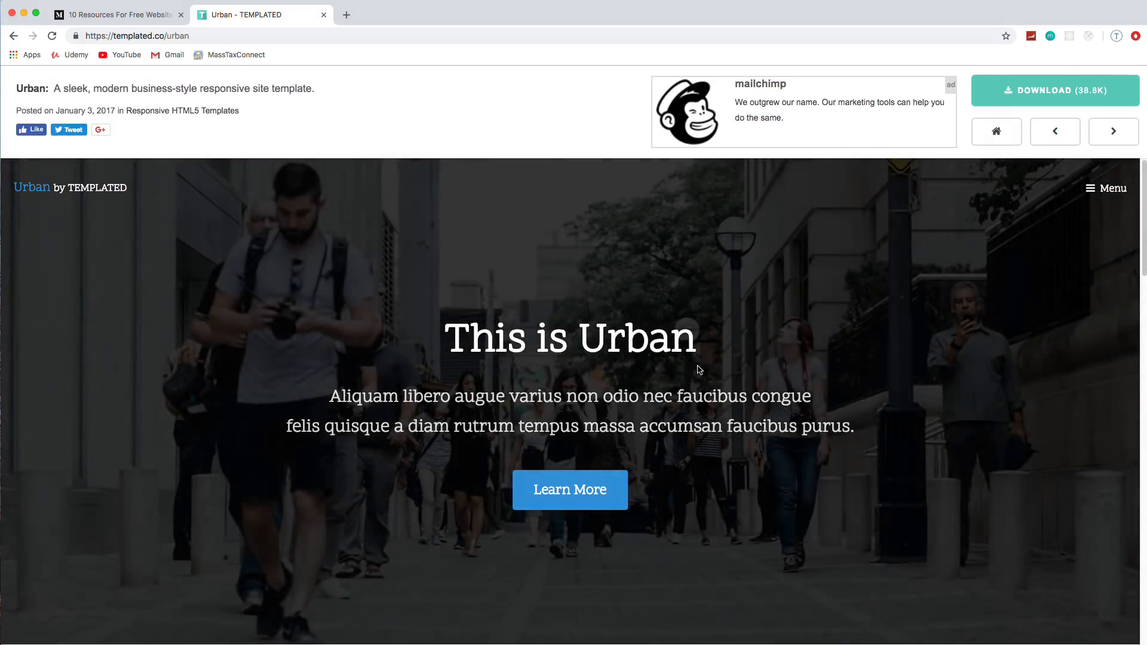
scroll(down, 3)
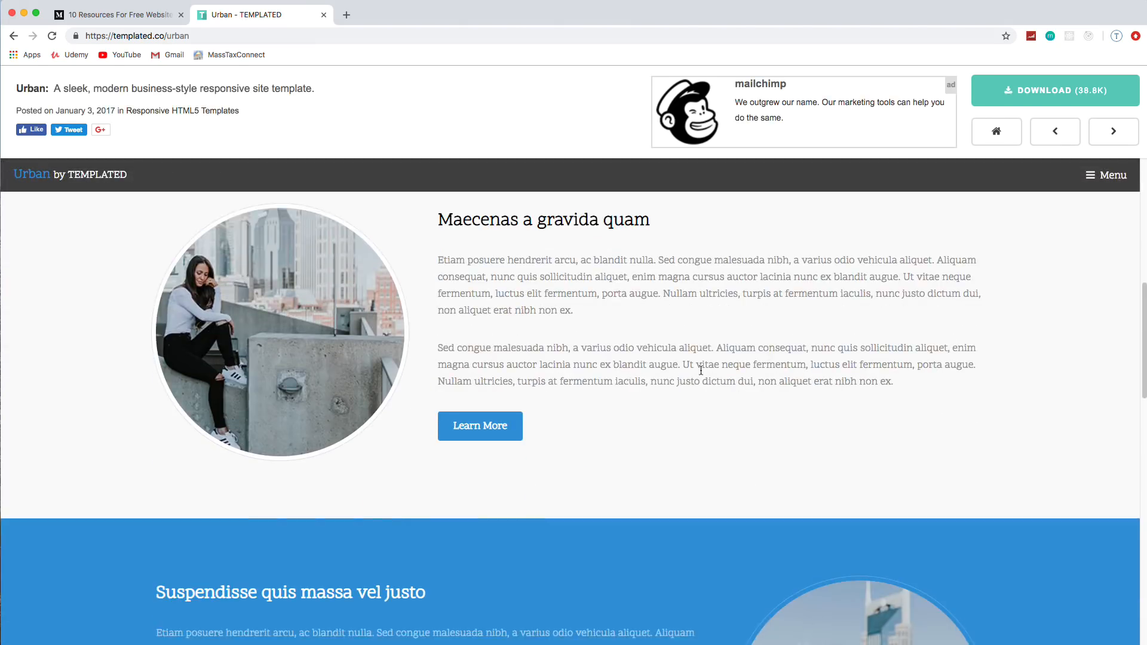
click(1112, 174)
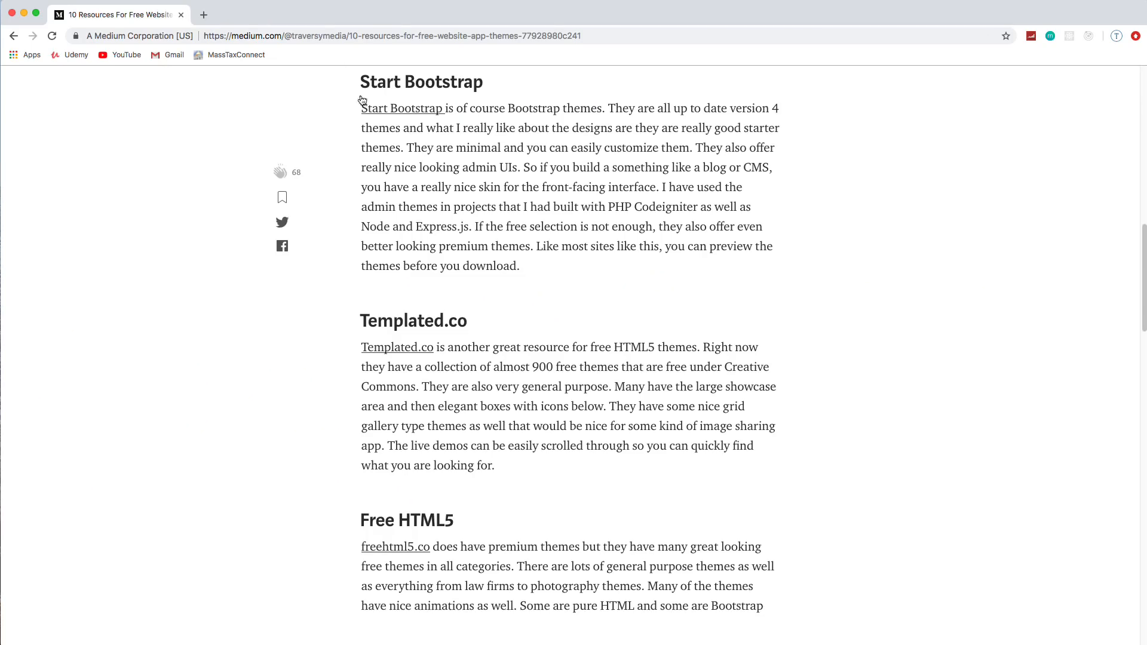
- Open FreeHTML5.co and show its Hotel / Travel category listing Traveler and Travel
scroll(down, 3)
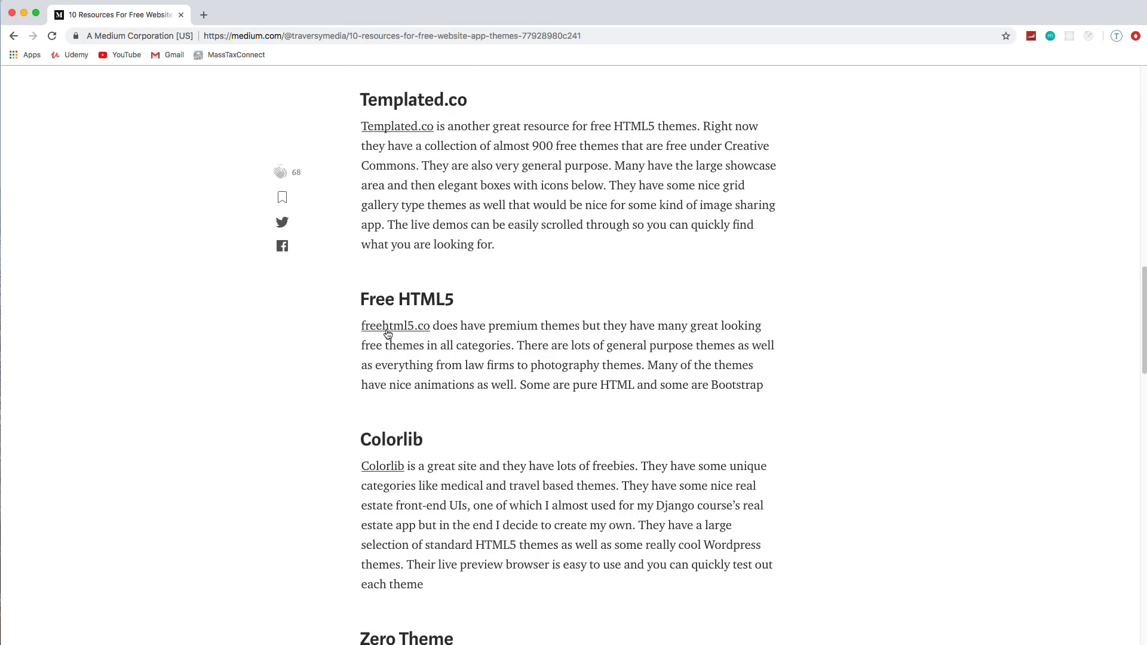
click(395, 326)
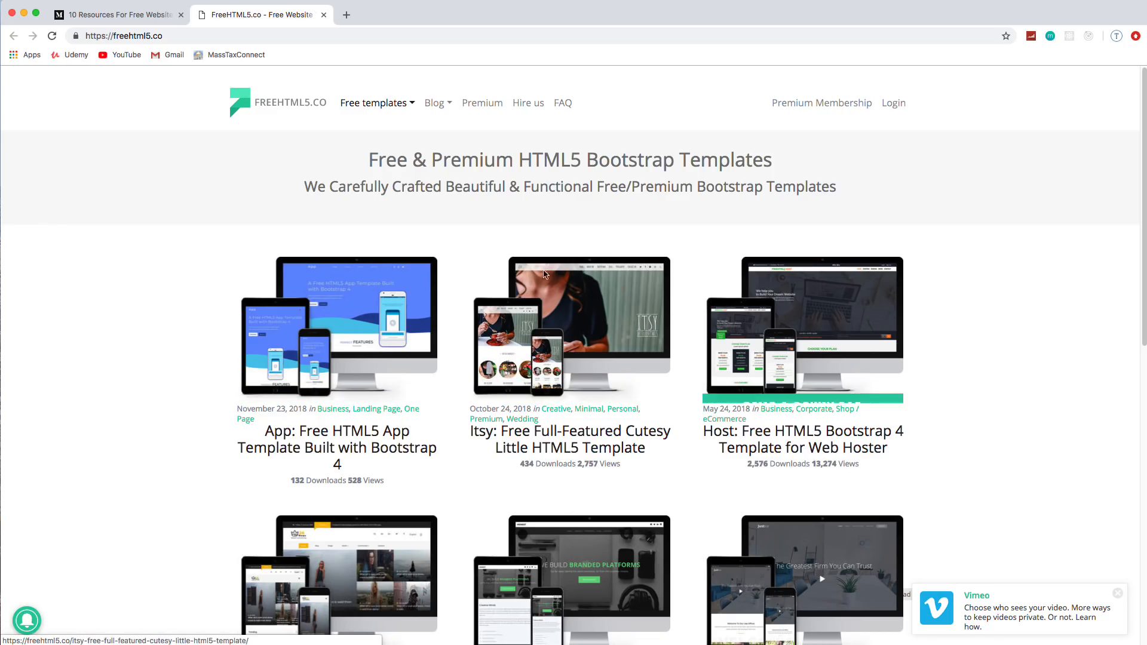
click(373, 102)
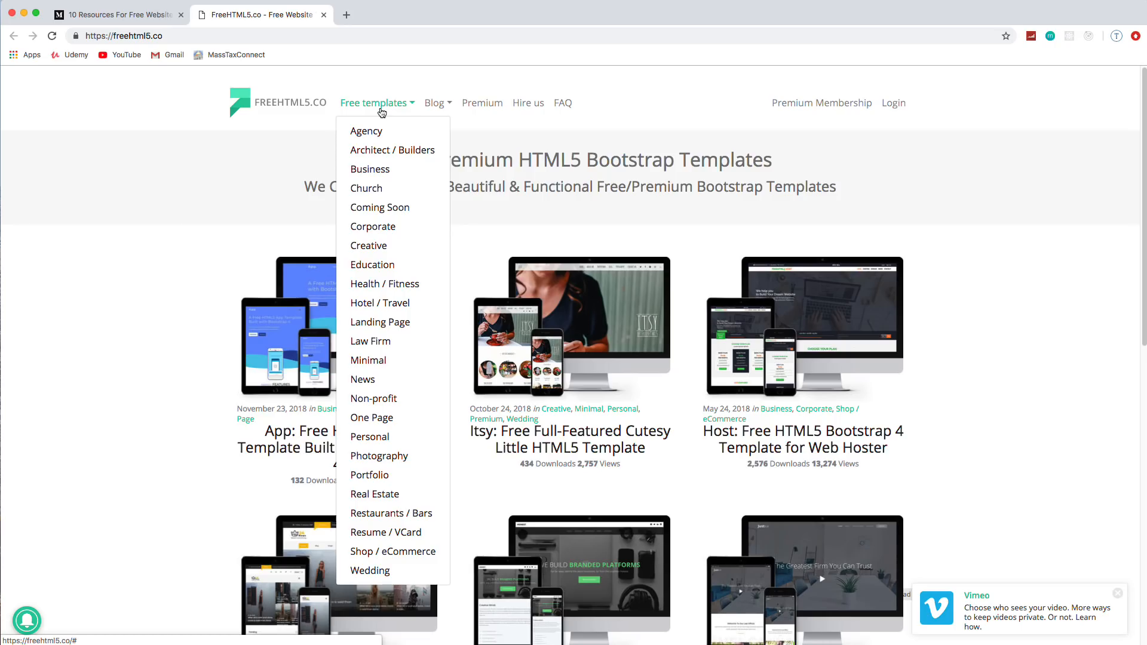
mouse_move(380, 283)
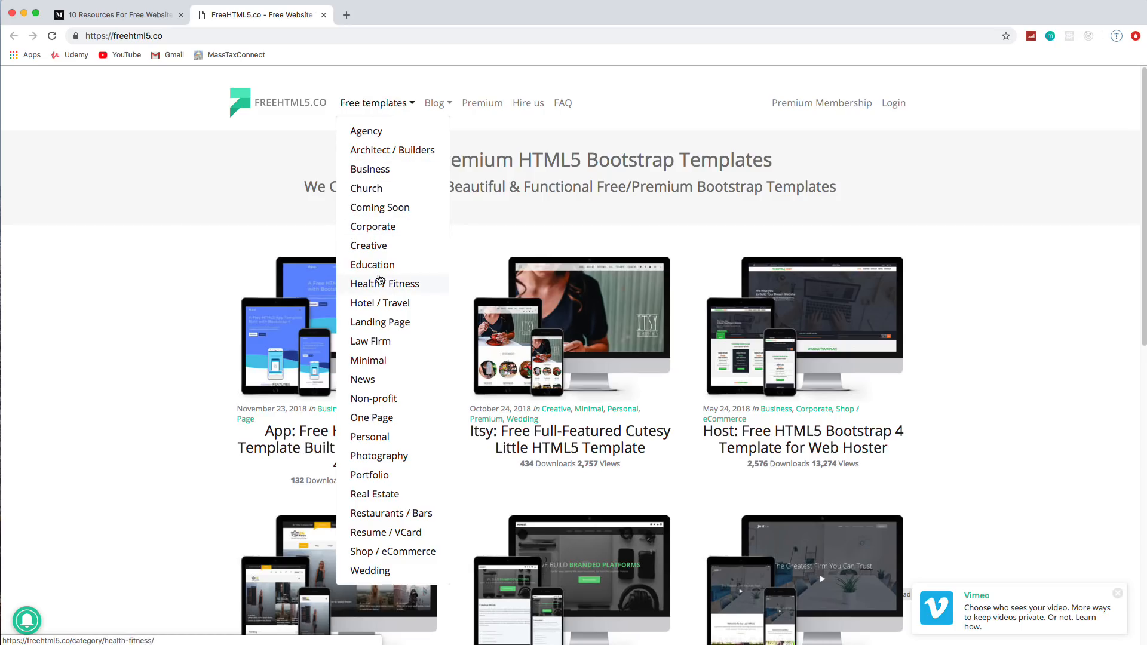
click(336, 326)
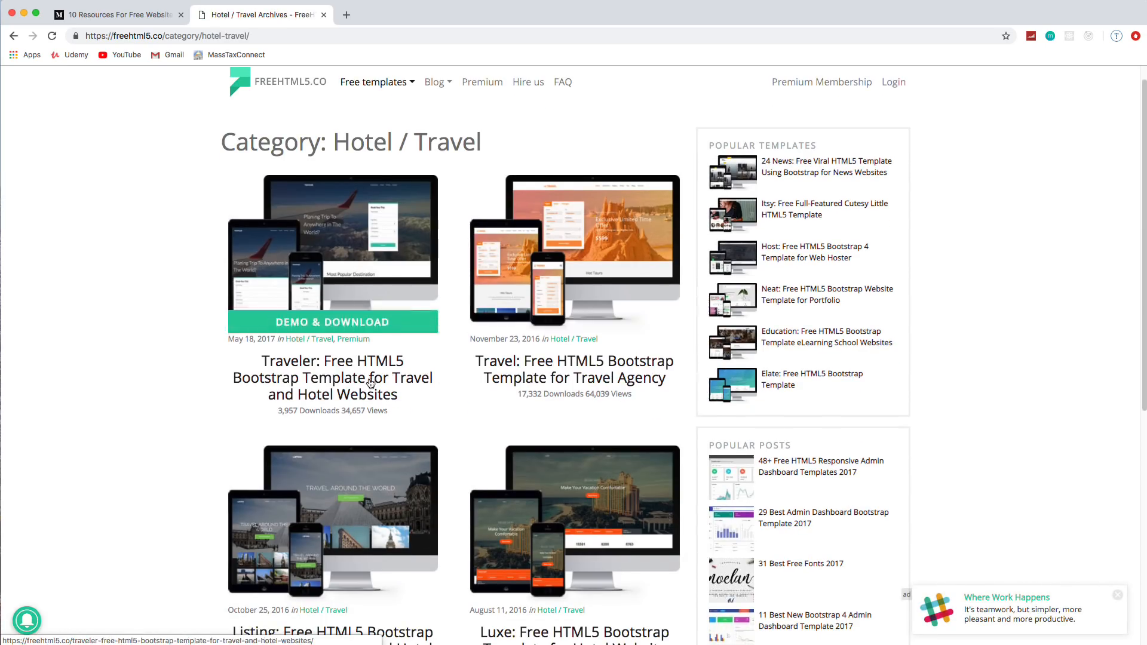
scroll(down, 3)
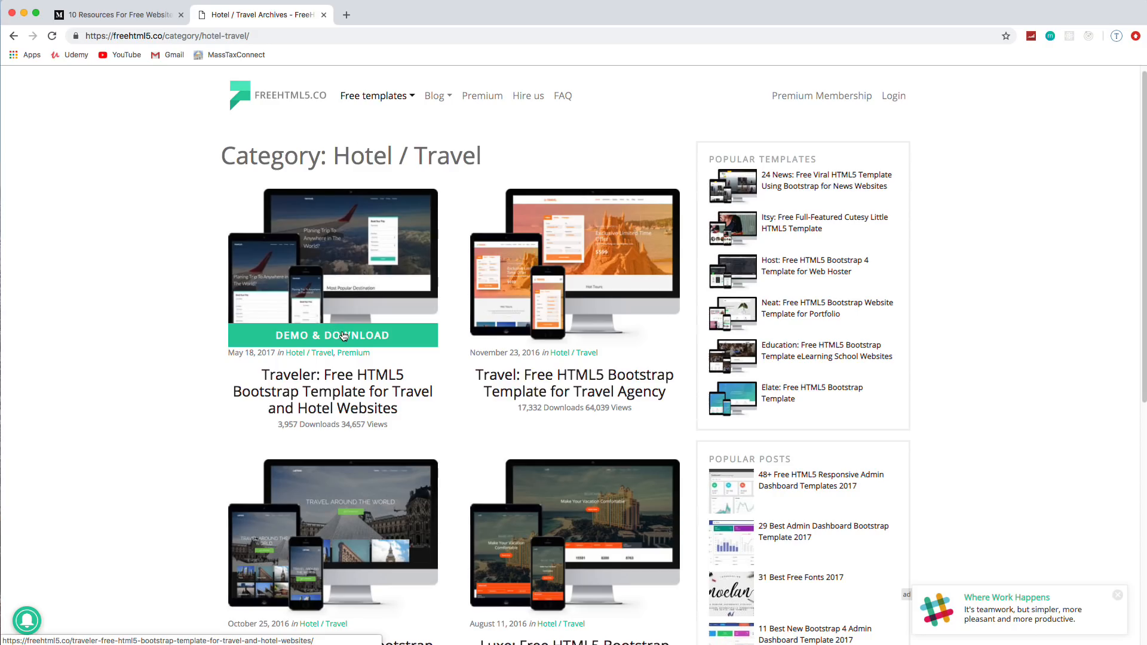
- Open Traveler's Demo & Download page and scroll its live demo to the footer
click(332, 335)
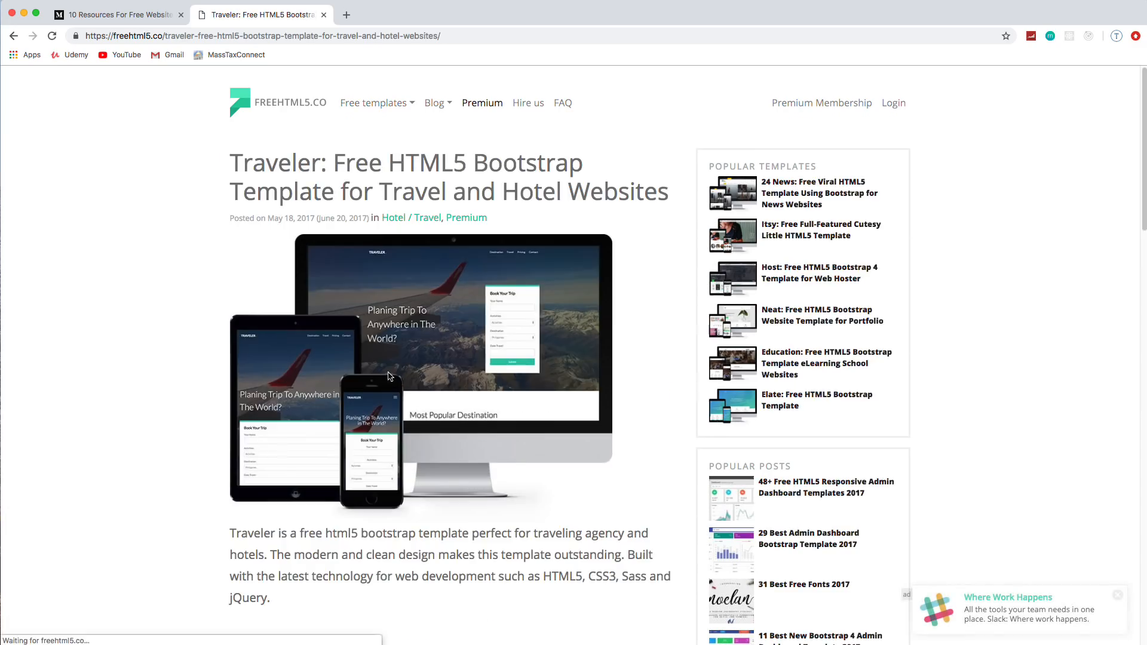
click(421, 347)
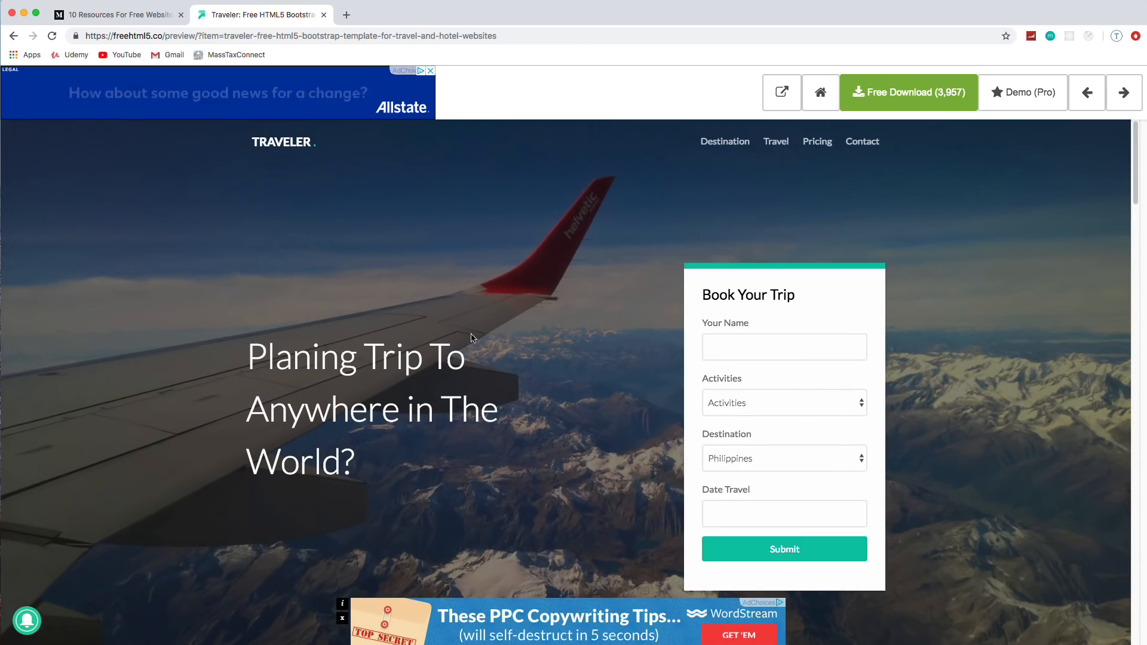
scroll(down, 3)
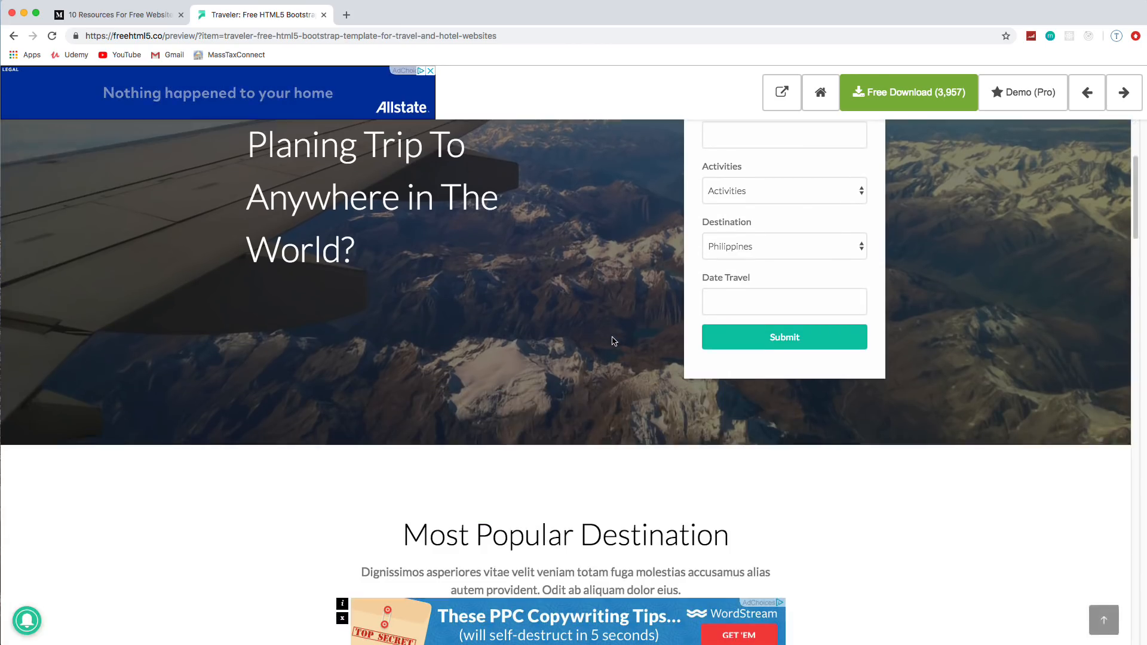
scroll(down, 3)
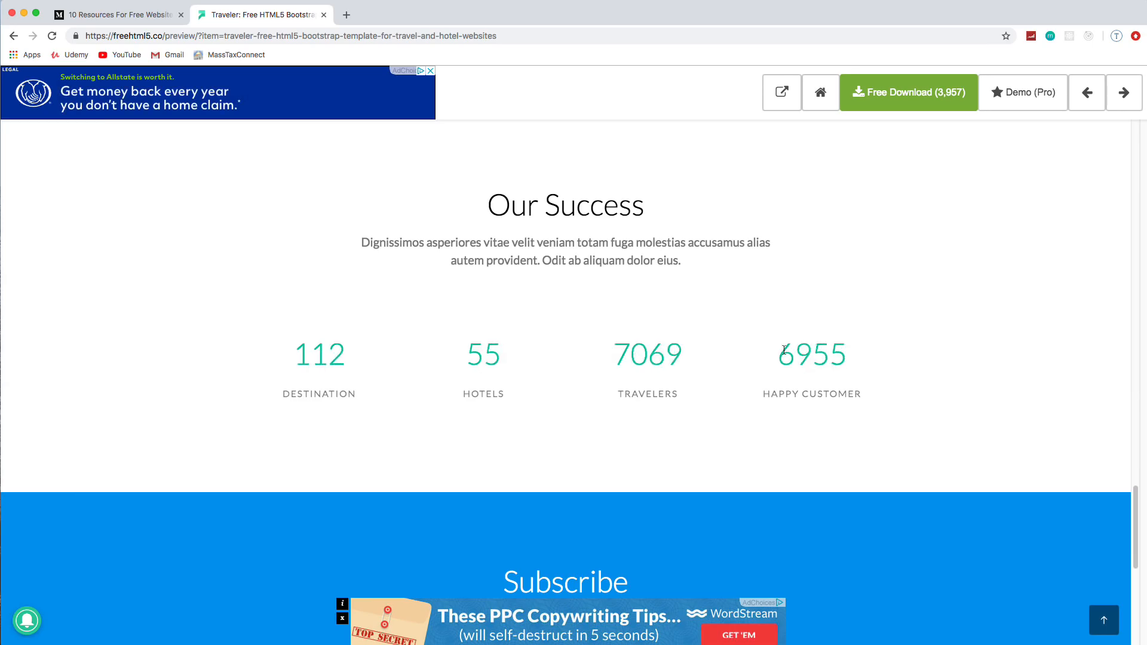
scroll(down, 3)
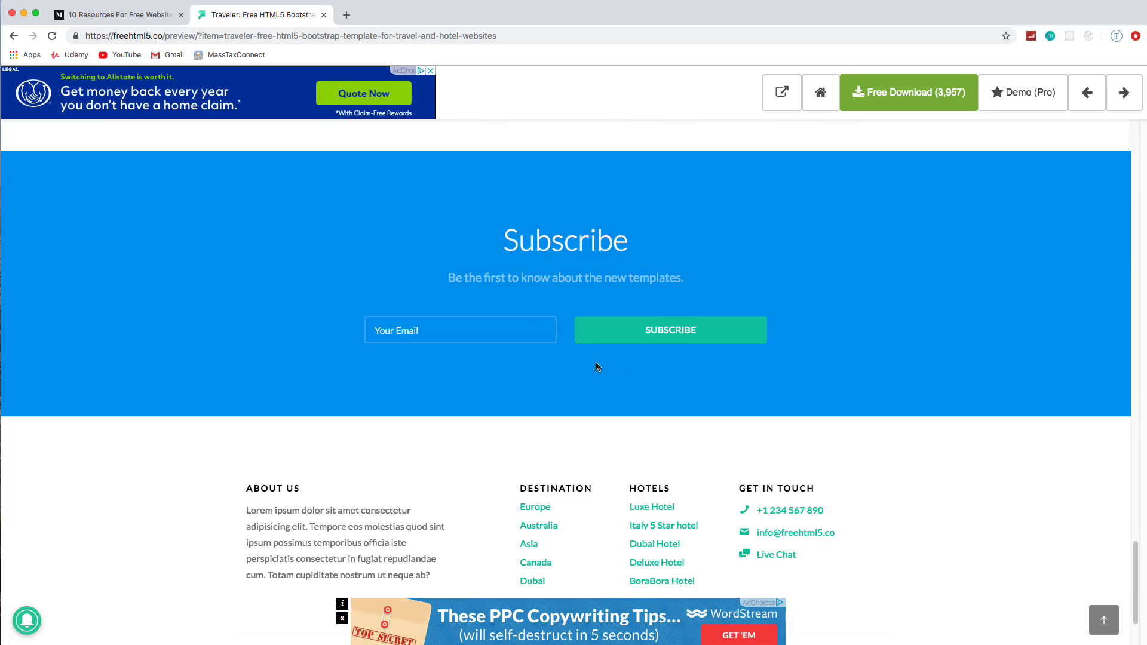
scroll(down, 3)
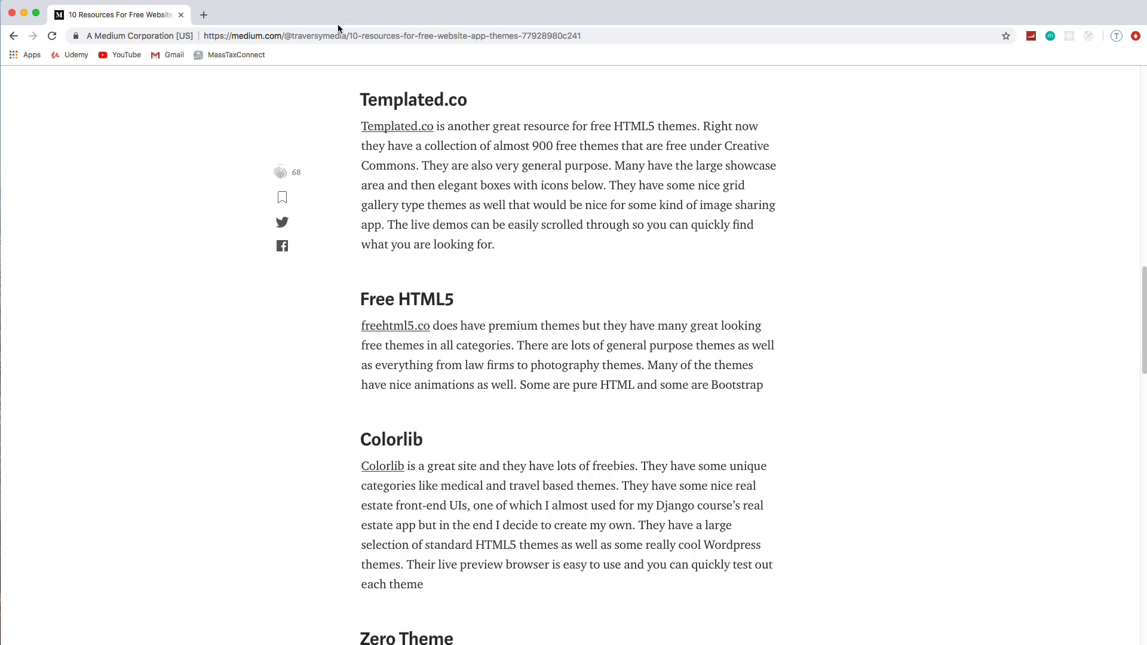
mouse_move(439, 337)
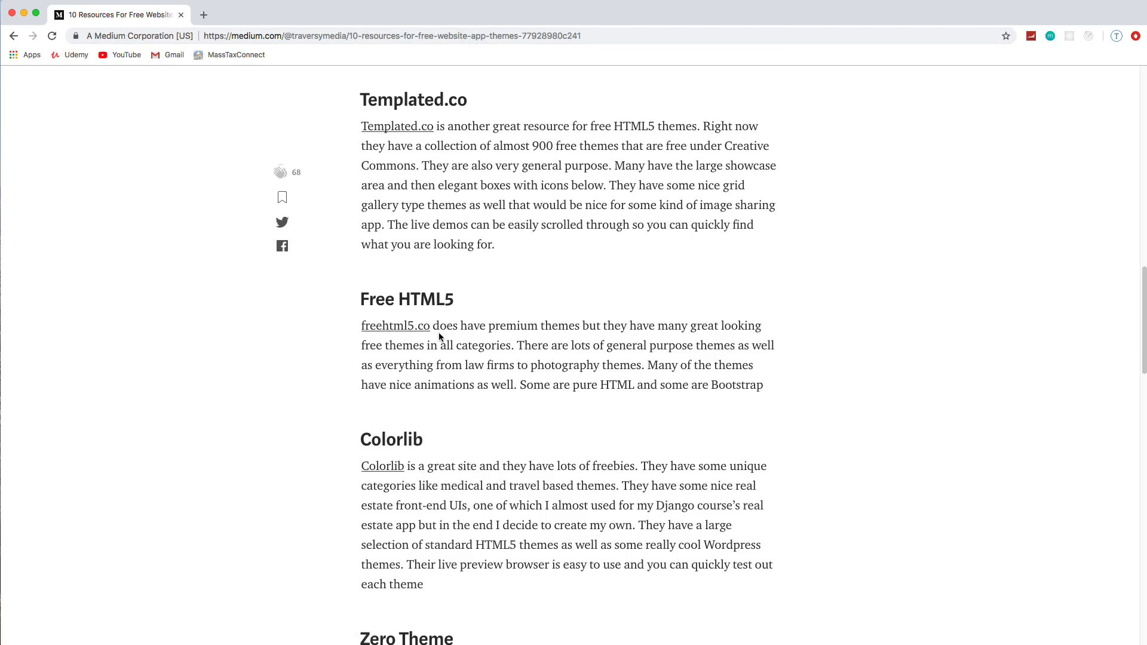
- Open Colorlib, filter to Real Estate templates, and open the Leramiz template preview
click(382, 466)
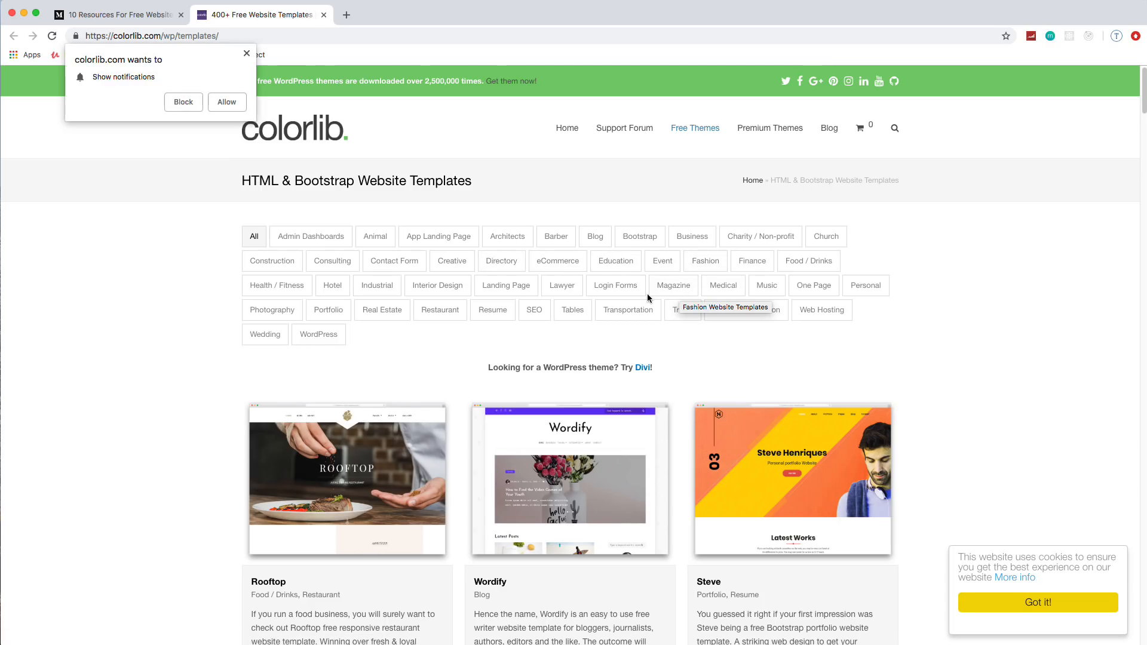
mouse_move(403, 333)
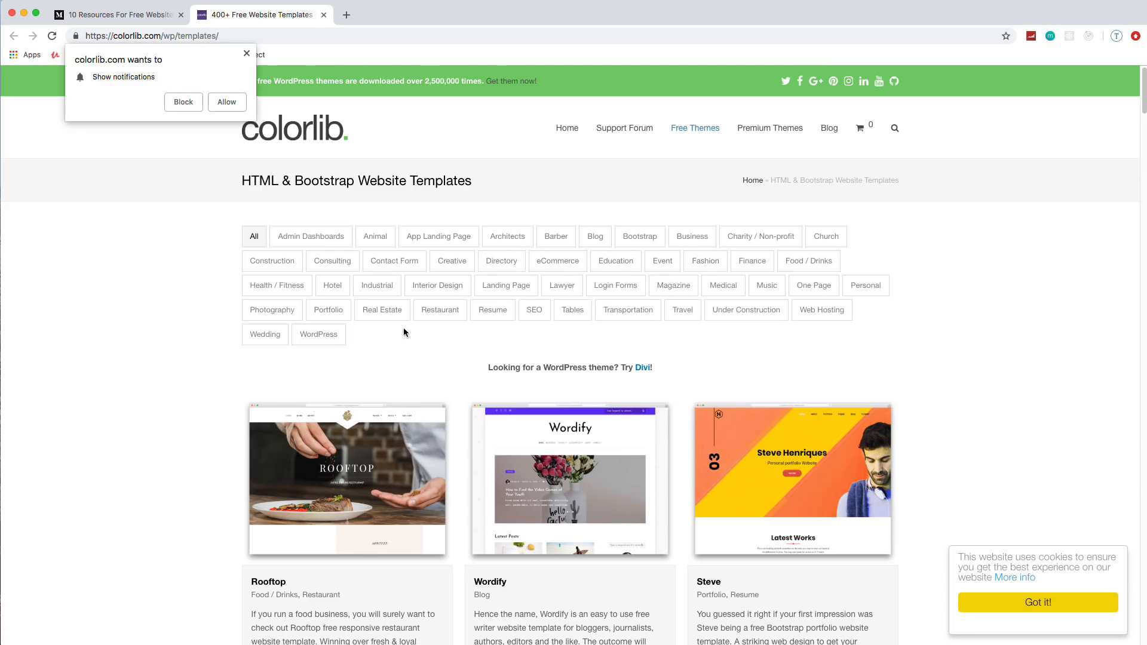
click(381, 309)
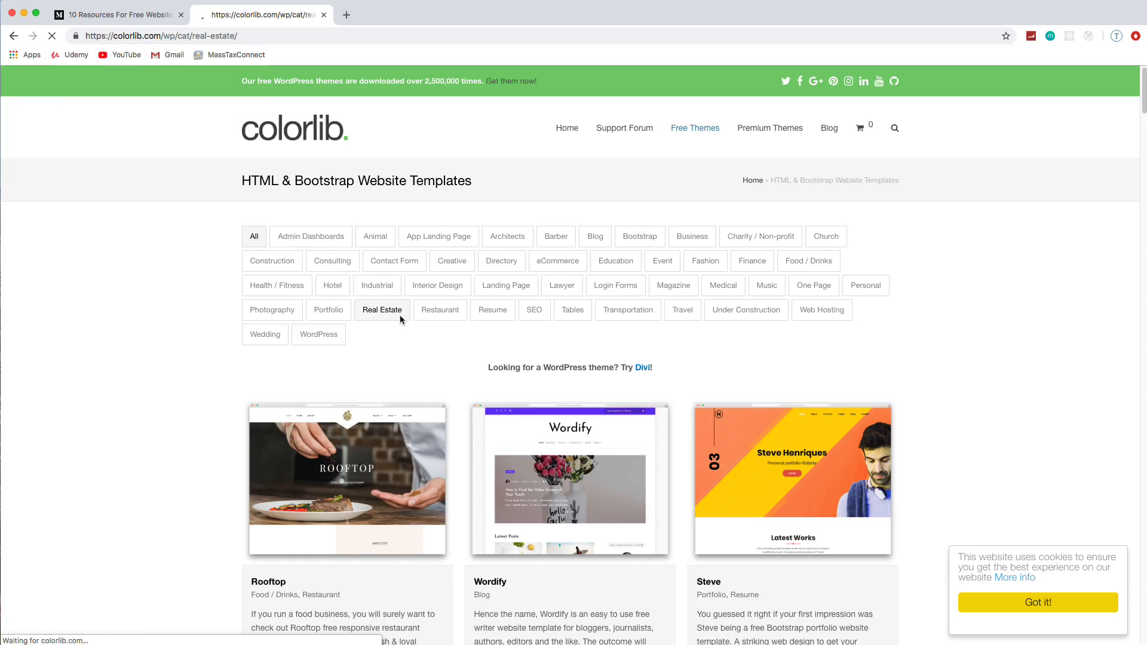
click(382, 310)
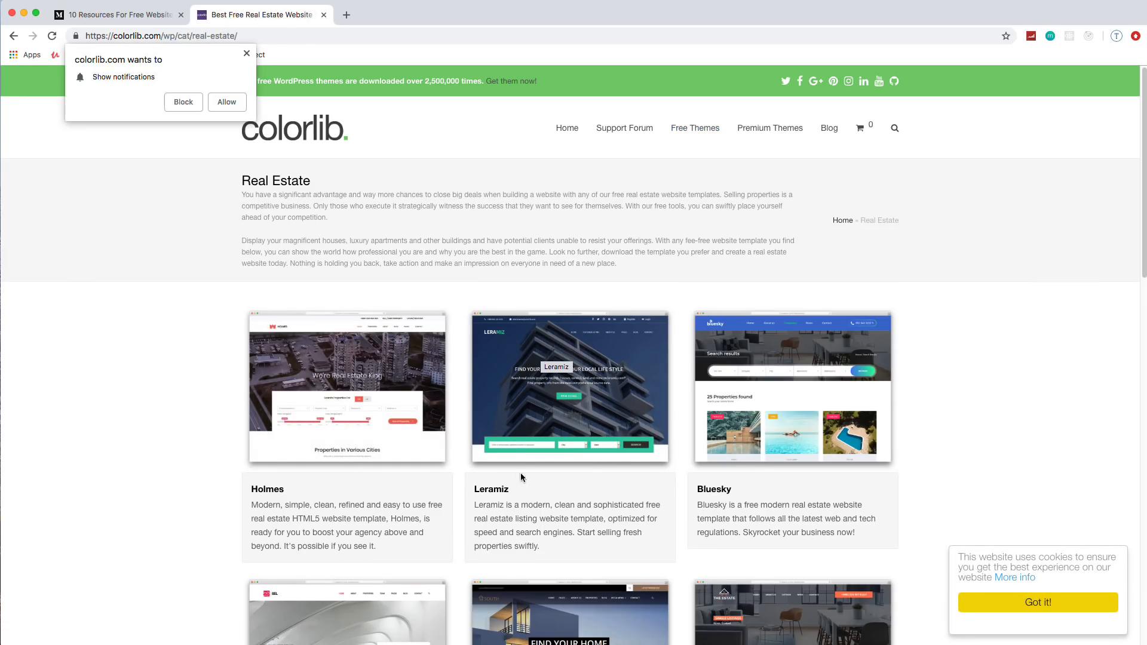
click(570, 388)
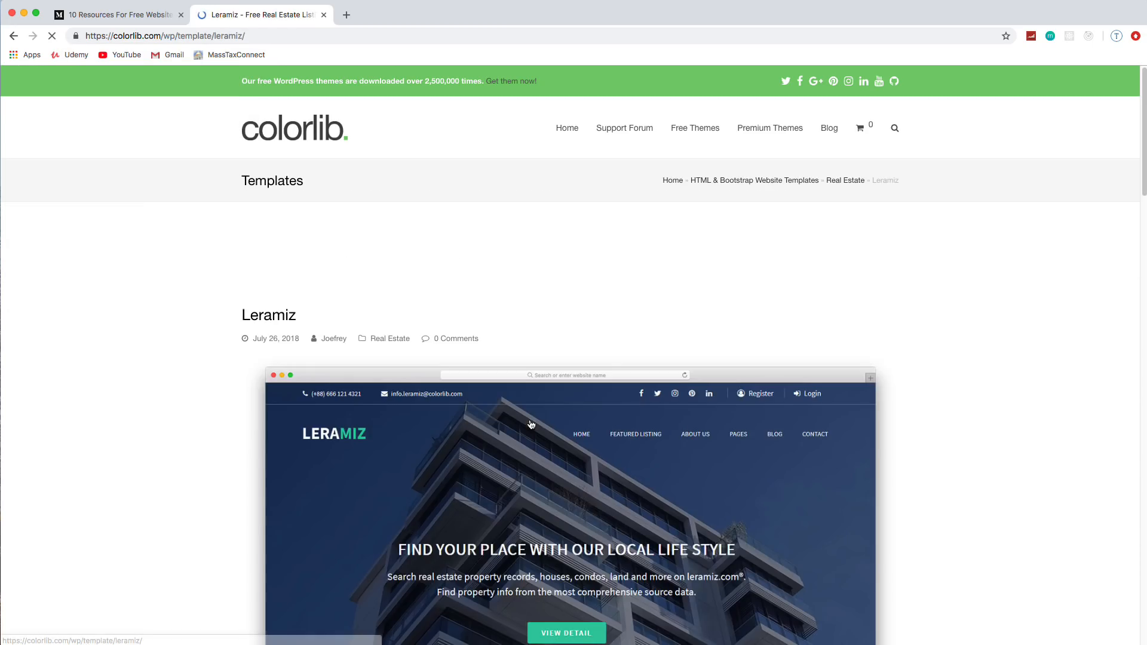
scroll(down, 3)
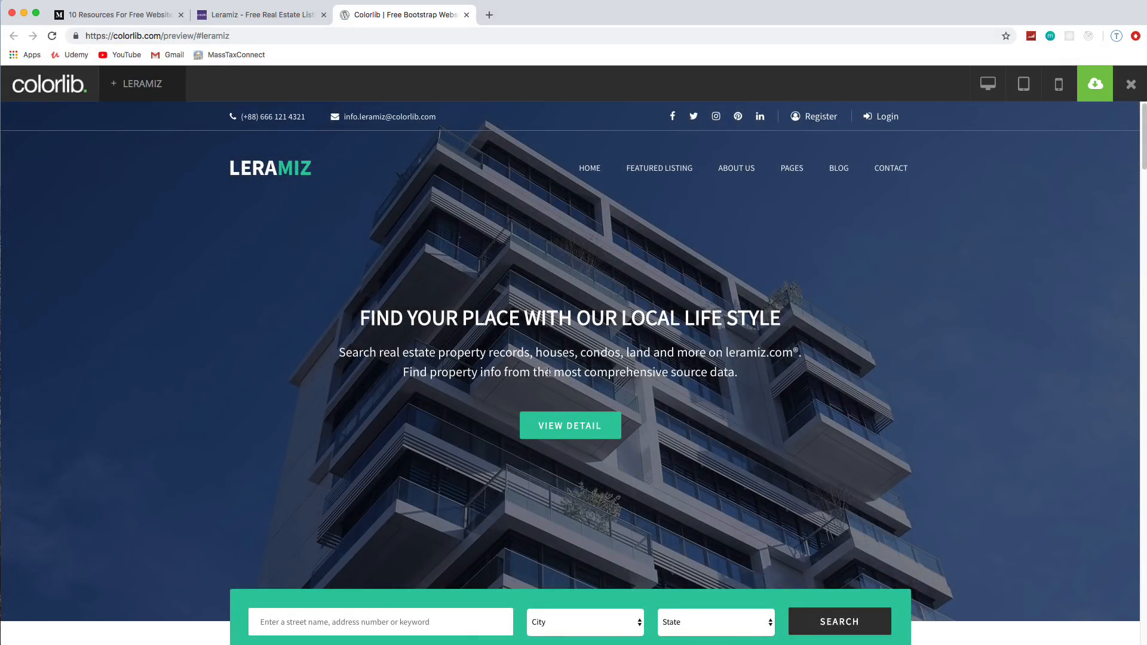
- Scroll through Leramiz's Our Services, Featured Listings and Popular Places sections
scroll(down, 3)
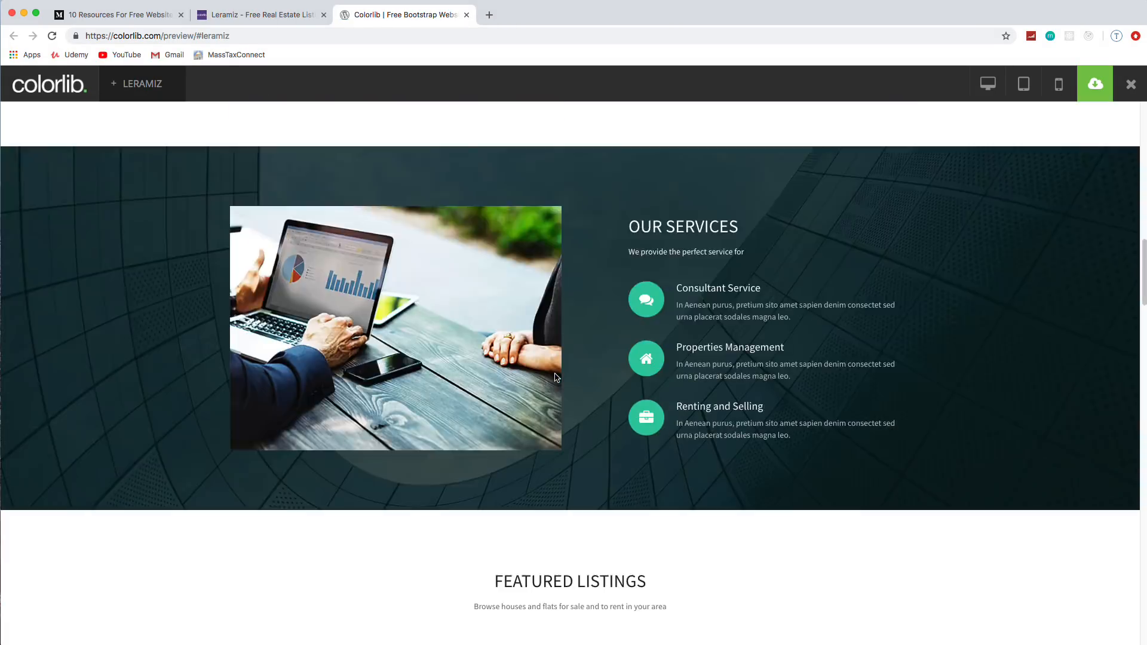
scroll(down, 3)
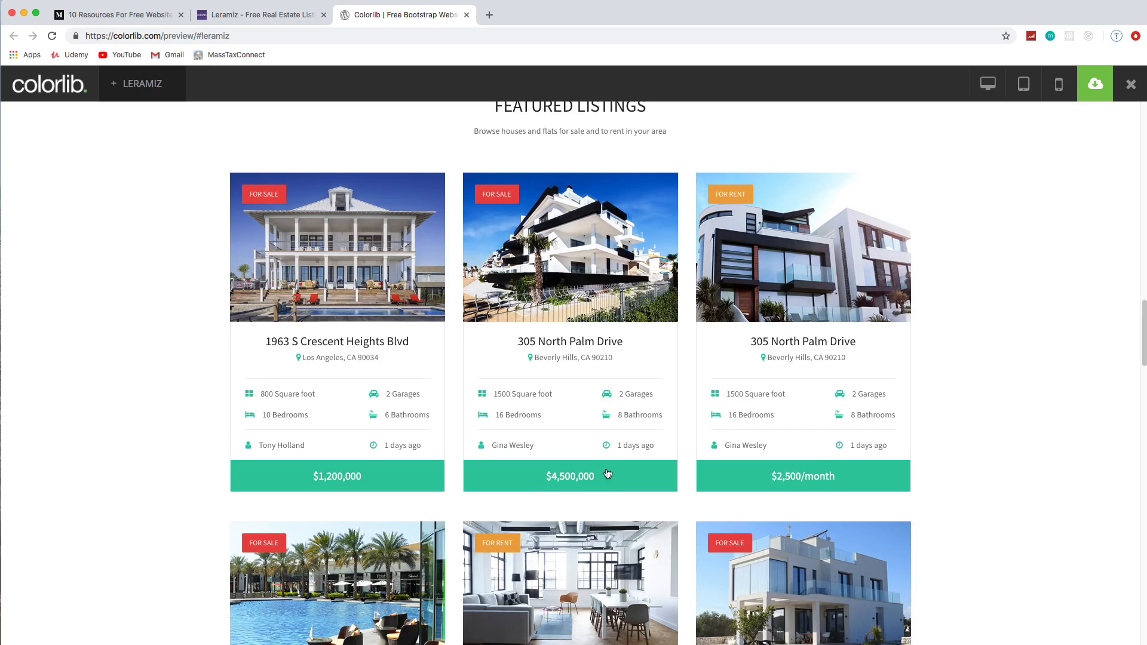
scroll(down, 3)
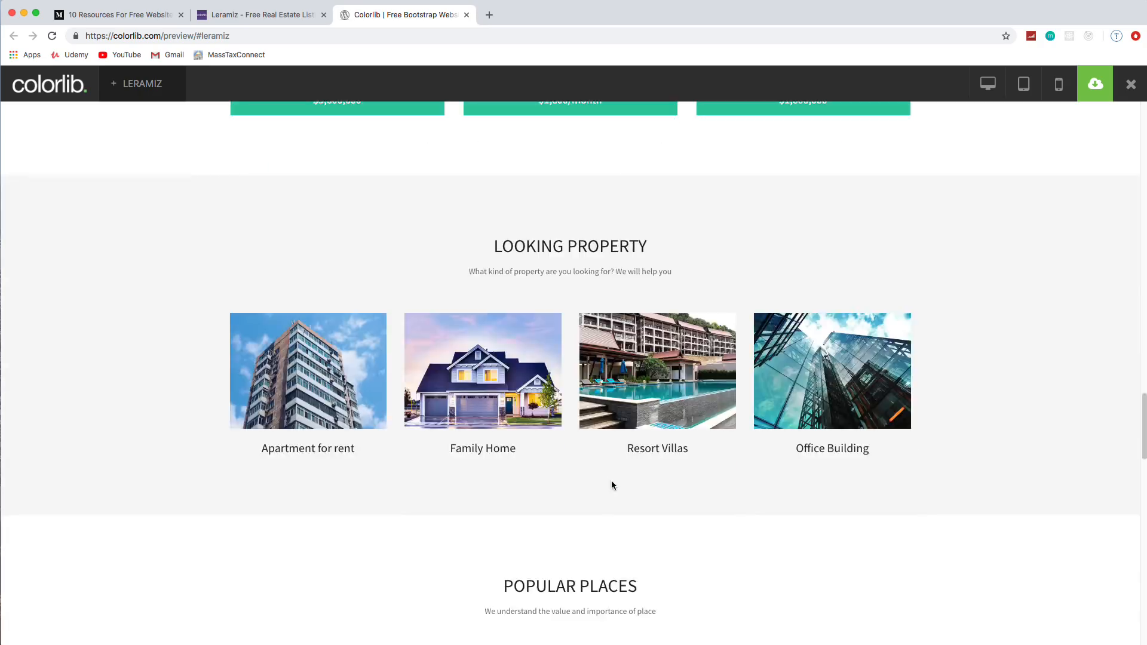
scroll(down, 3)
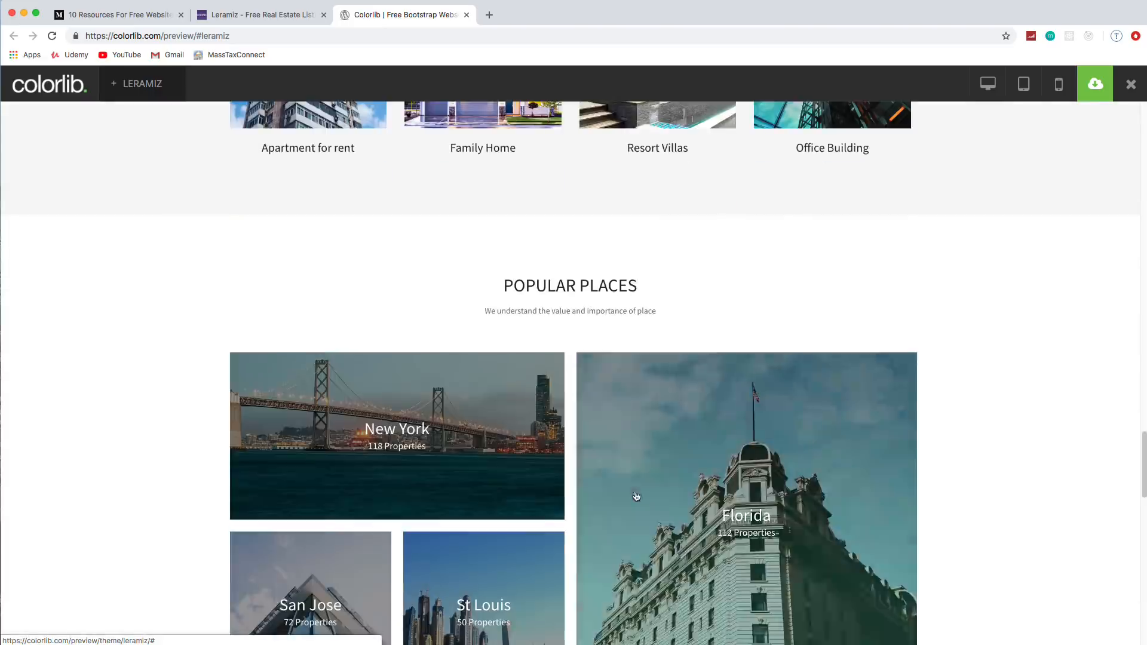
scroll(down, 3)
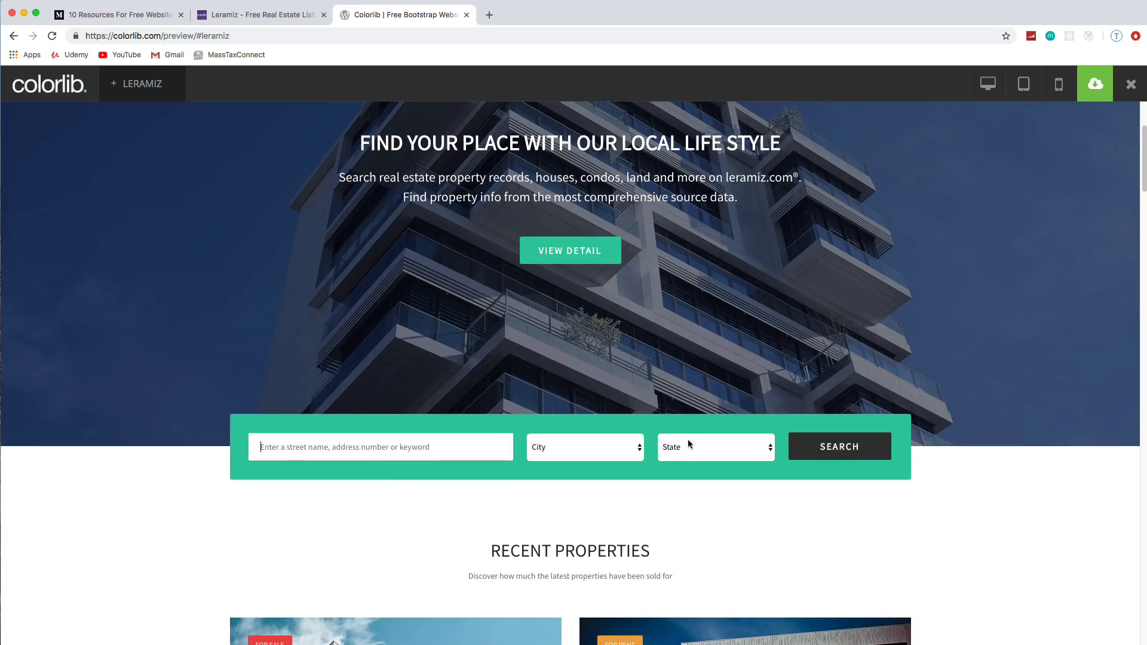
mouse_move(651, 475)
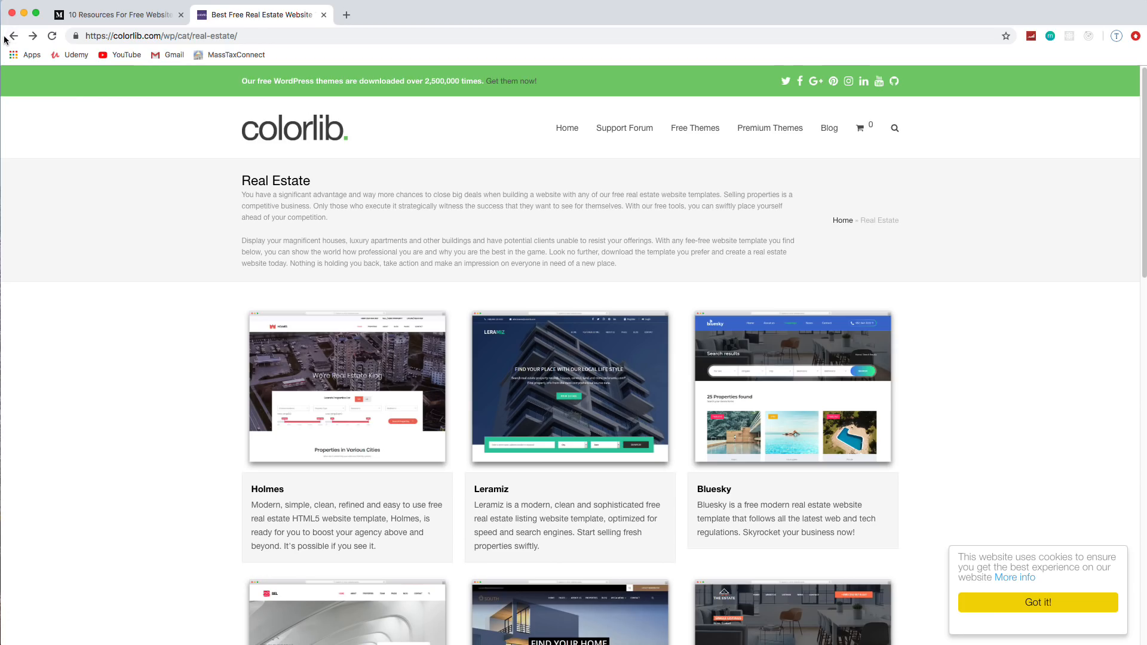
- Browse Colorlib's Medical template category, then close the Colorlib tab
click(695, 128)
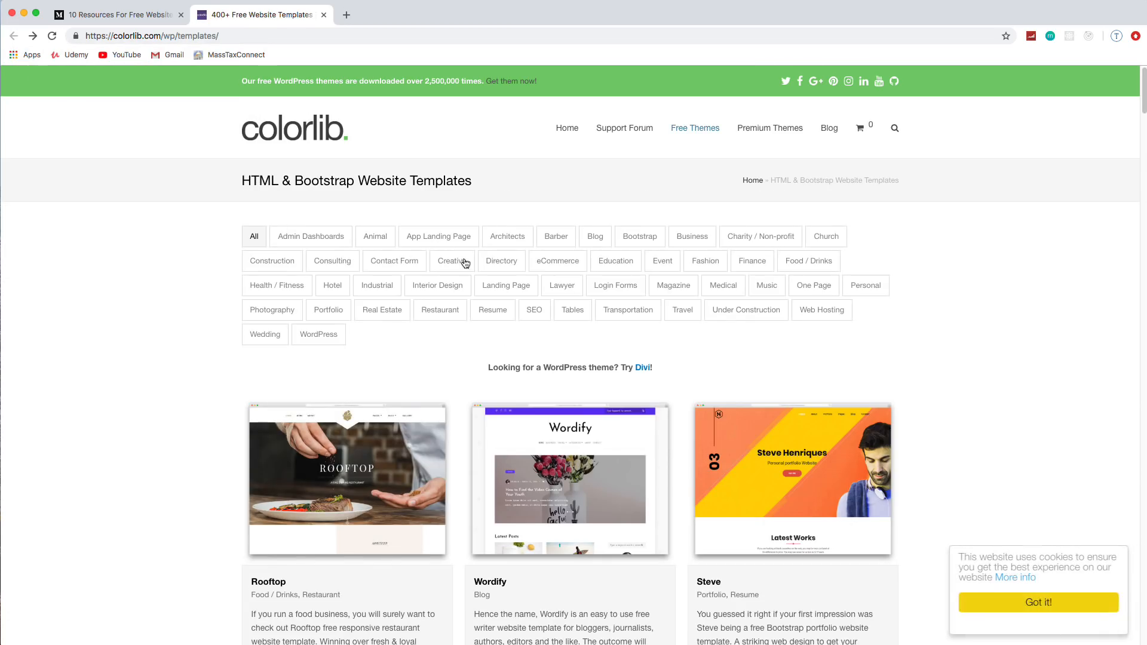
click(723, 286)
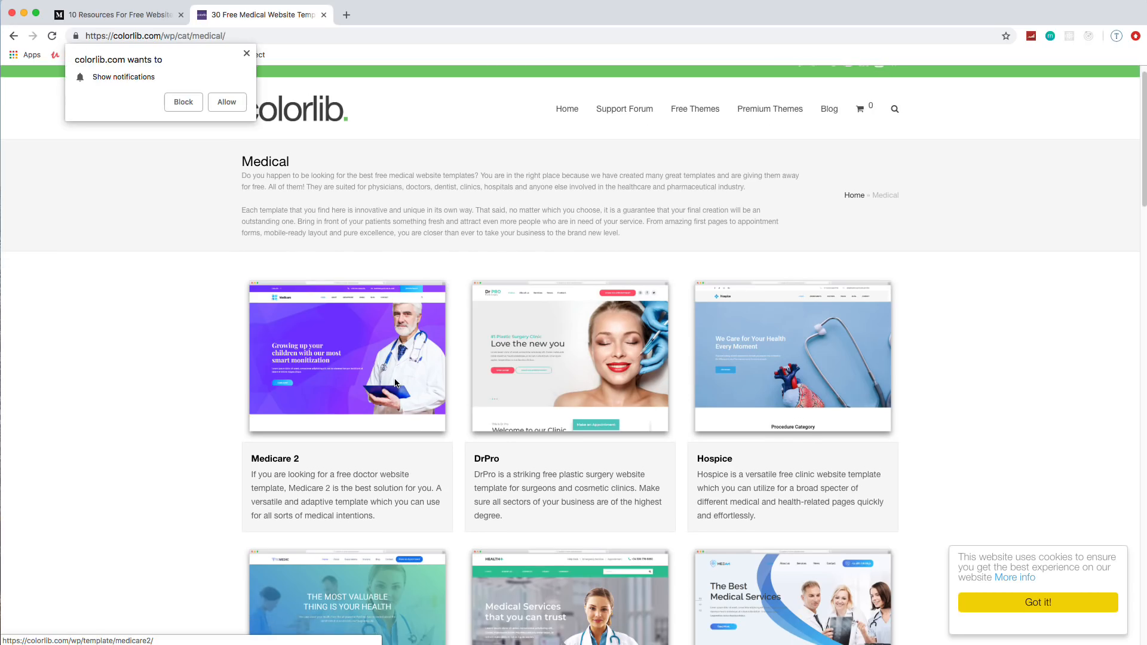
scroll(down, 3)
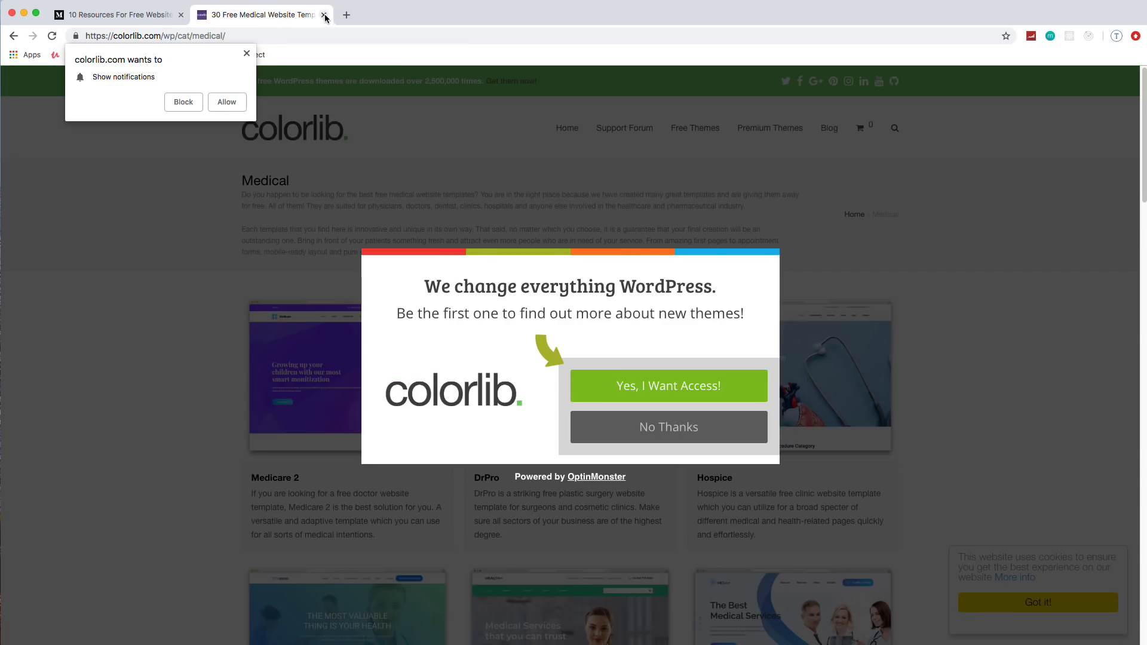
click(324, 14)
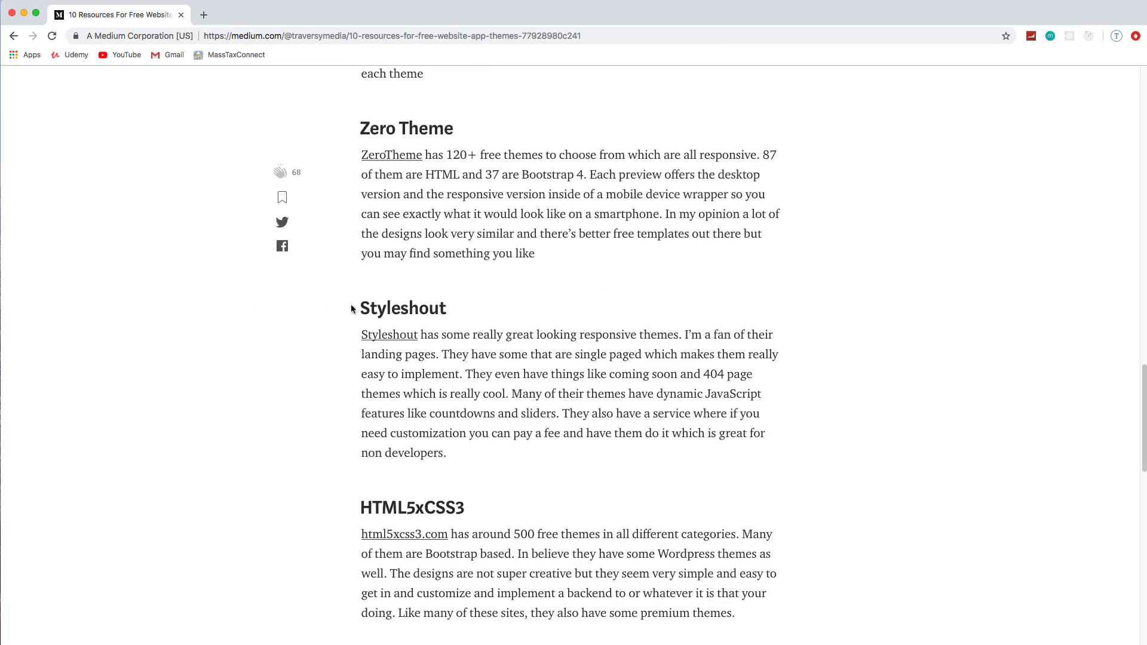
- Open ZeroTheme, scroll to Latest Responsive Html5 Templates, and launch the zMatcha demo
click(390, 154)
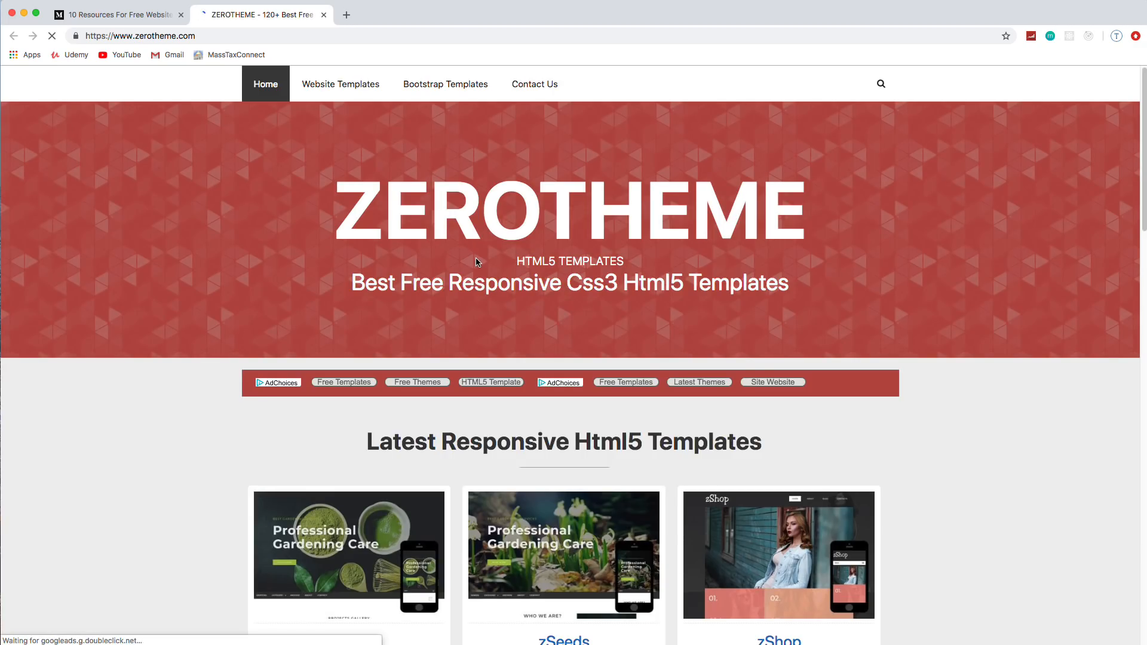
scroll(down, 3)
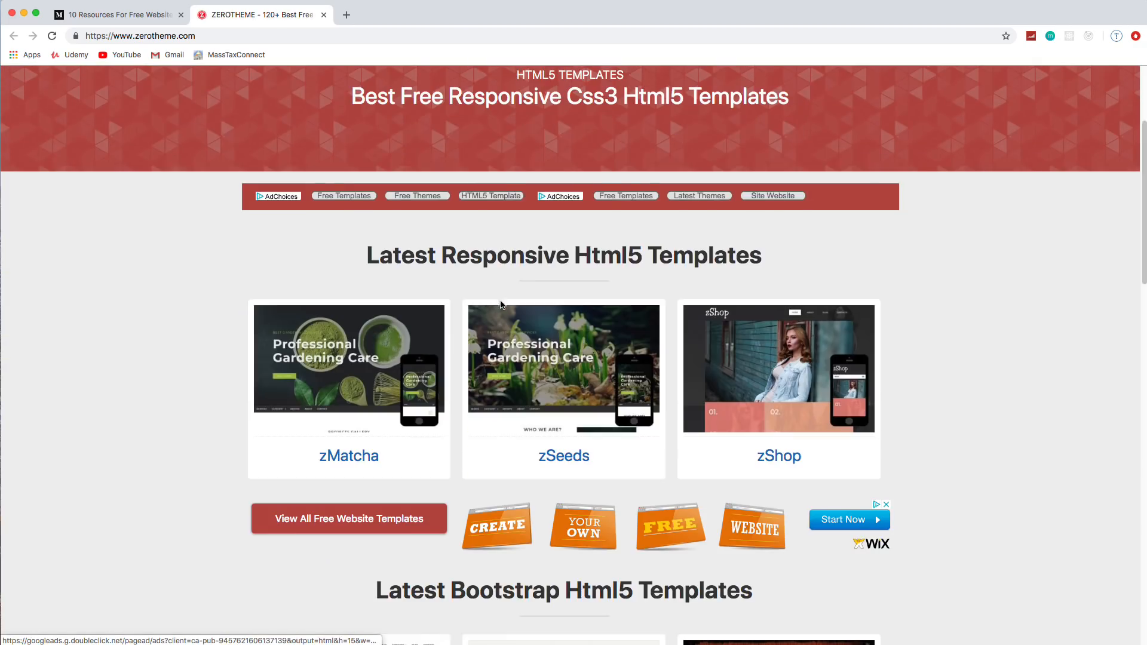
scroll(down, 3)
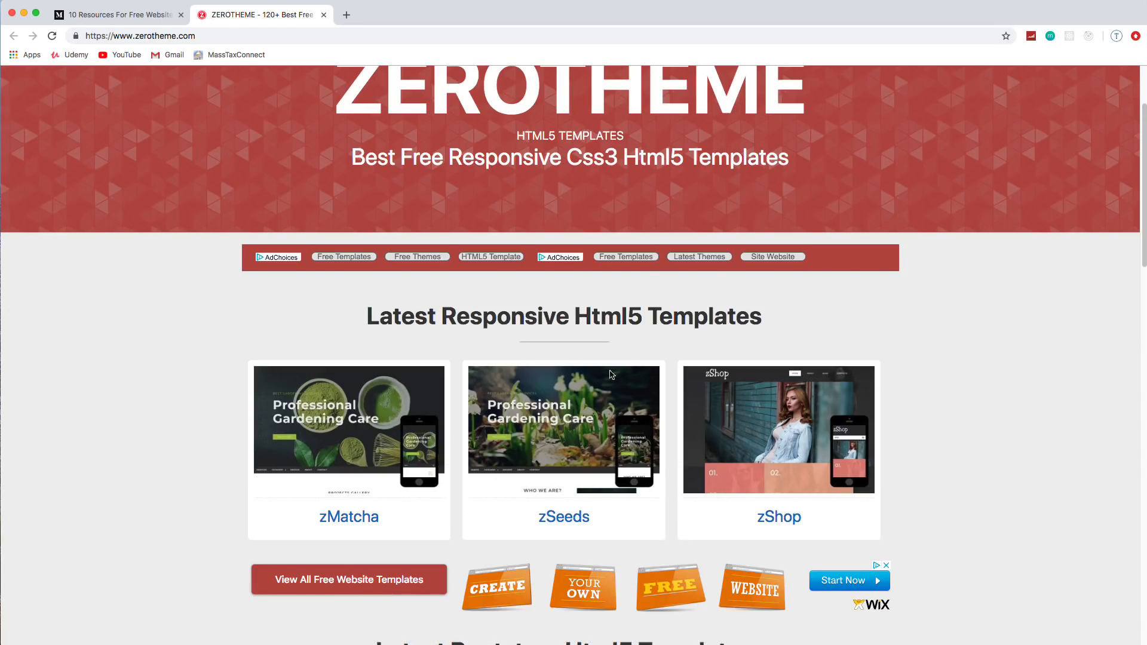
scroll(down, 3)
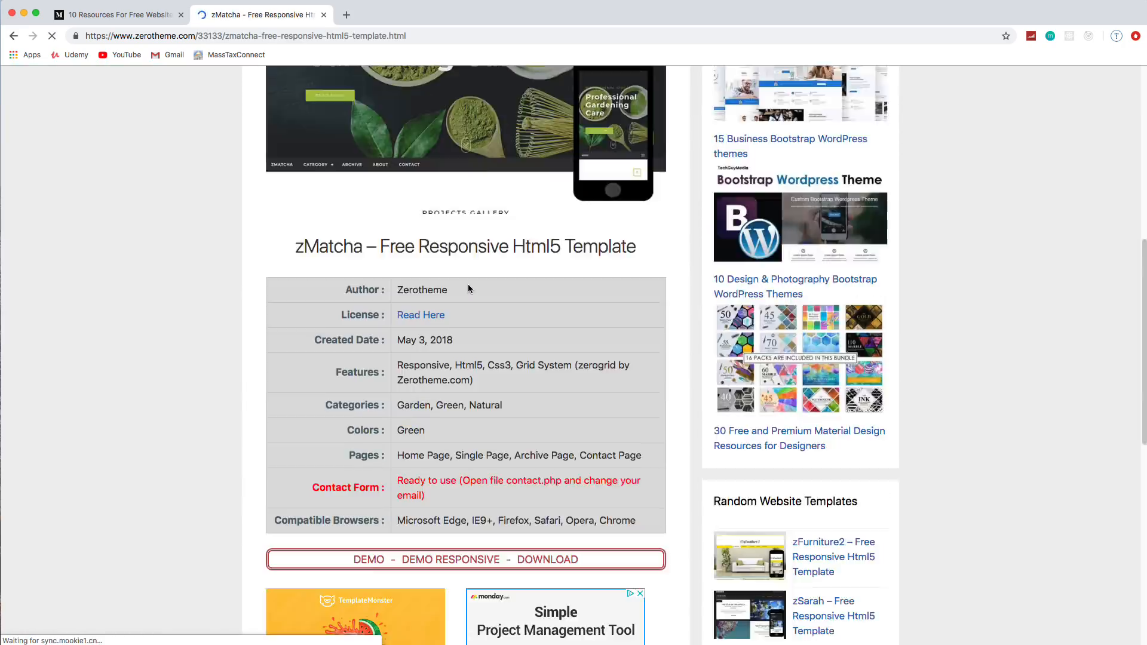
click(369, 560)
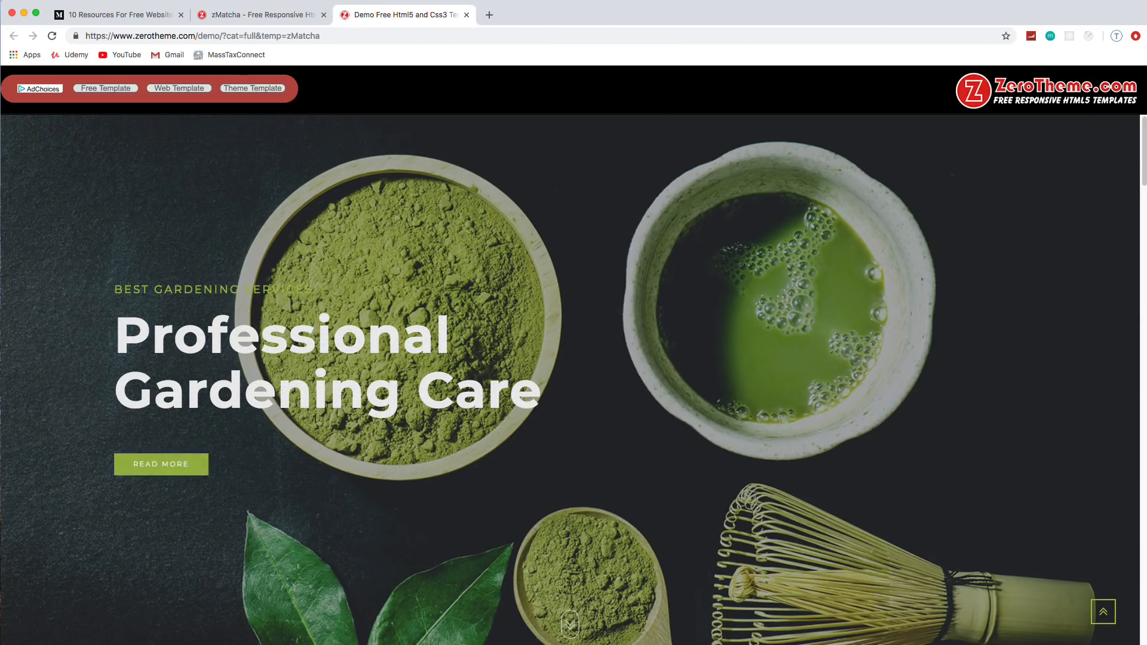
- Scroll the zMatcha demo, then view and scroll its phone-frame responsive preview
scroll(down, 3)
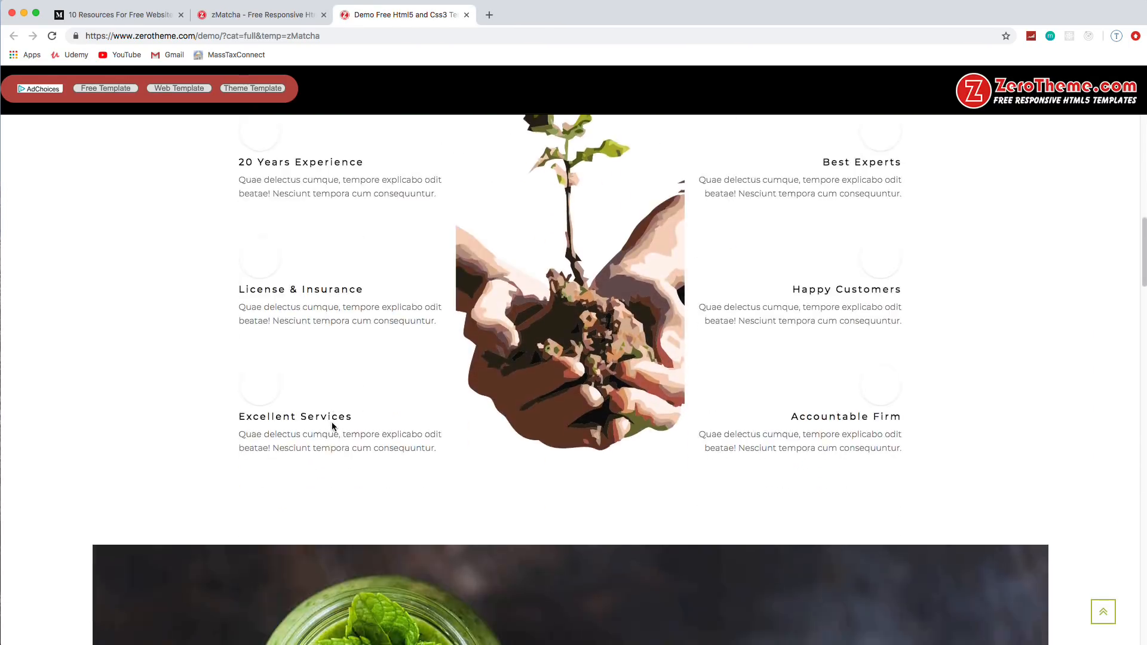
scroll(down, 3)
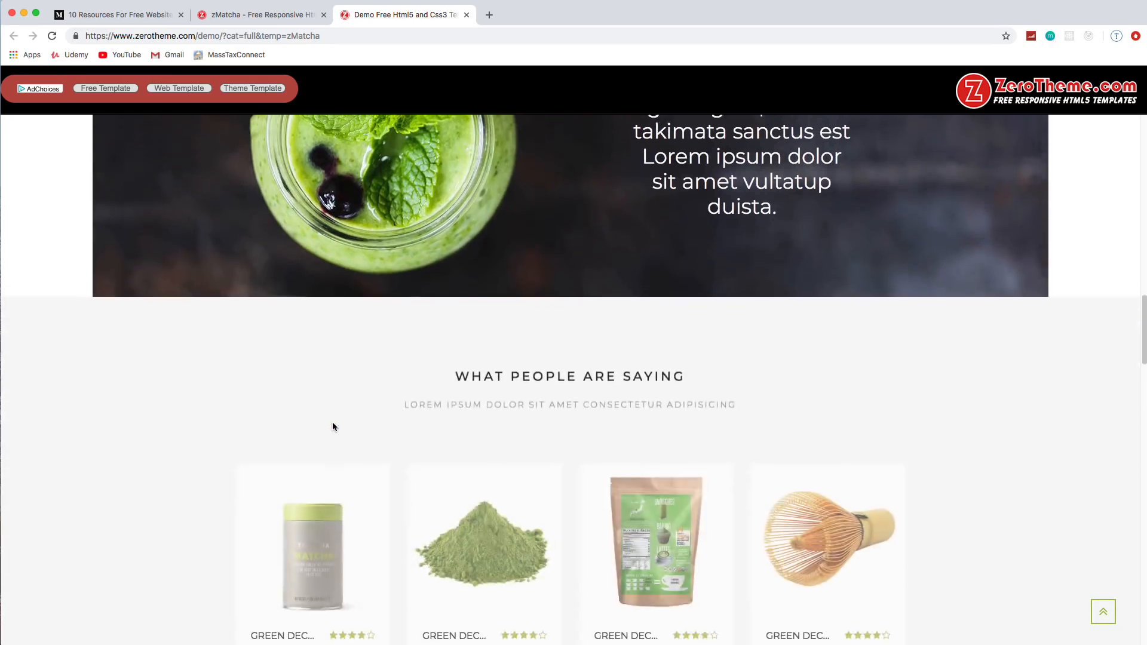
scroll(down, 3)
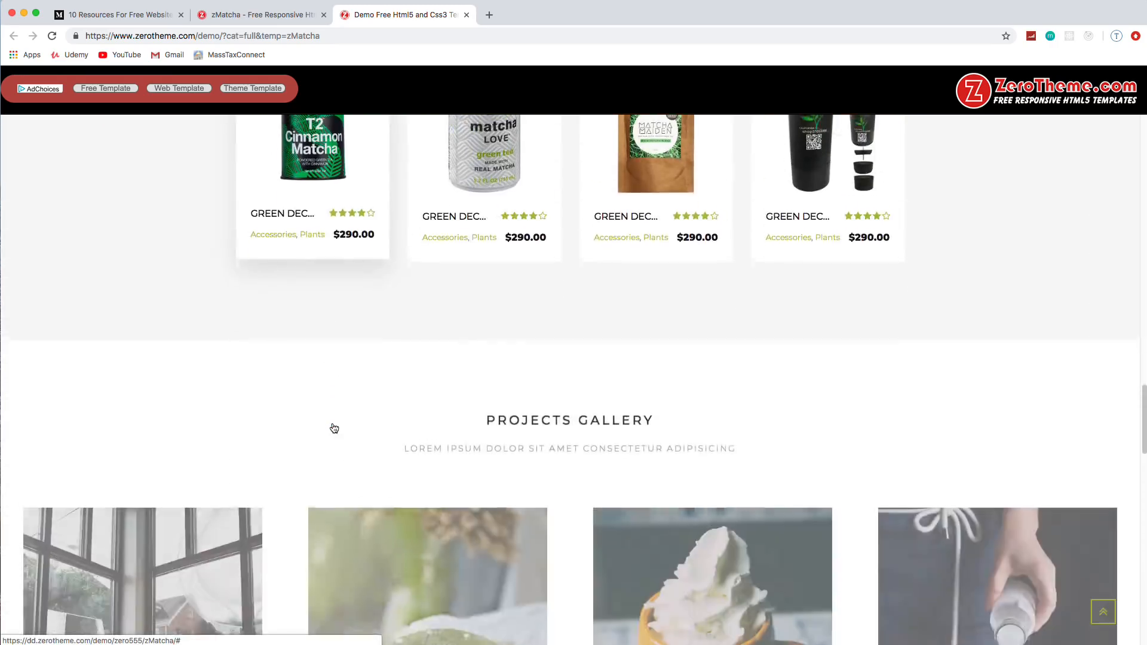
scroll(up, 3)
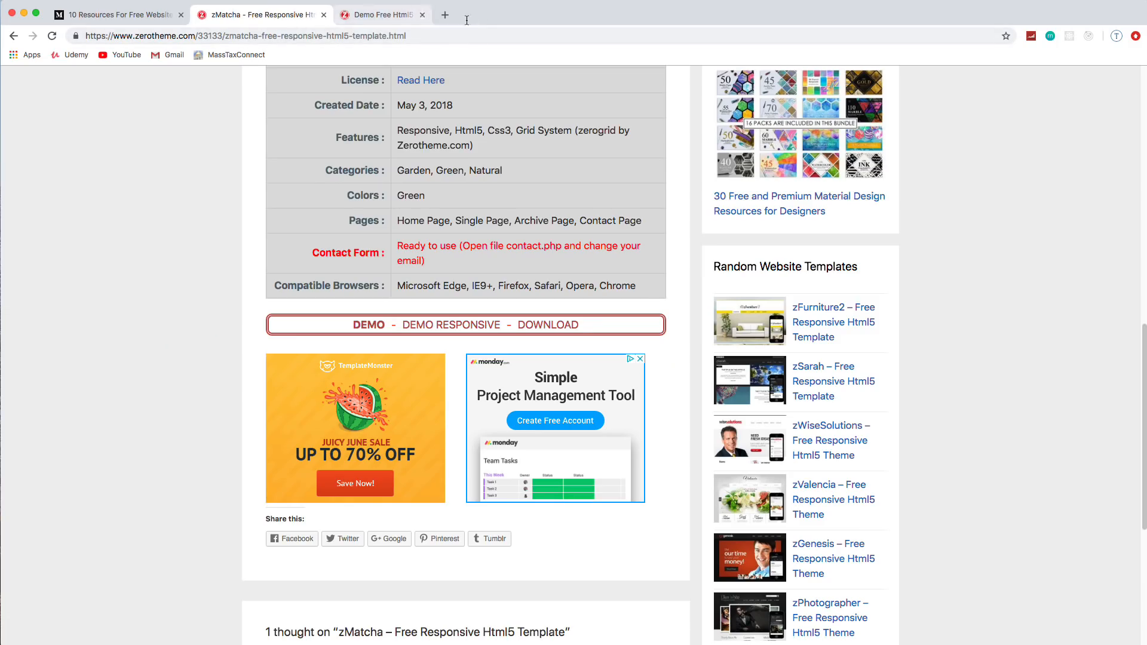
click(450, 325)
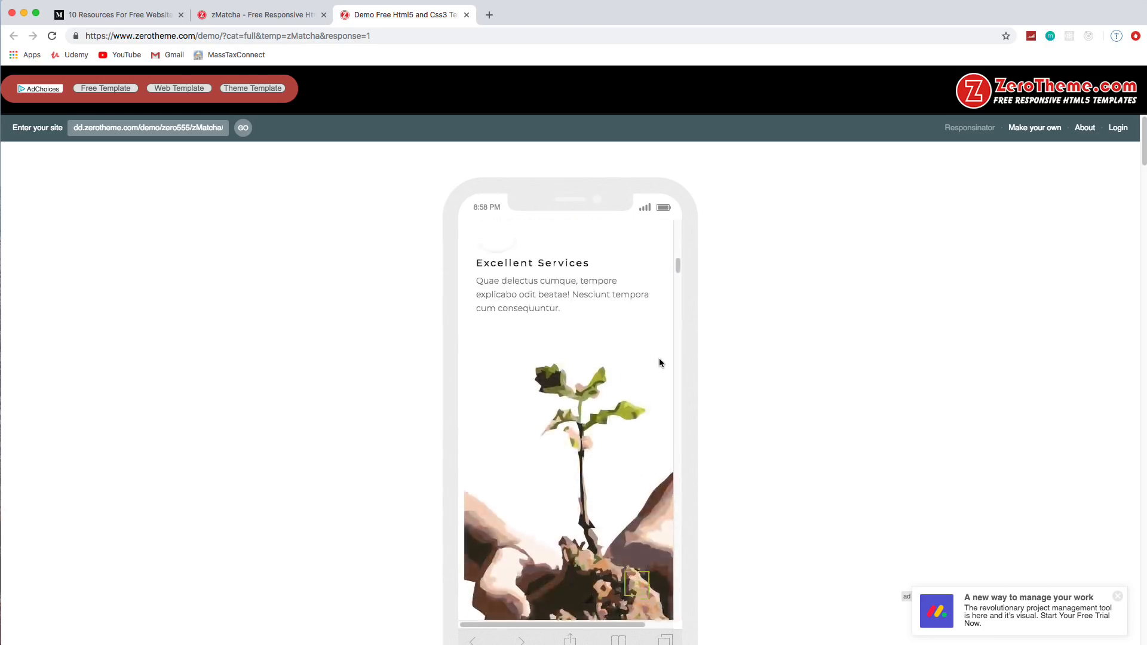
scroll(down, 3)
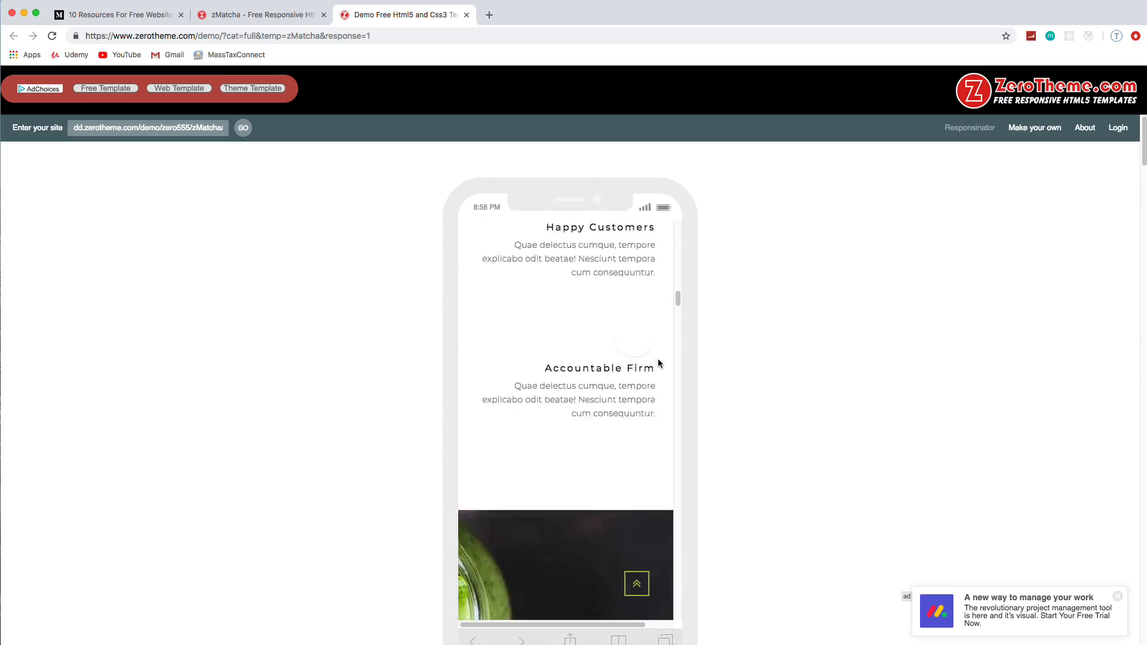
scroll(down, 3)
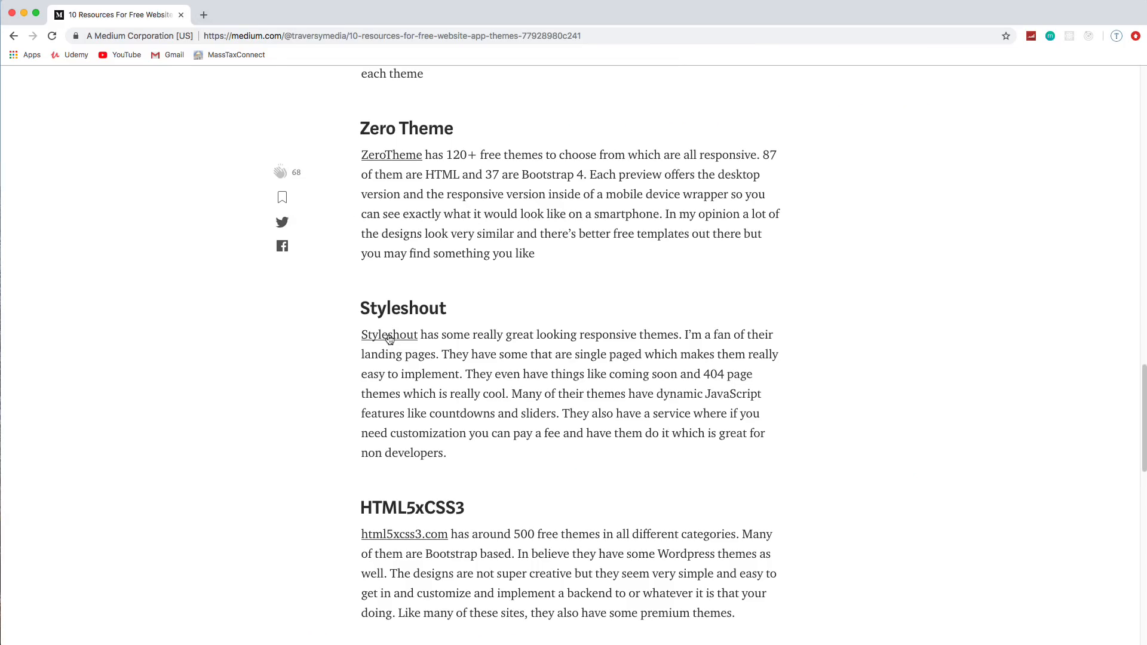
- Open Styleshout's free templates, scroll past Kairos and Sublime, and open Count
click(389, 334)
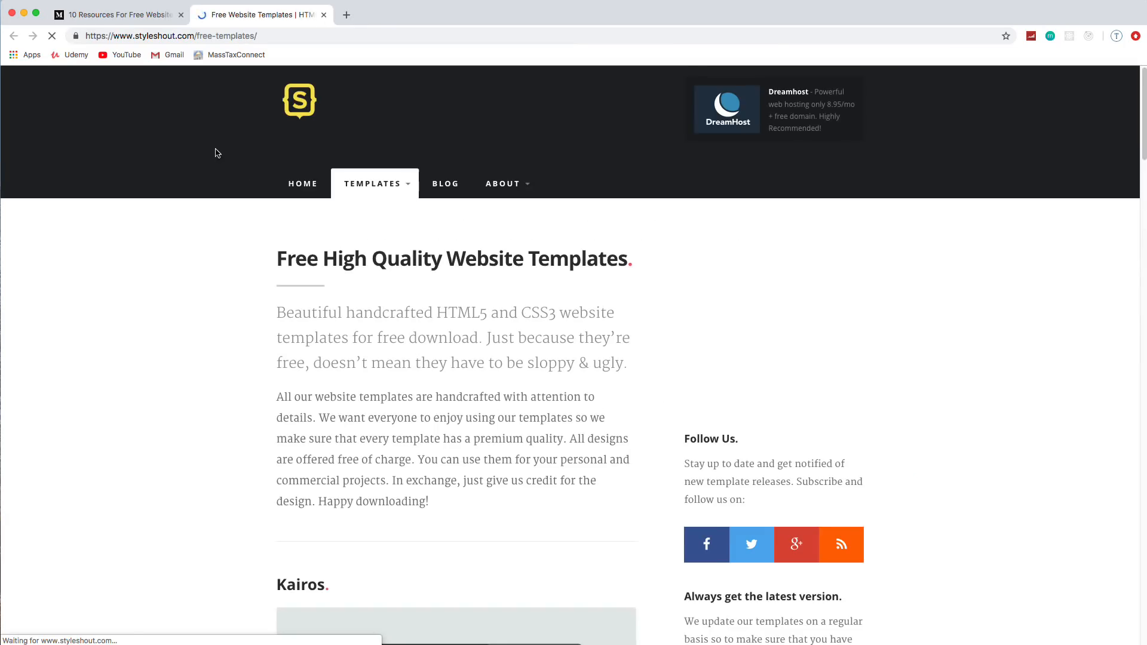
scroll(down, 3)
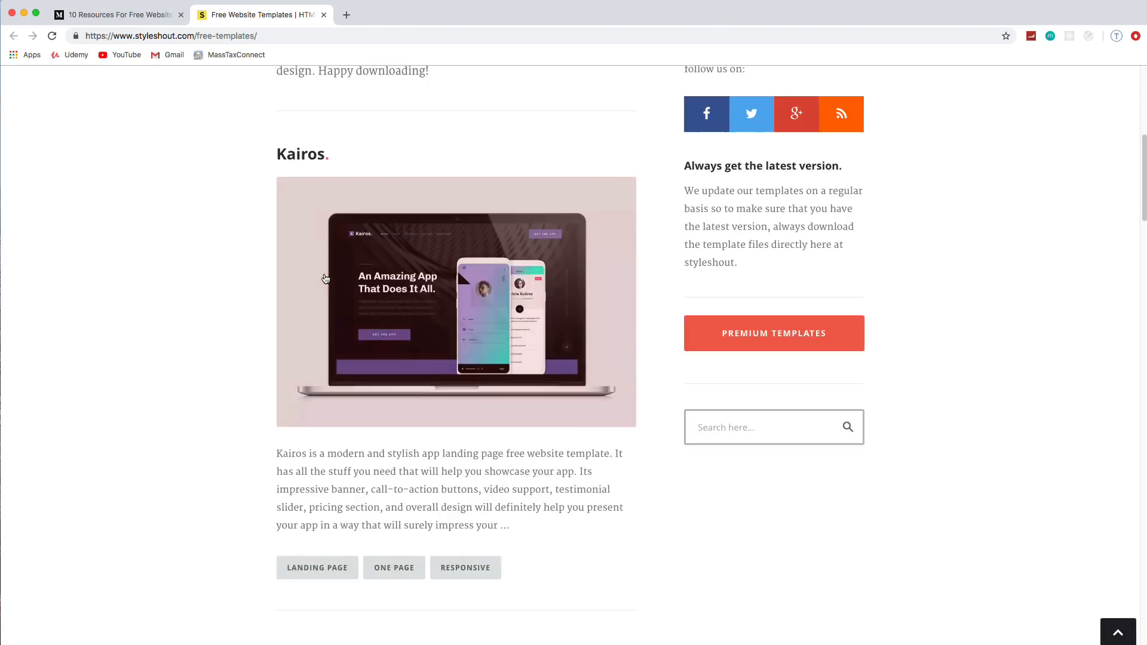
scroll(down, 3)
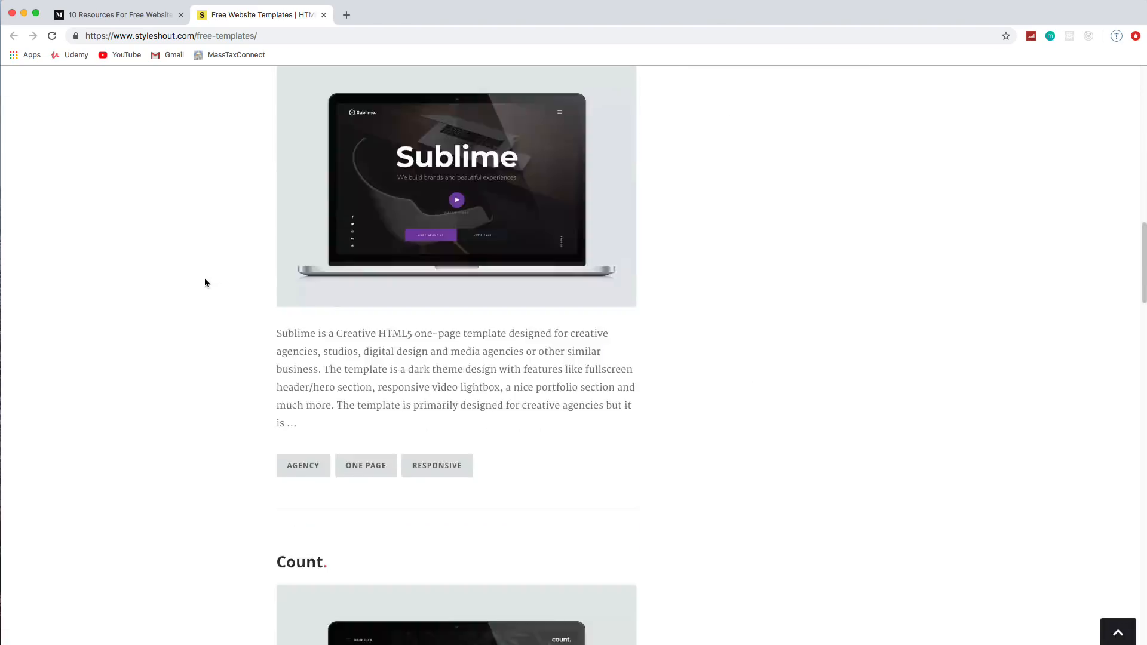
scroll(down, 3)
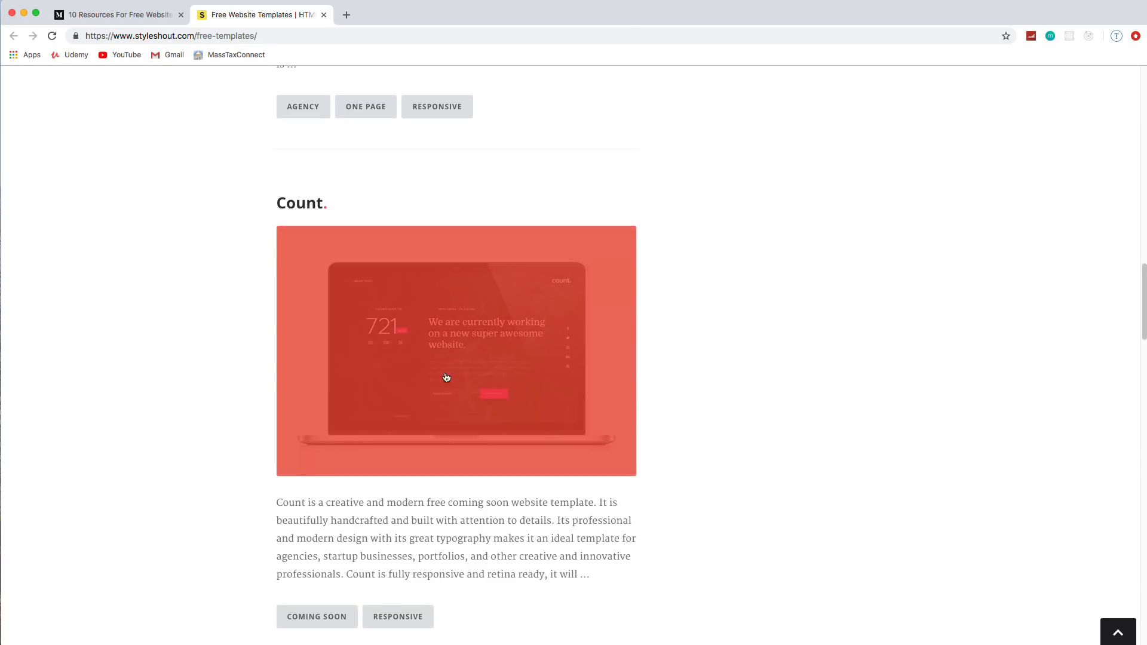
click(446, 377)
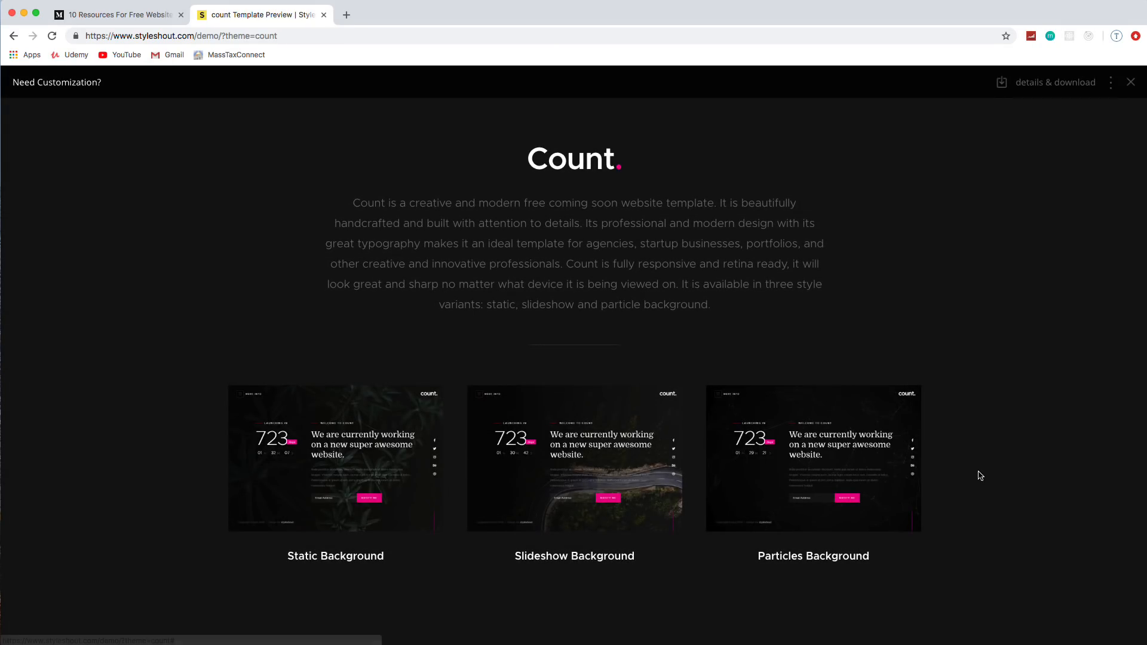
mouse_move(749, 464)
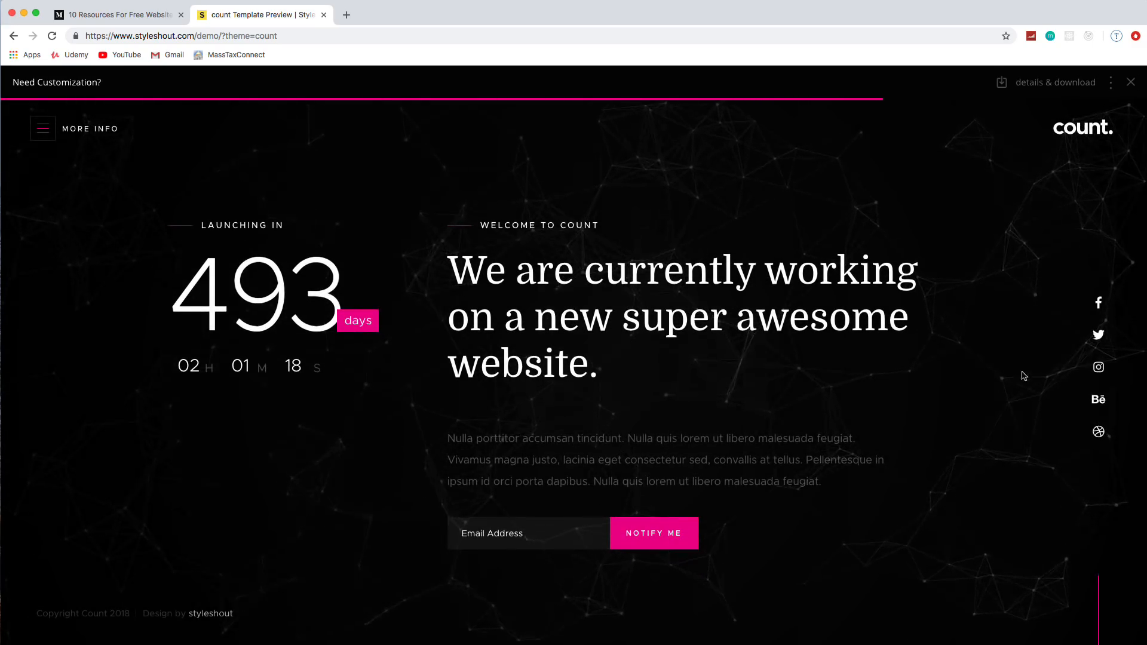
mouse_move(1098, 306)
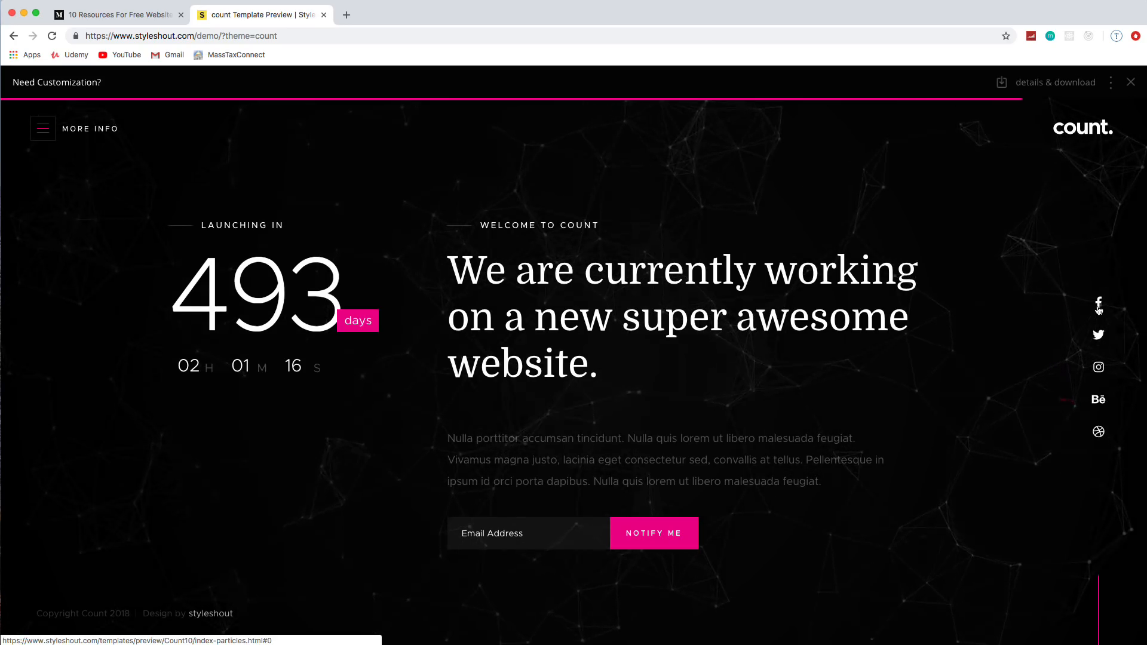
mouse_move(1098, 335)
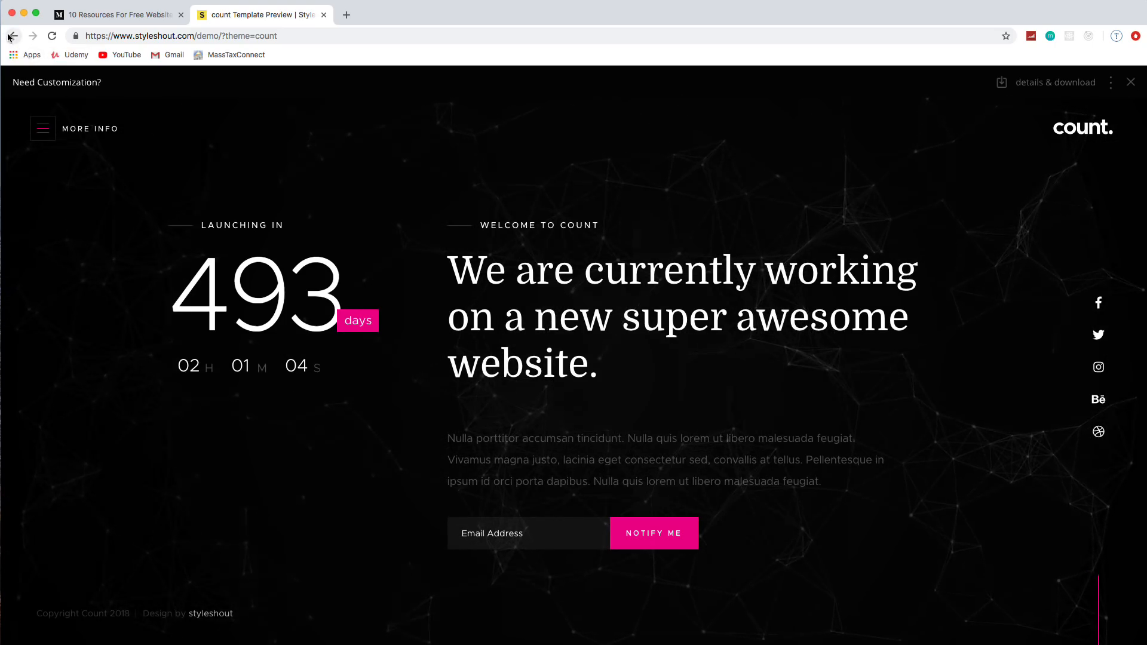
- Open and close Count's More Info panel, then go back to Count's template page
click(42, 129)
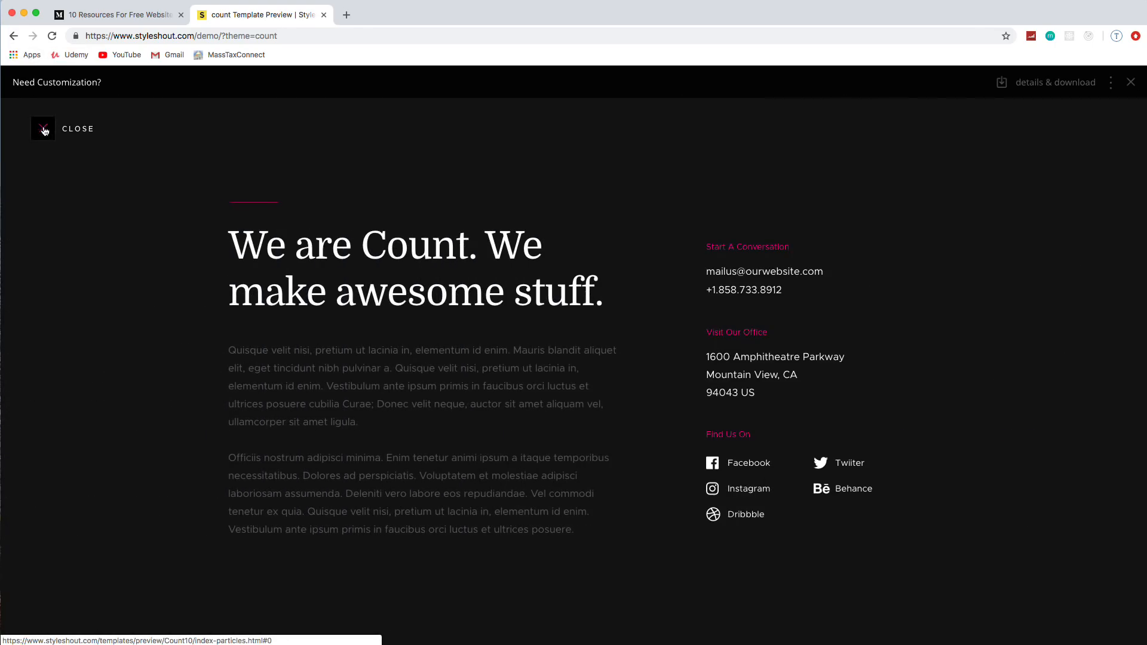
click(42, 129)
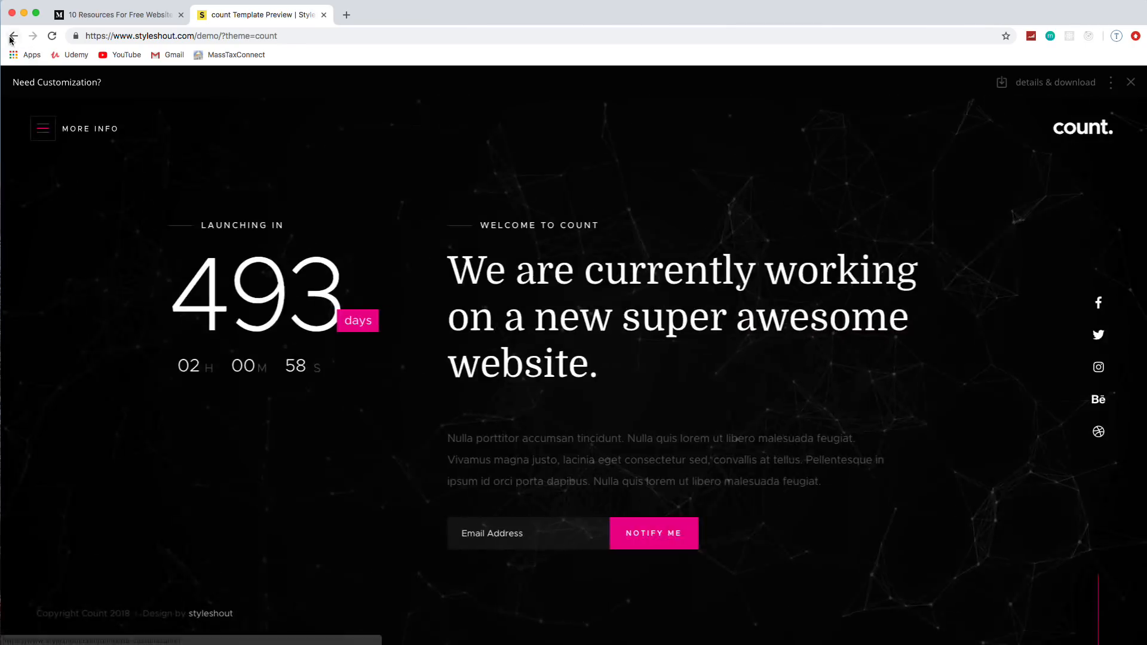
click(13, 35)
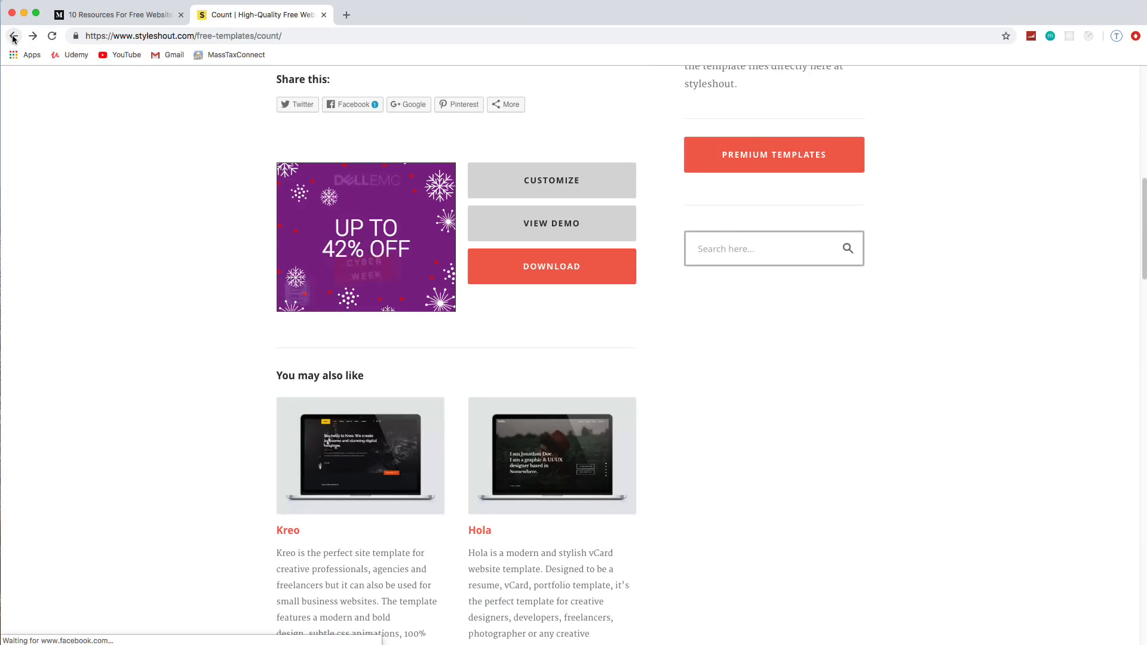
- Go back in the article and open the Kairos template's live demo
click(13, 35)
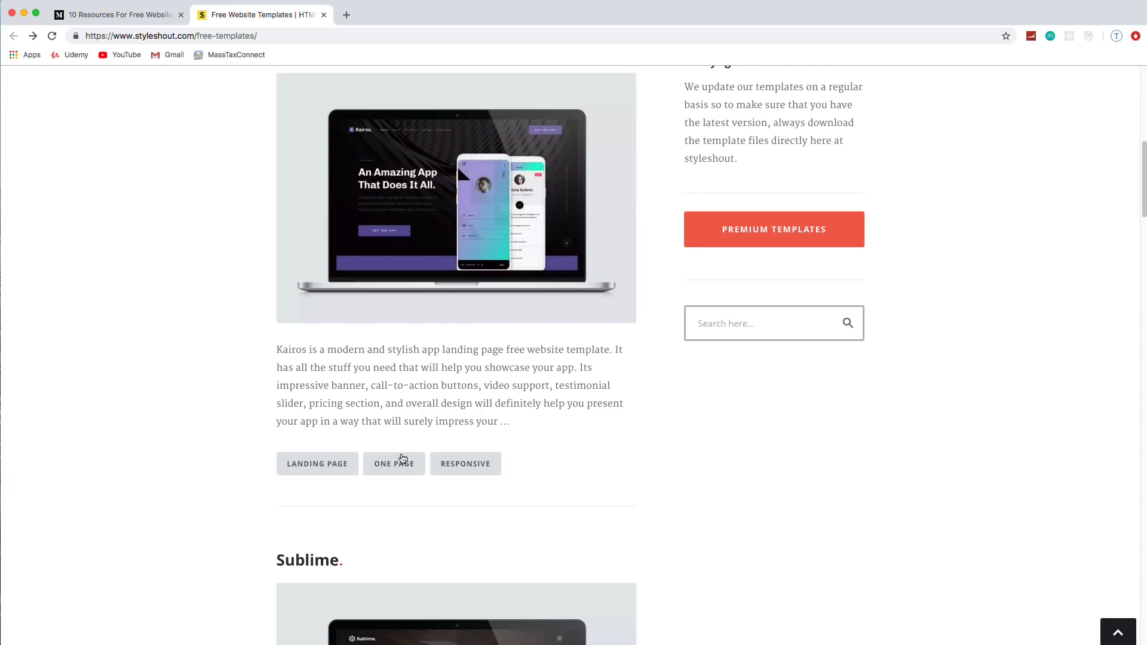
click(456, 198)
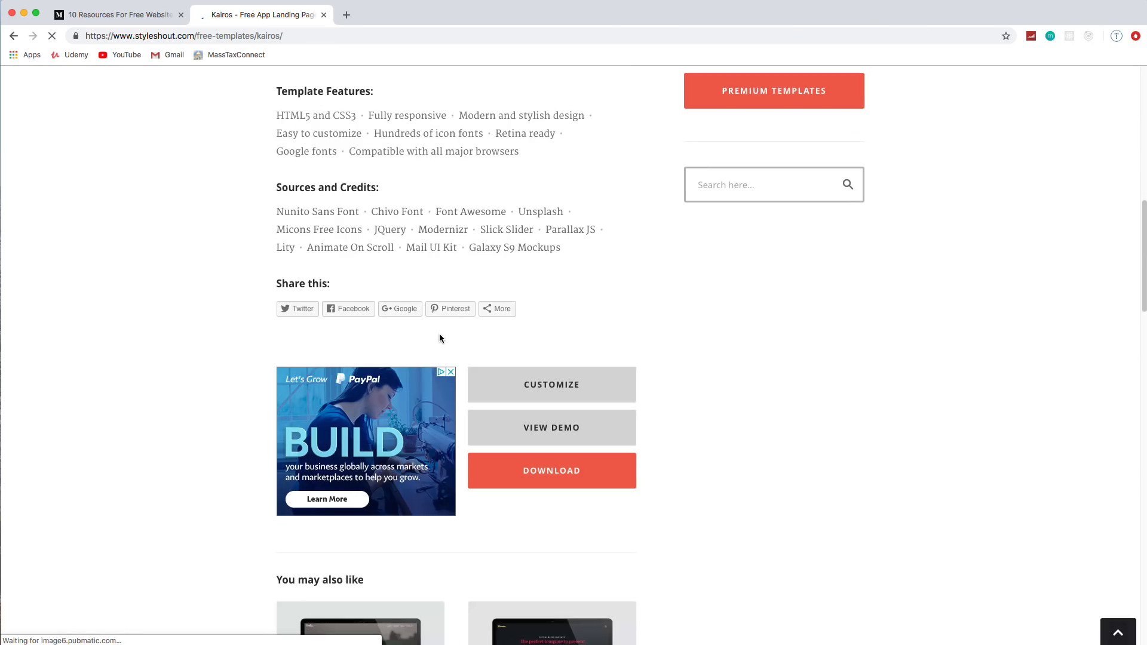
click(551, 428)
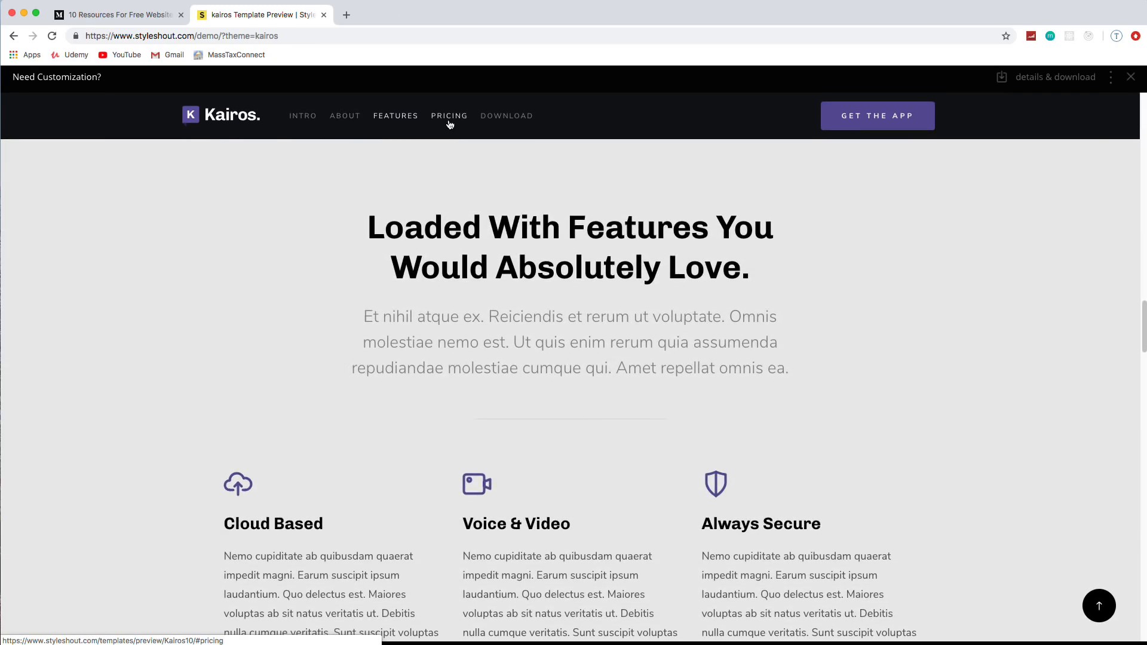
- View the Kairos demo's pricing section, then close the Styleshout demo tab
click(449, 115)
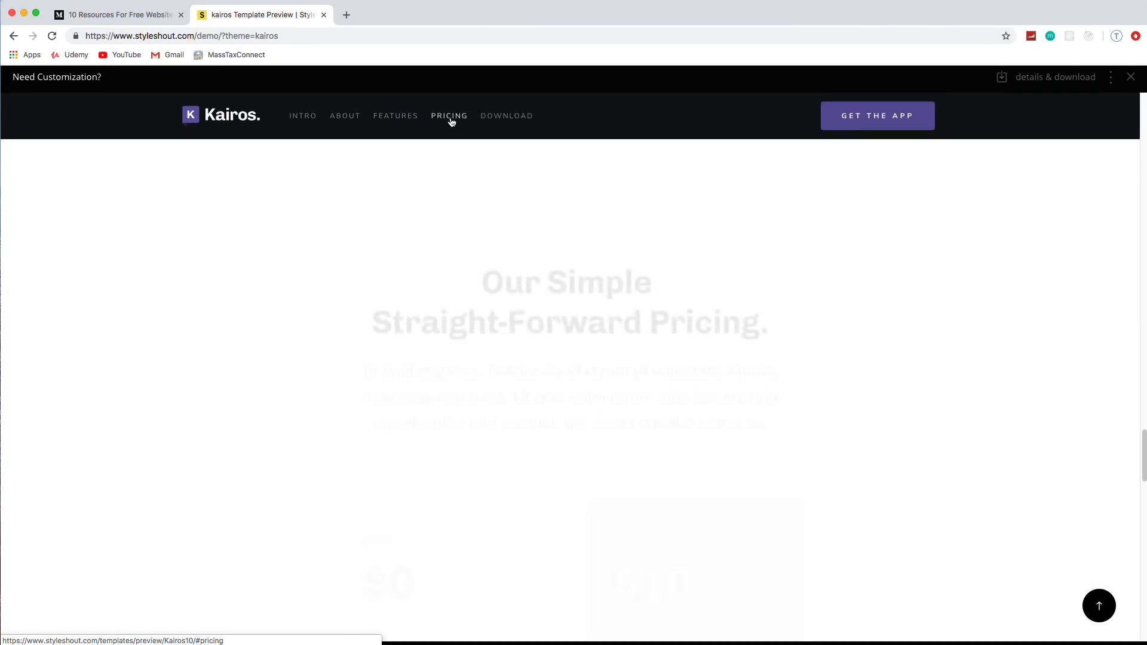
click(449, 115)
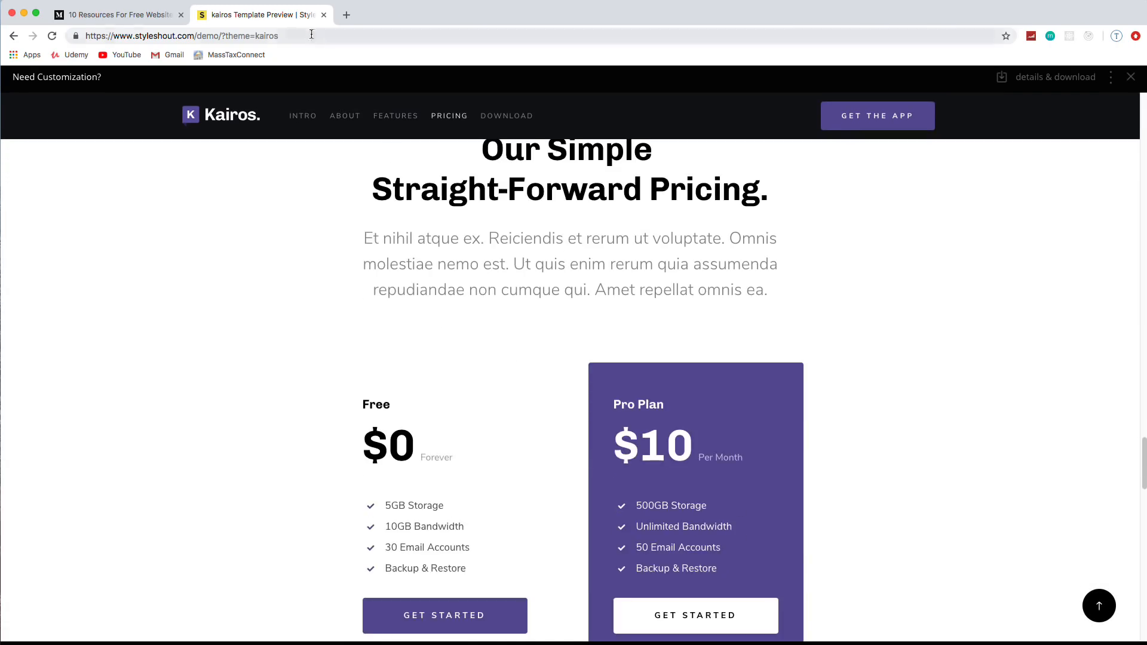
click(114, 13)
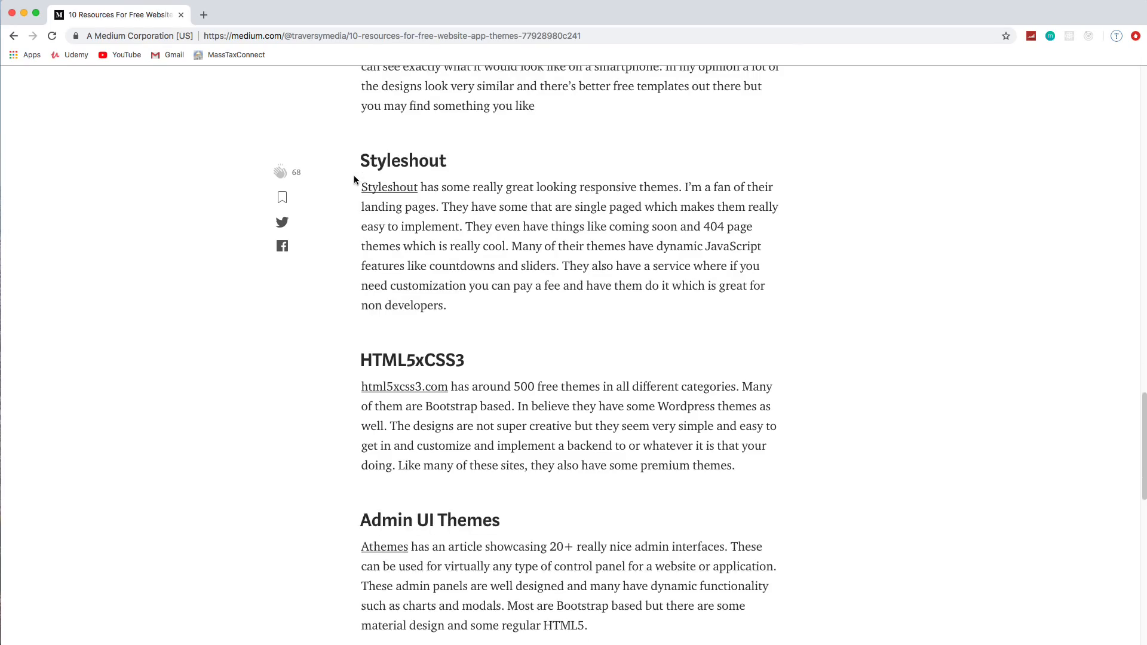
- Open html5xcss3.com from the article and browse its free templates collection to AirCV
scroll(down, 3)
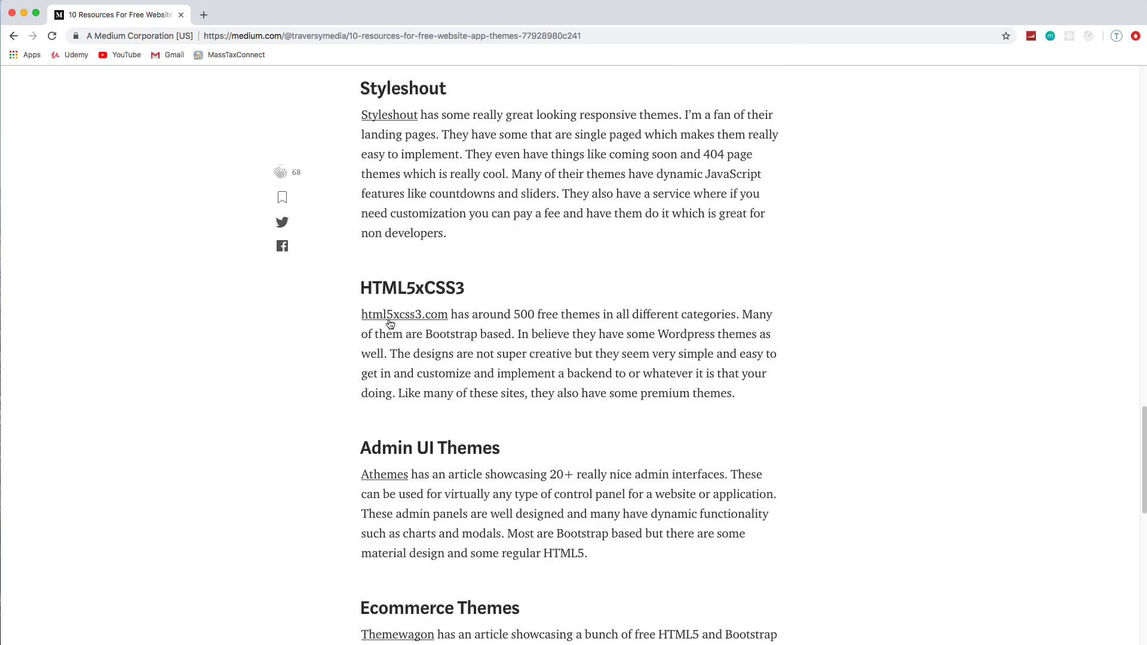
mouse_move(397, 314)
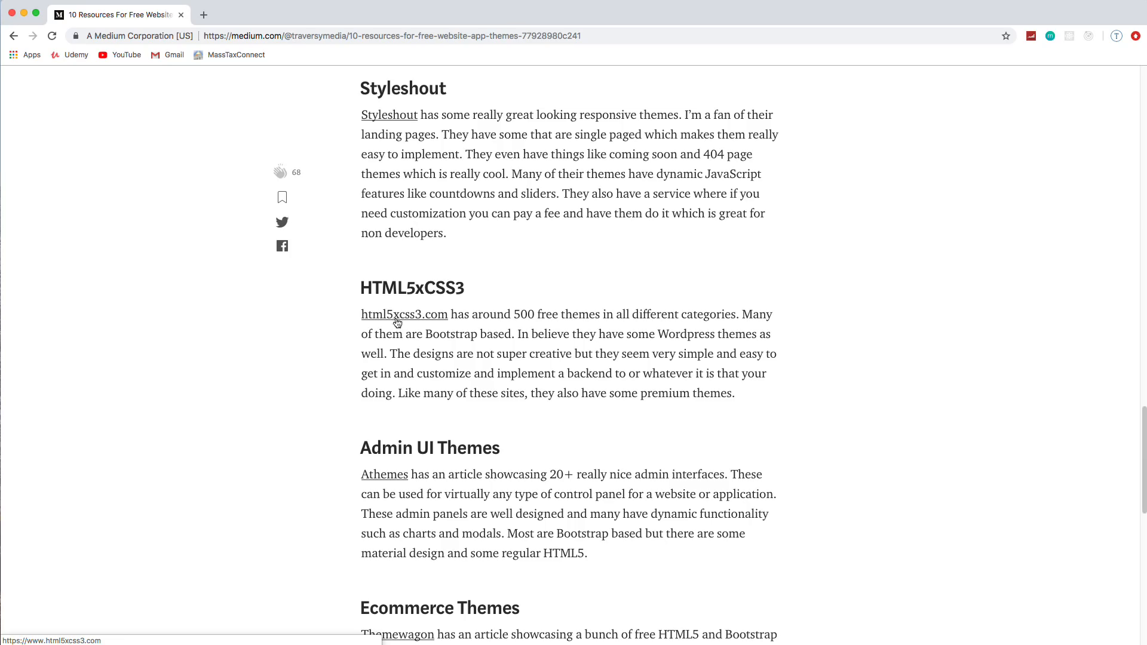
click(404, 314)
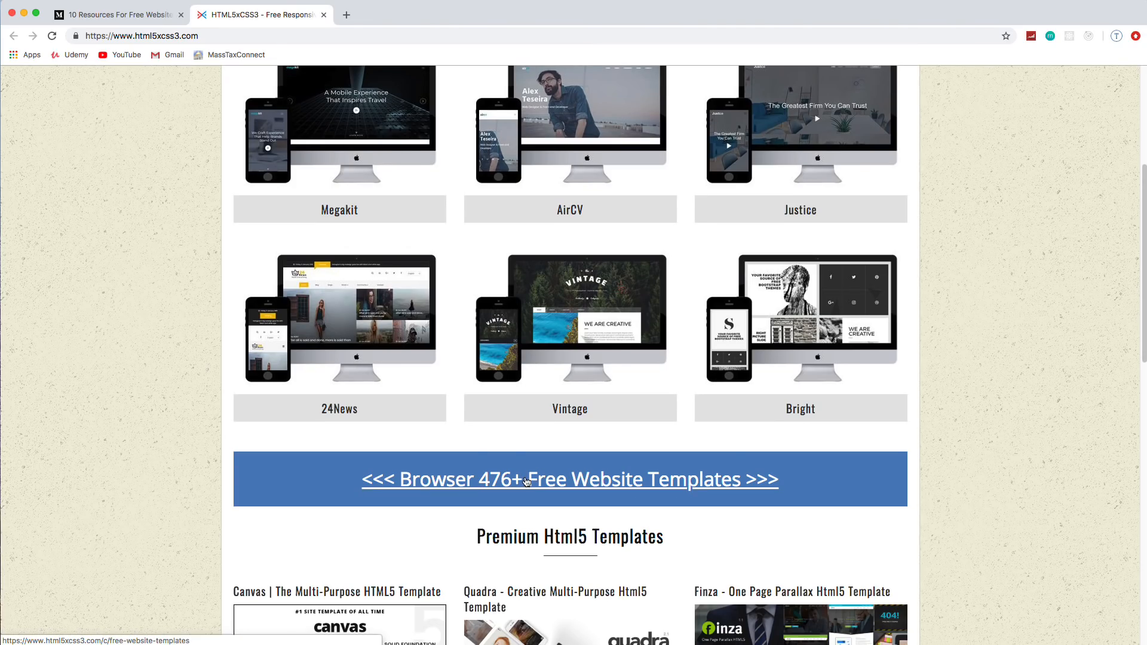
click(569, 479)
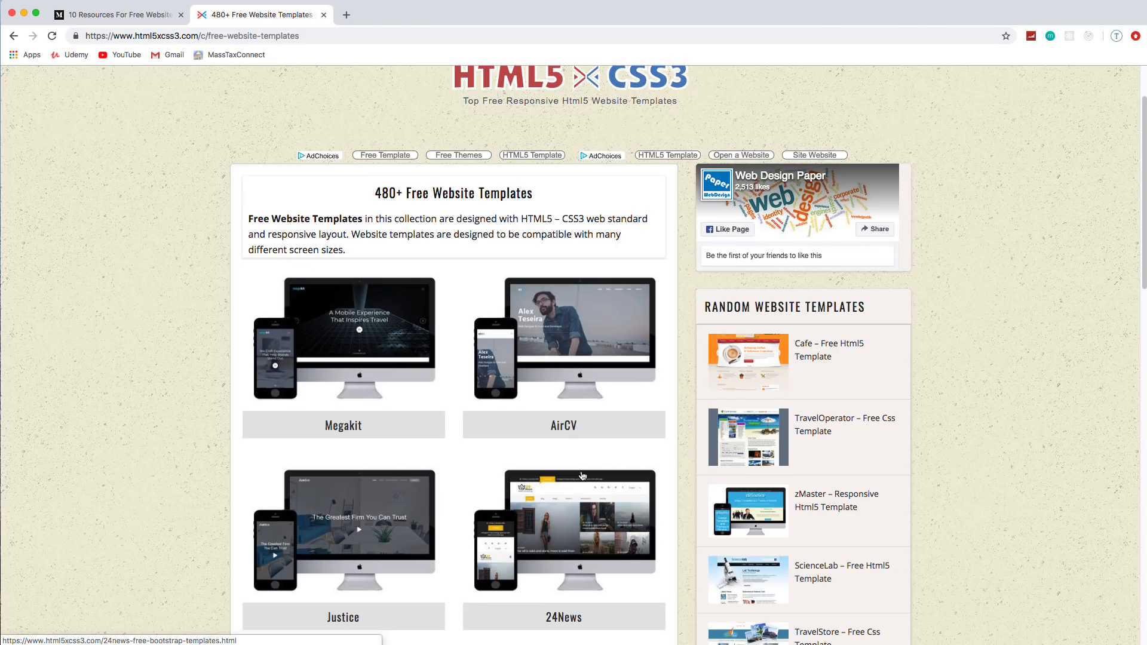
scroll(down, 3)
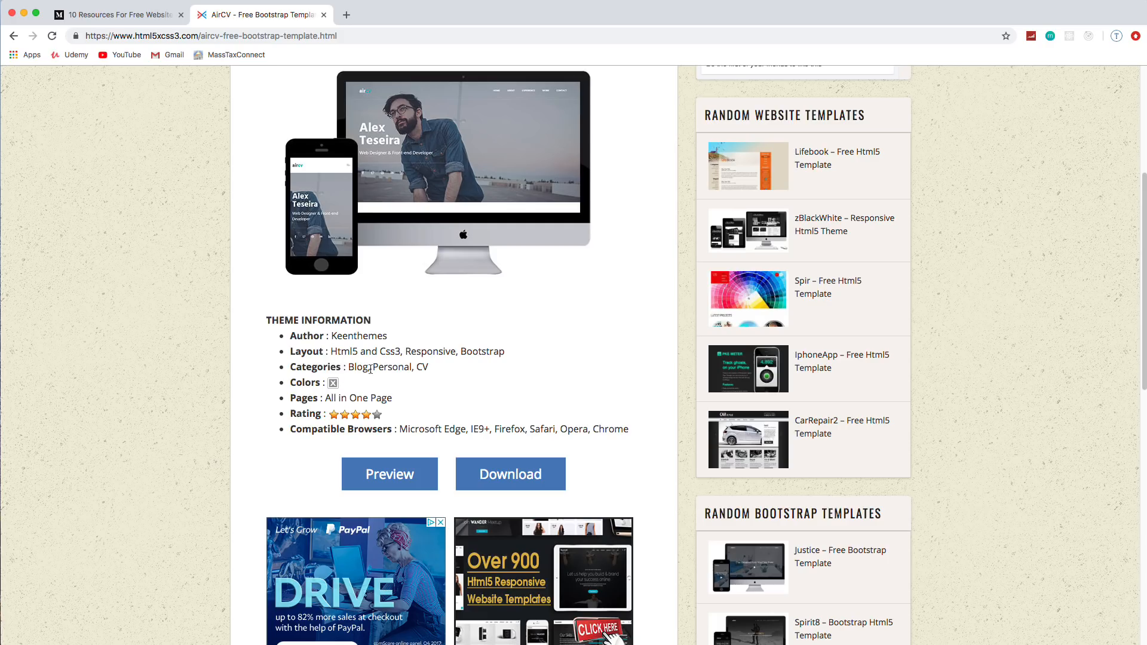
- Preview the AirCV demo, scrolling its sections and closing the Art Of Coding project popup
click(389, 474)
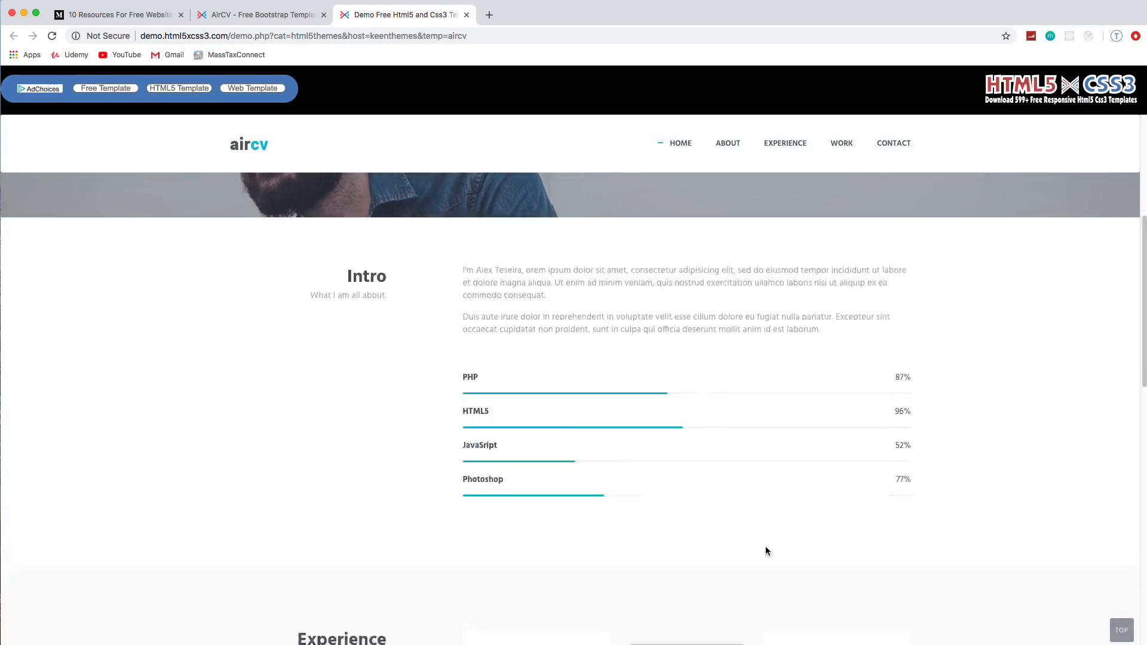
scroll(down, 3)
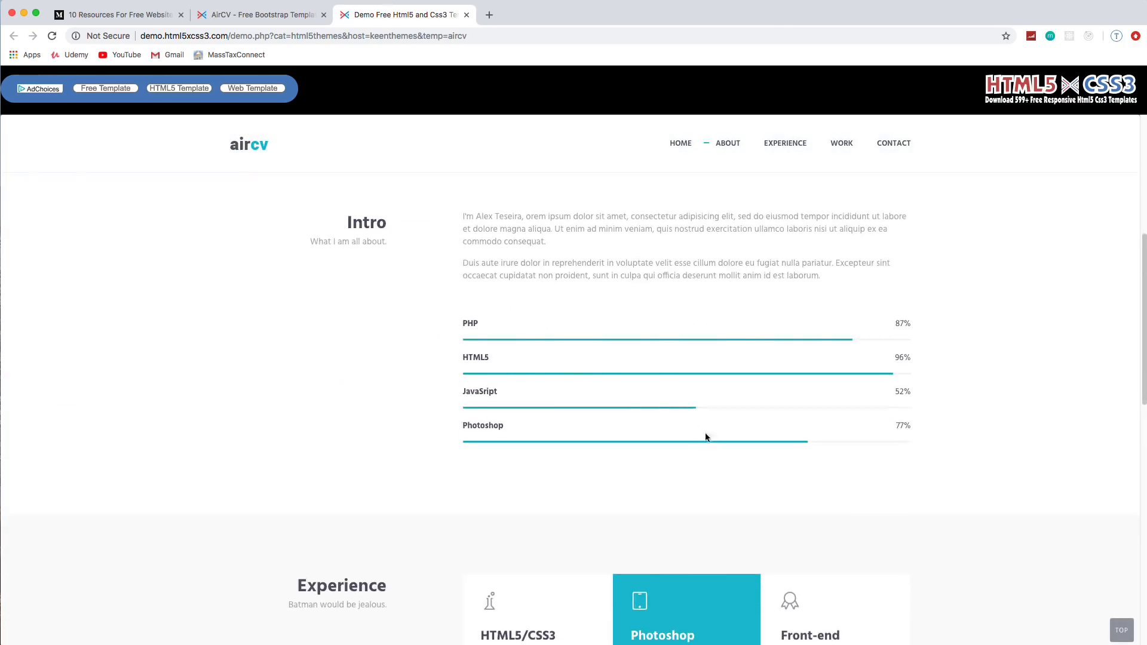
mouse_move(943, 337)
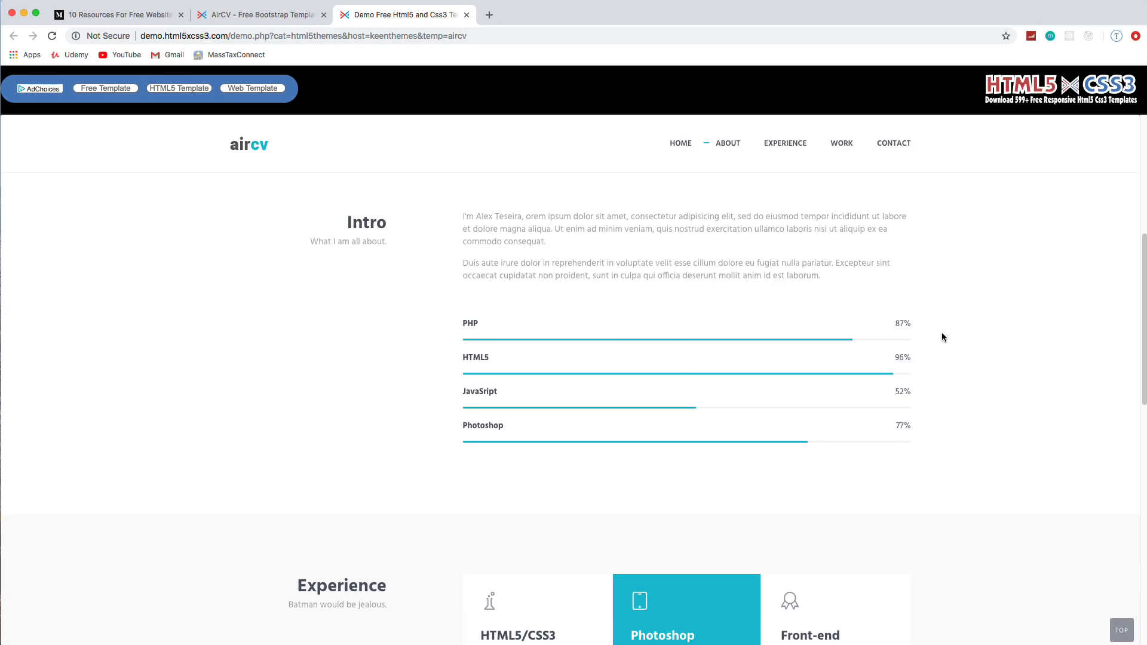
scroll(down, 3)
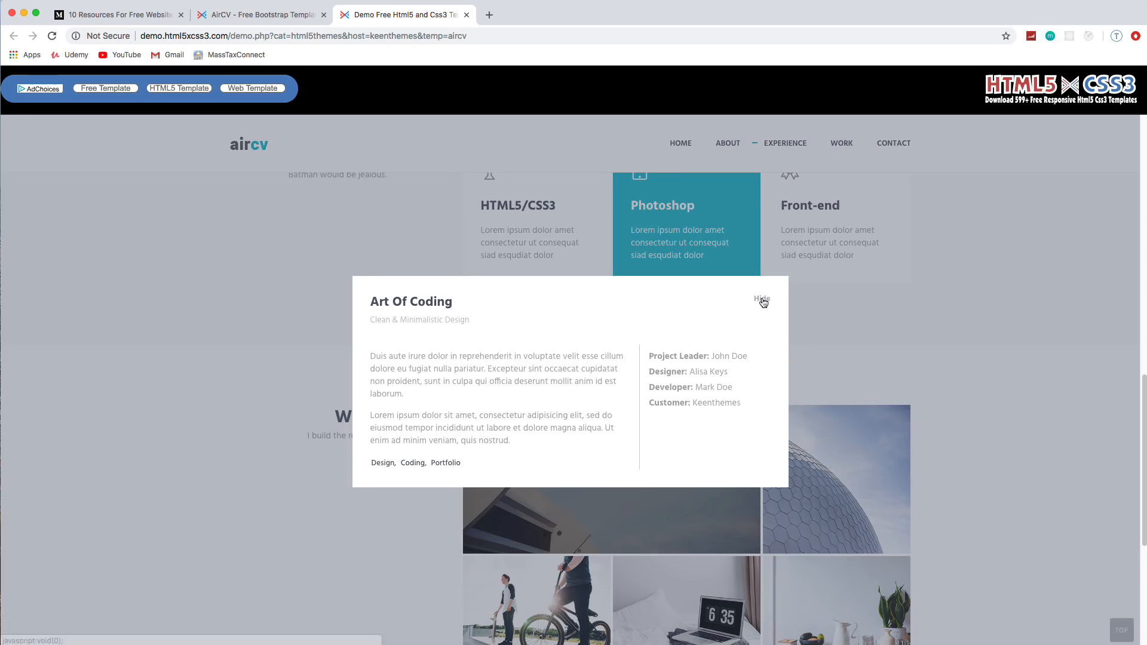
click(761, 300)
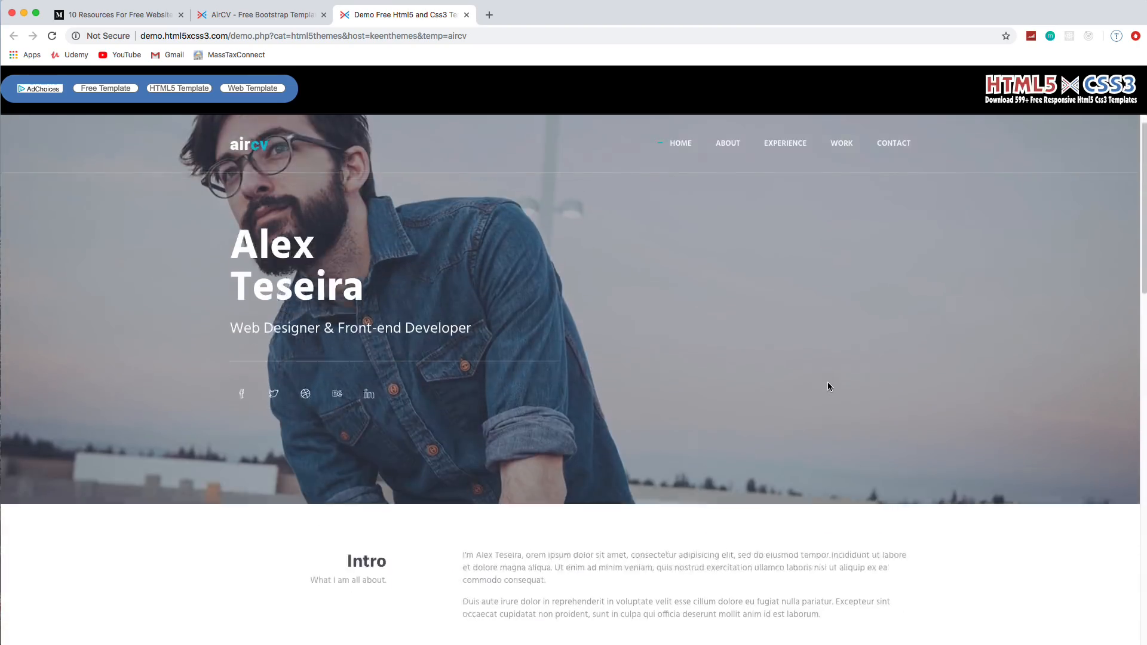
scroll(down, 3)
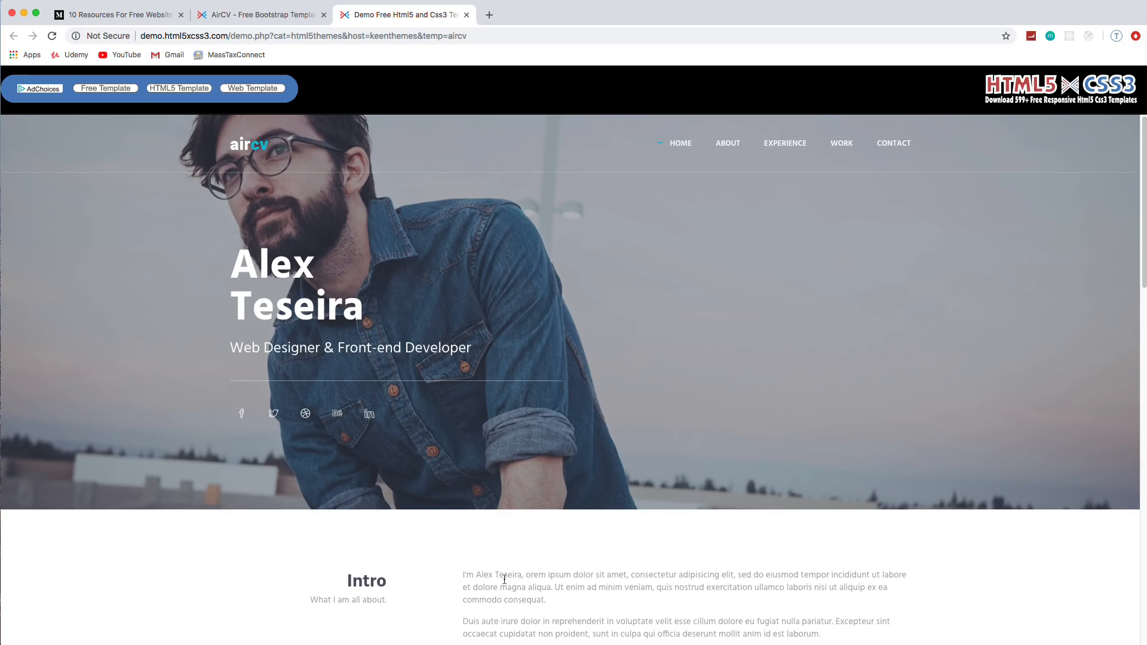
scroll(down, 3)
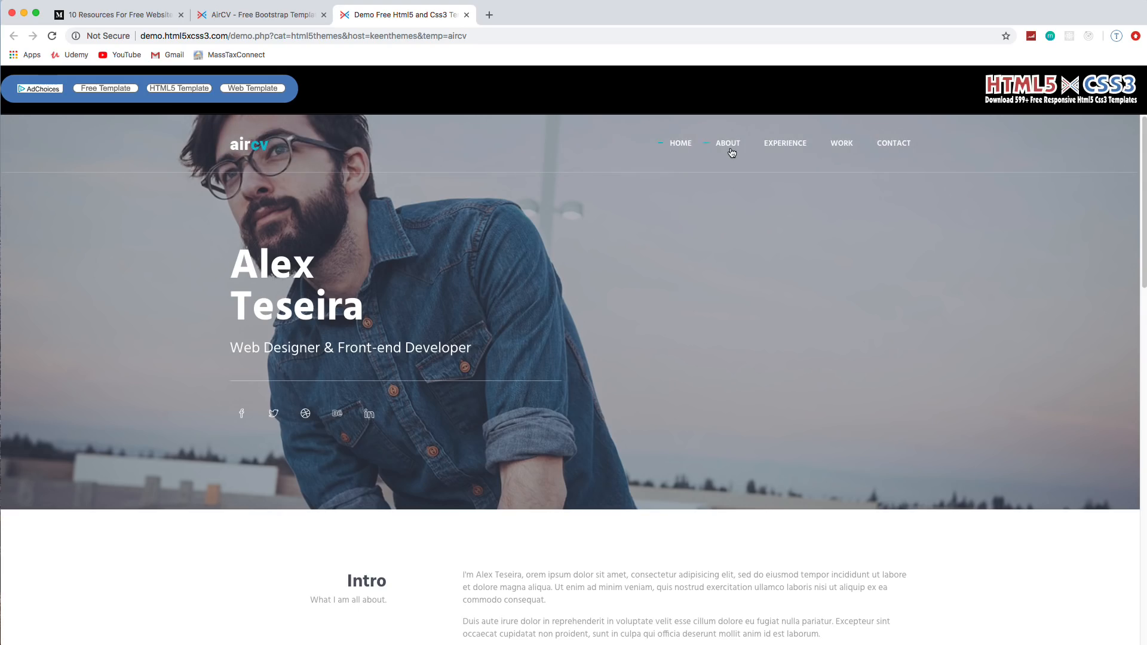
- Close the AirCV demo and AirCV page tabs, returning to the Medium article
click(260, 14)
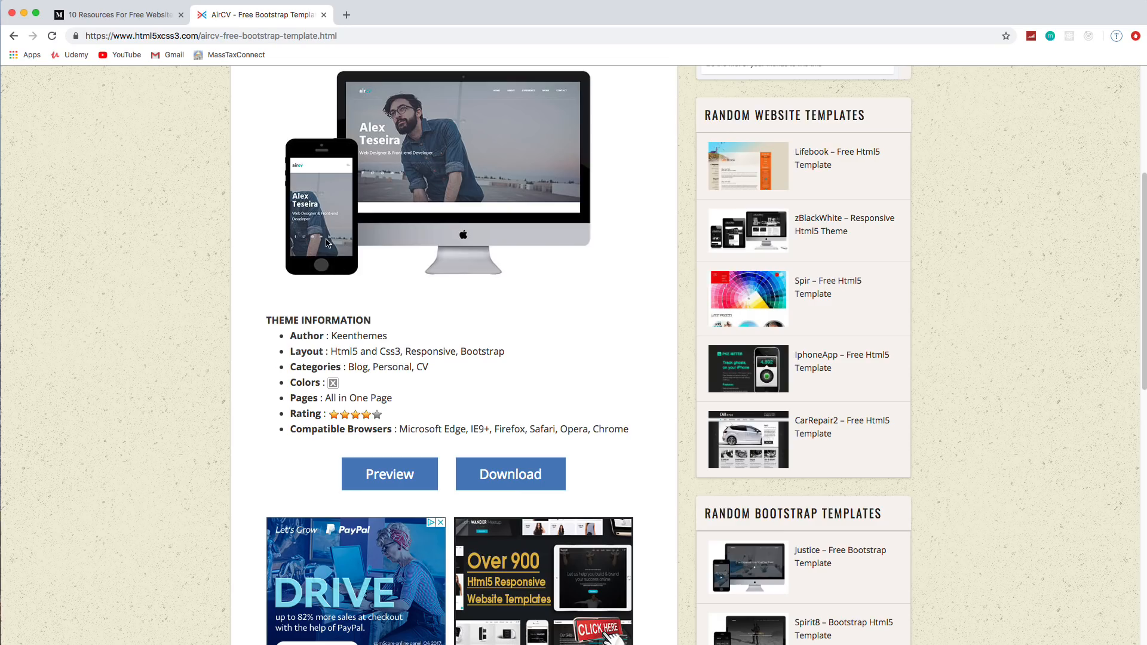
scroll(down, 3)
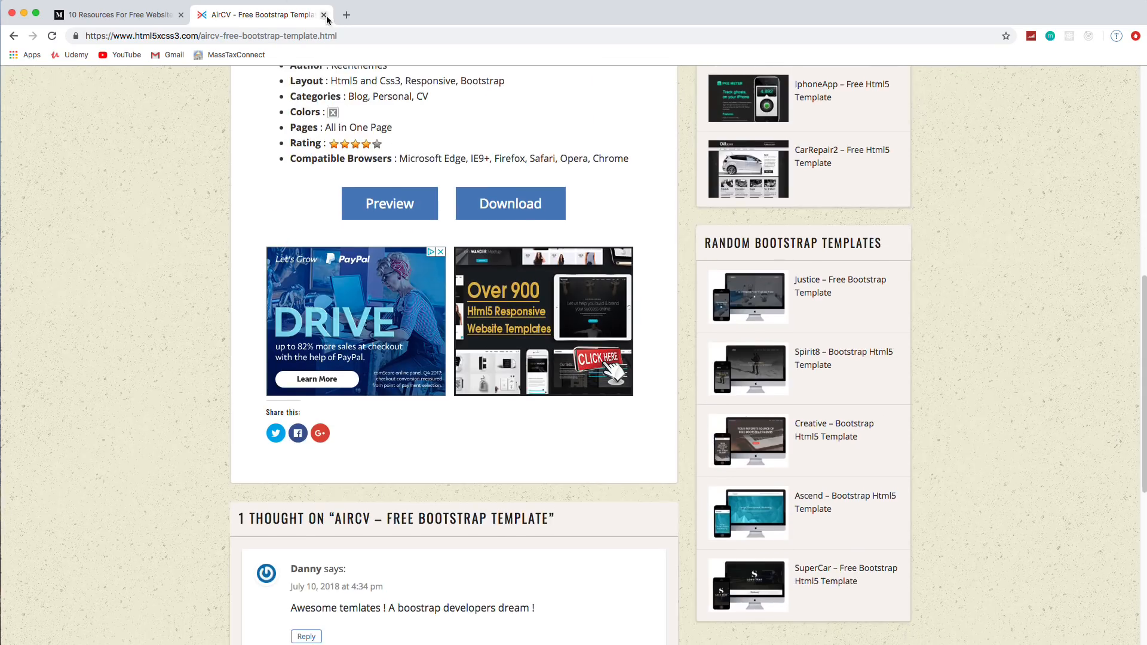
click(323, 14)
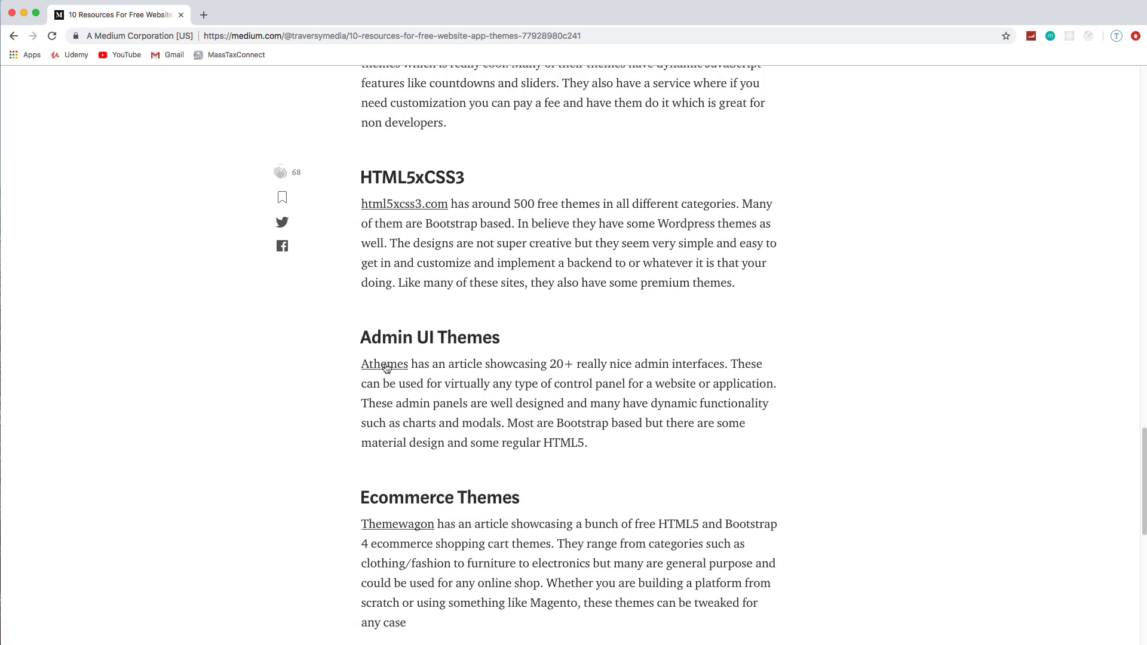
- Open Athemes' free Bootstrap admin templates article and scroll past CoreUI to Material Dashboard
click(383, 364)
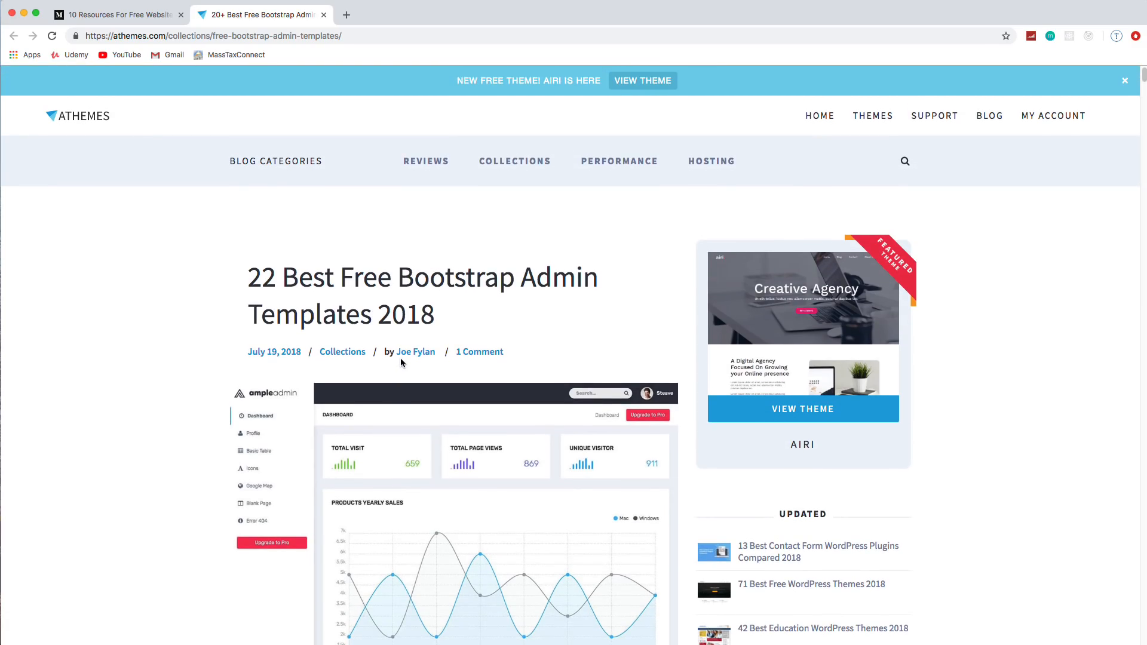
scroll(down, 3)
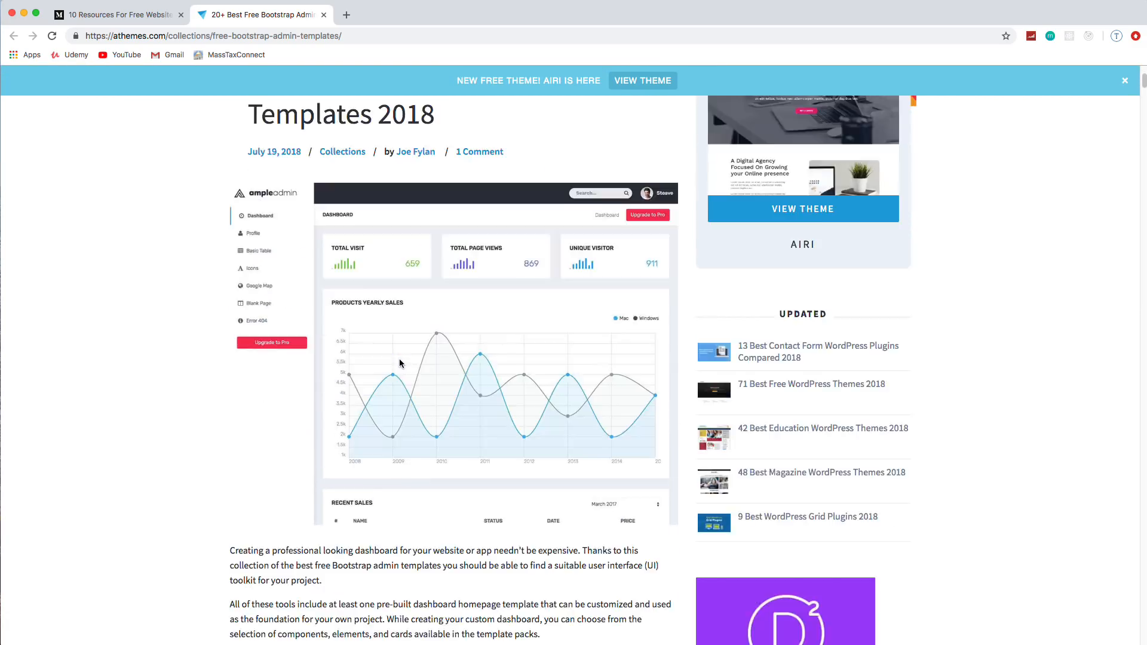
scroll(down, 3)
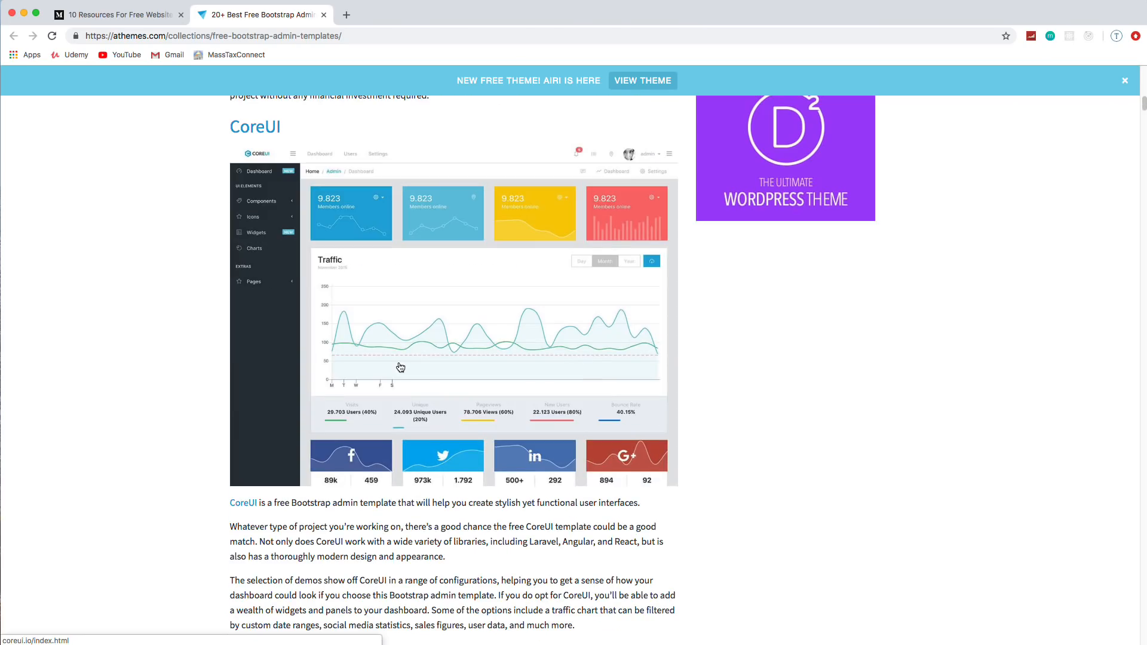
scroll(down, 3)
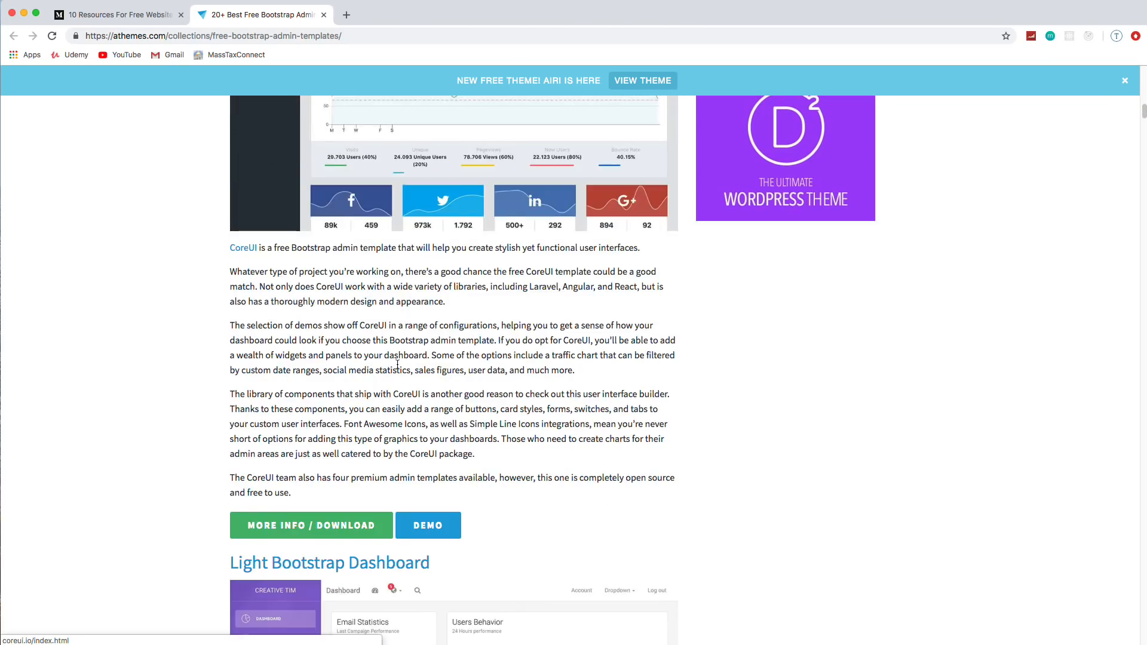
scroll(down, 3)
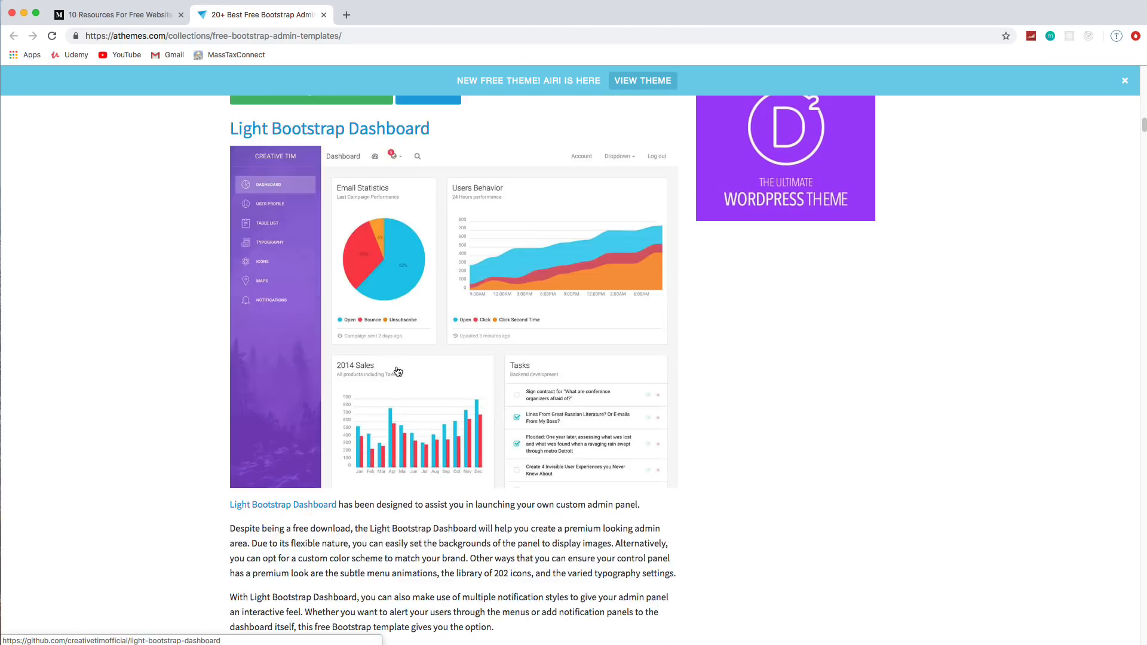
scroll(down, 3)
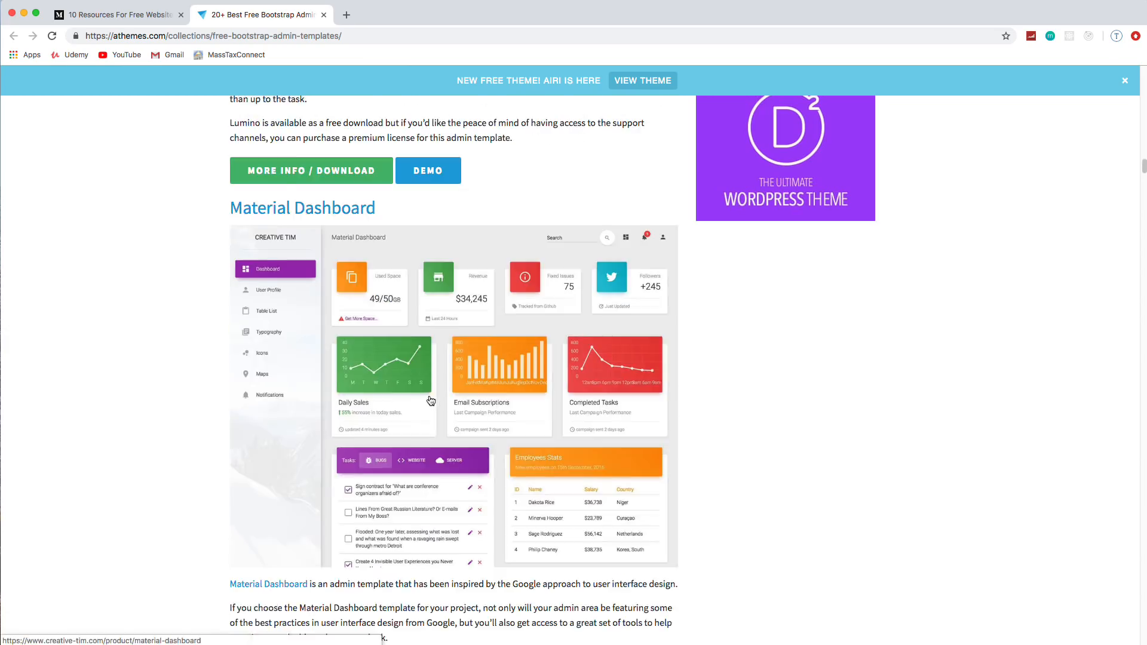
scroll(down, 3)
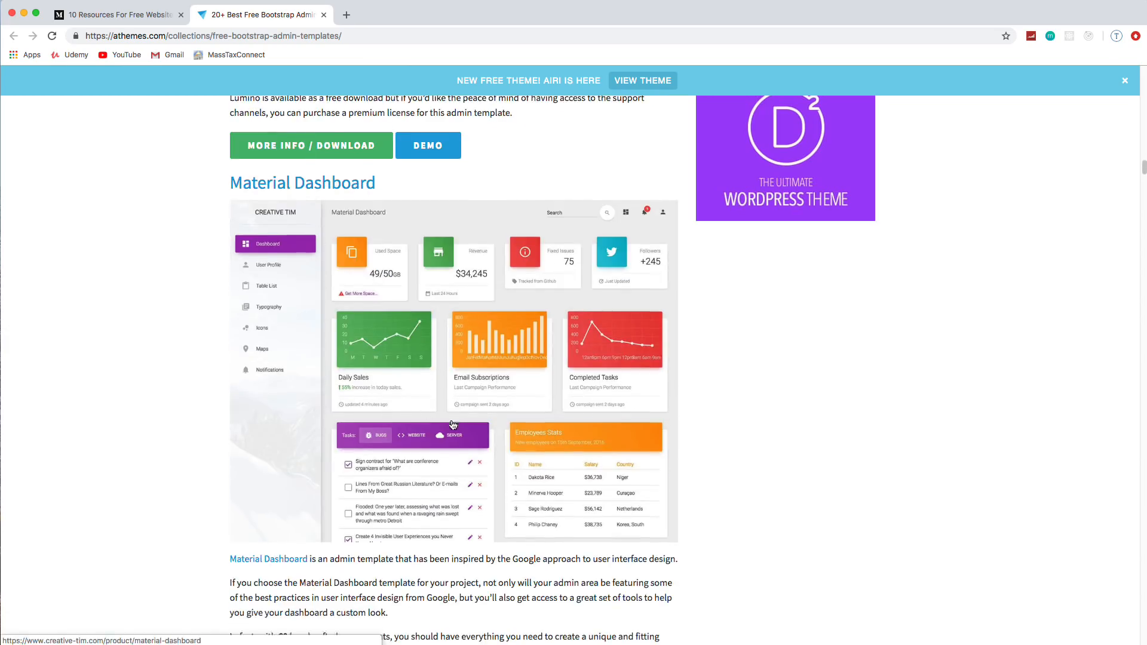
scroll(down, 3)
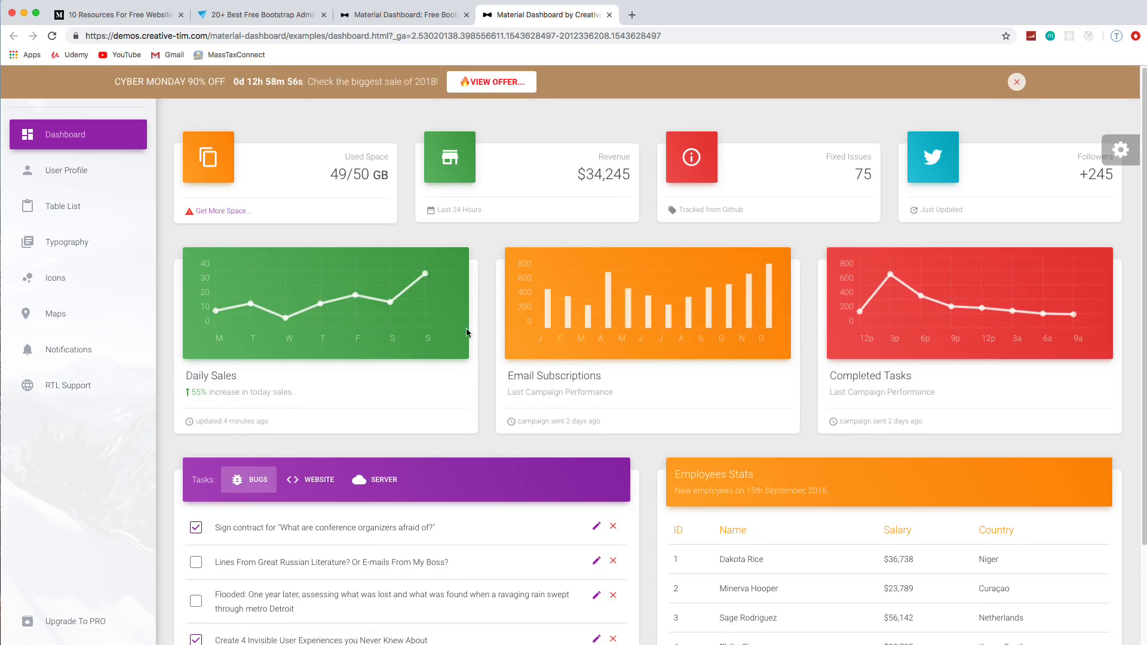
- Visit the demo's User Profile, Table List, Maps and Notifications pages, ending on Dashboard
scroll(down, 3)
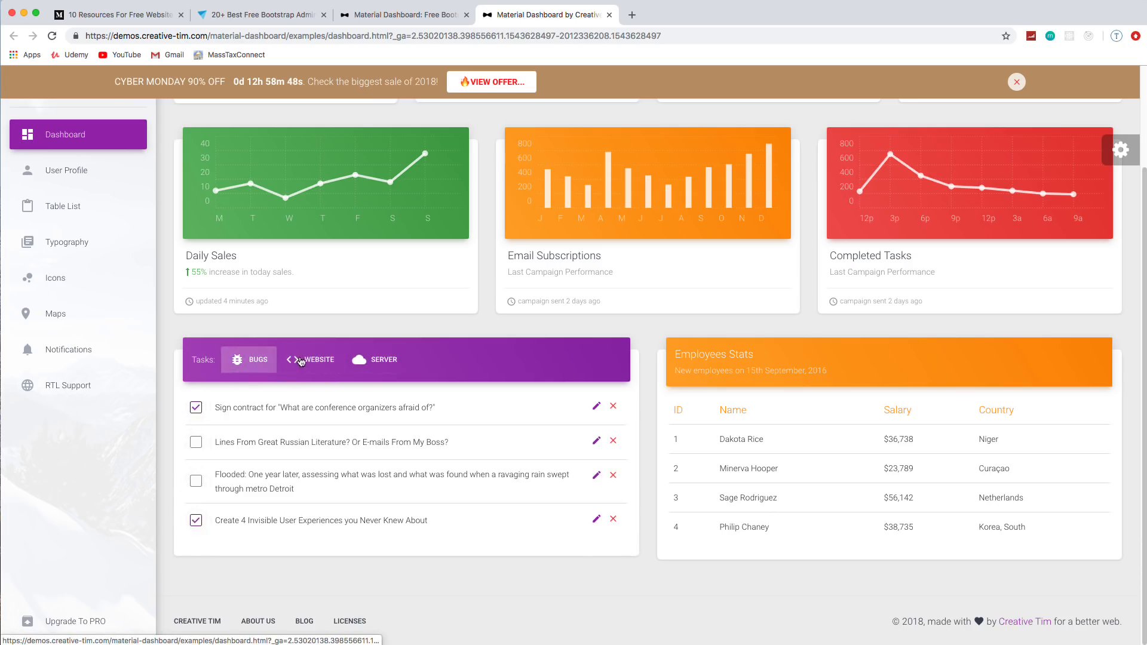
click(66, 170)
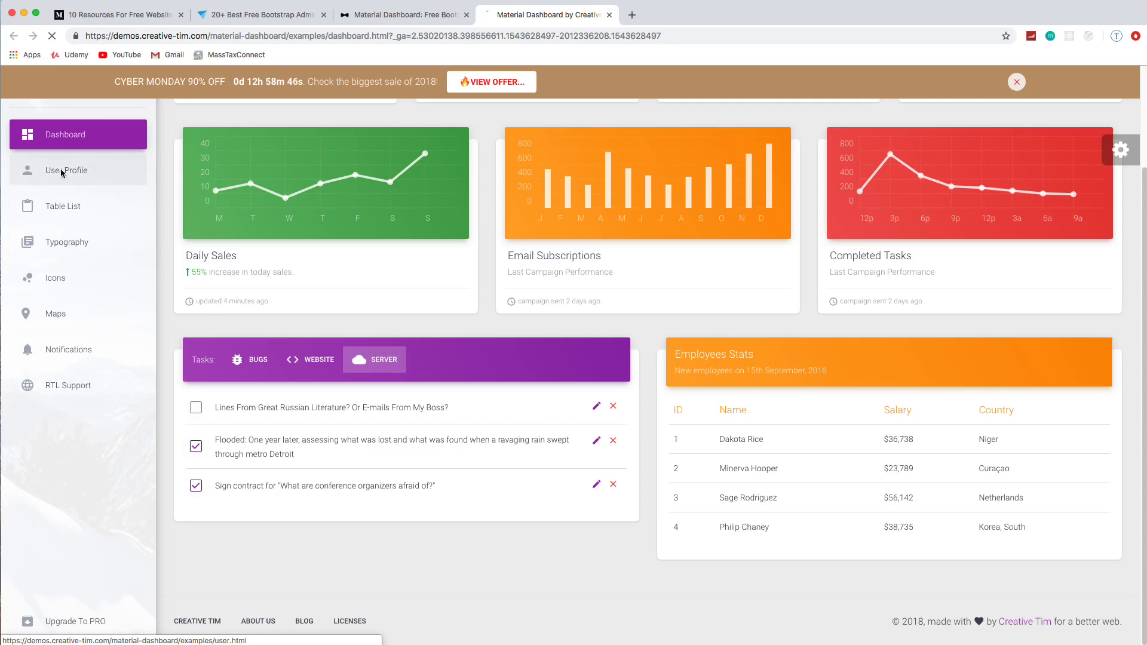
click(65, 170)
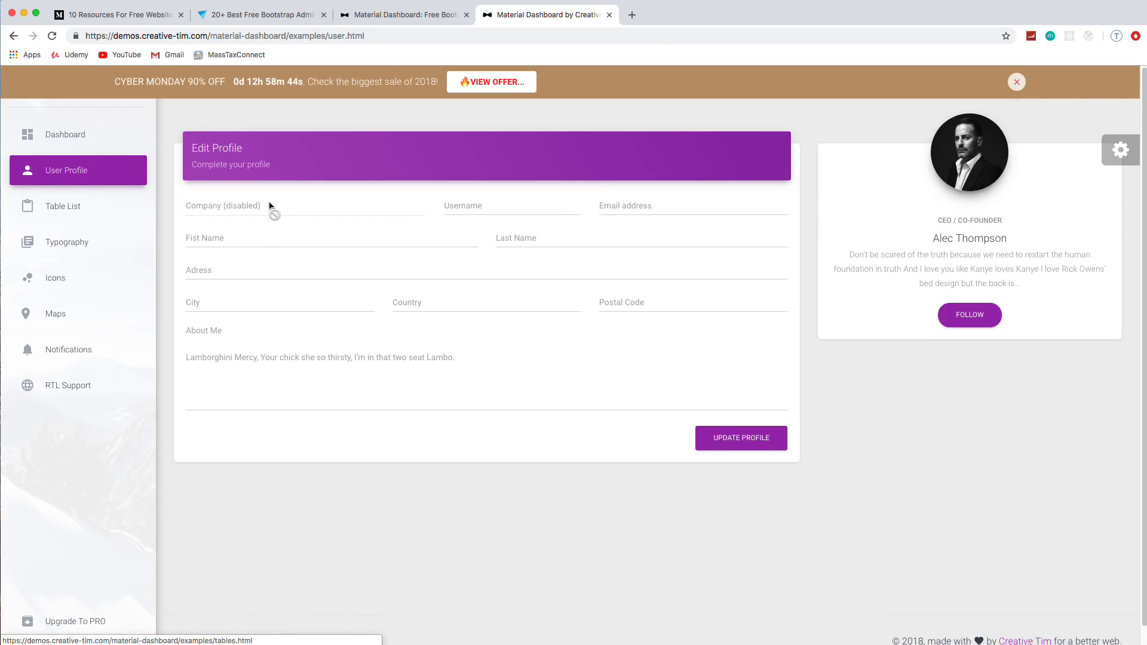
click(64, 206)
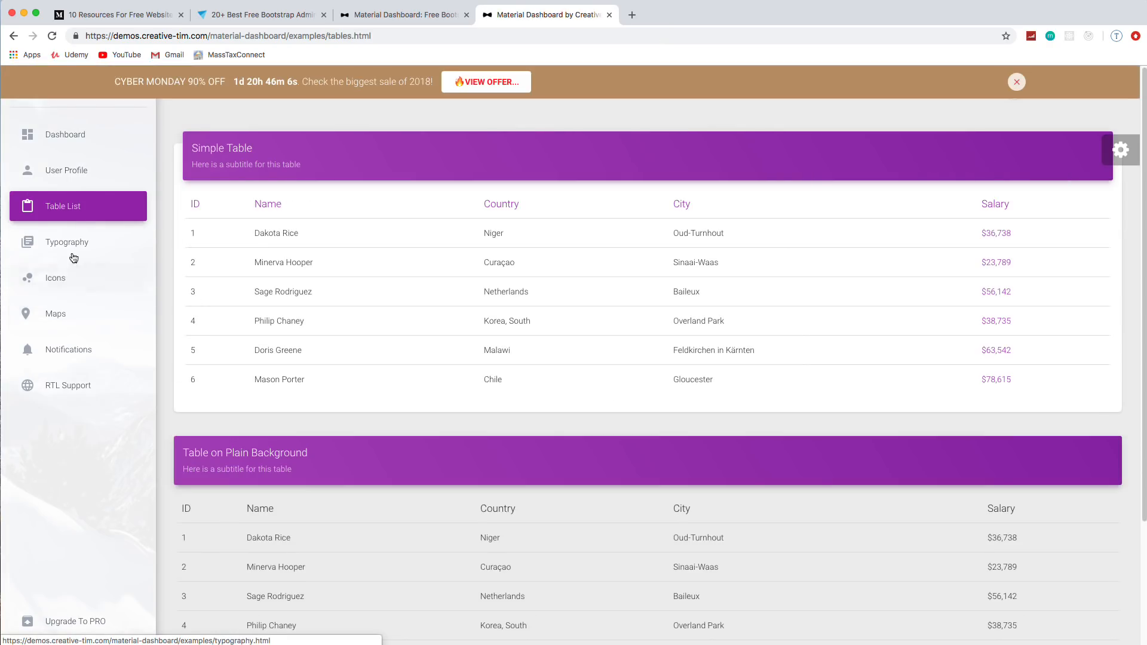
click(55, 314)
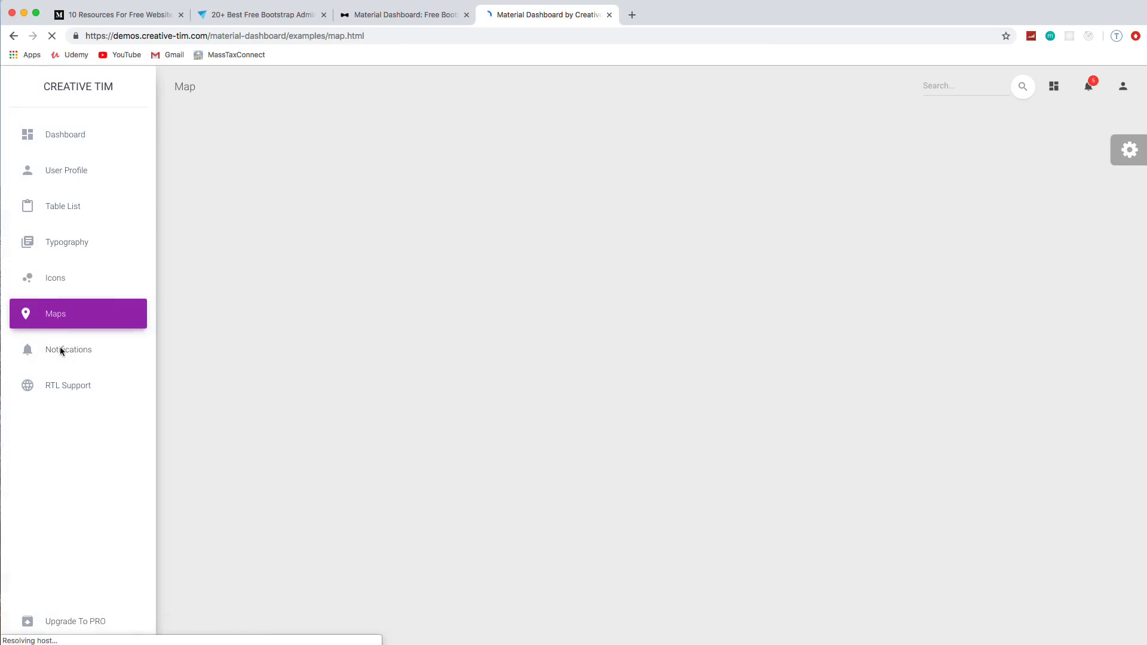
click(68, 350)
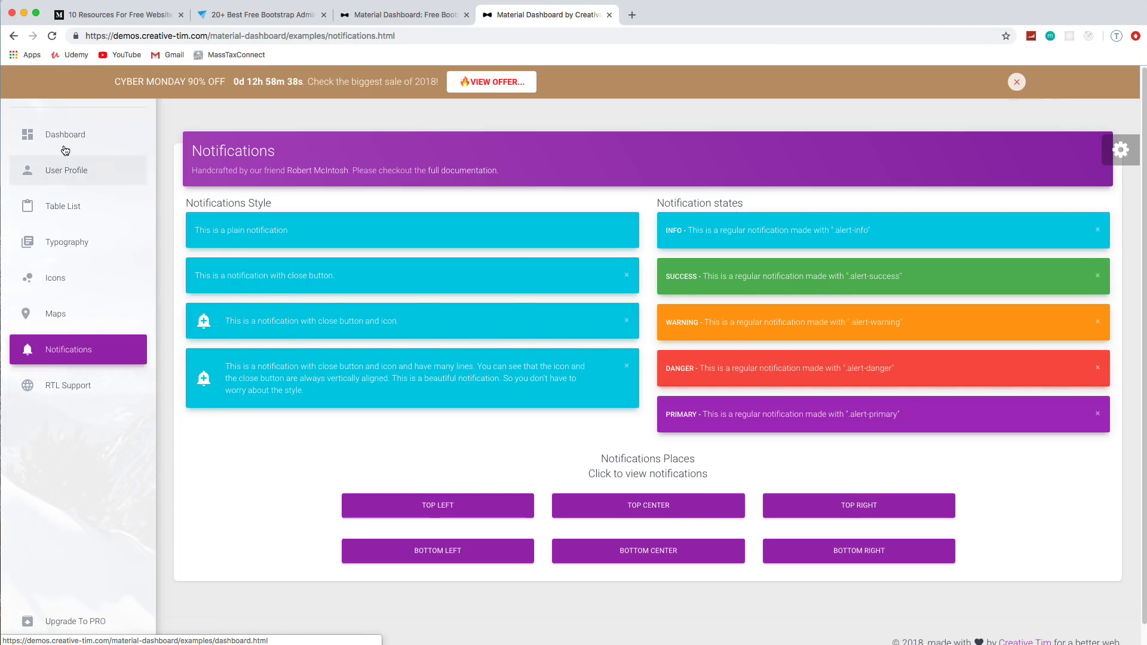
click(66, 134)
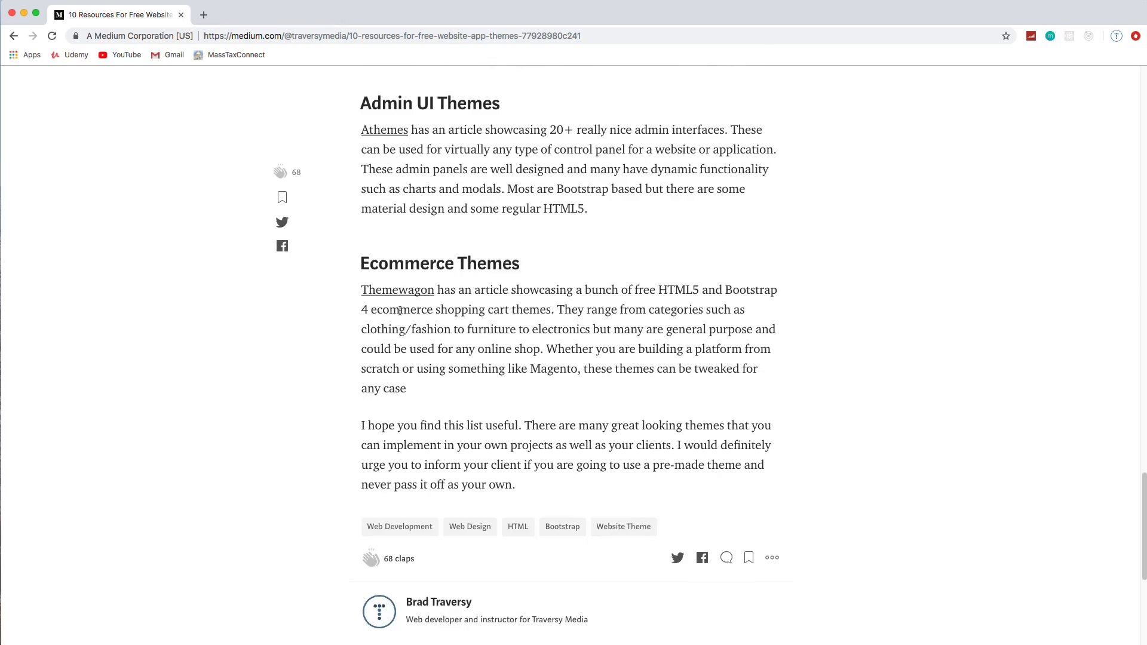
- Open Themewagon's ecommerce templates article, scroll past Grocery Store and Big Store, and preview E-Shopper
click(398, 290)
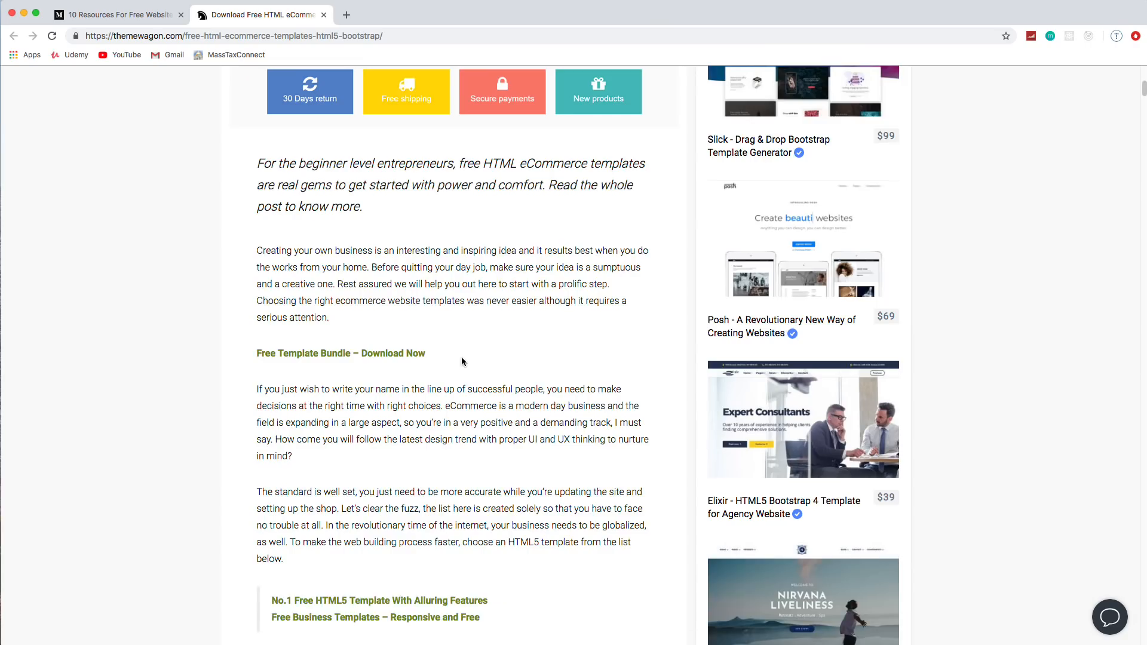
scroll(down, 3)
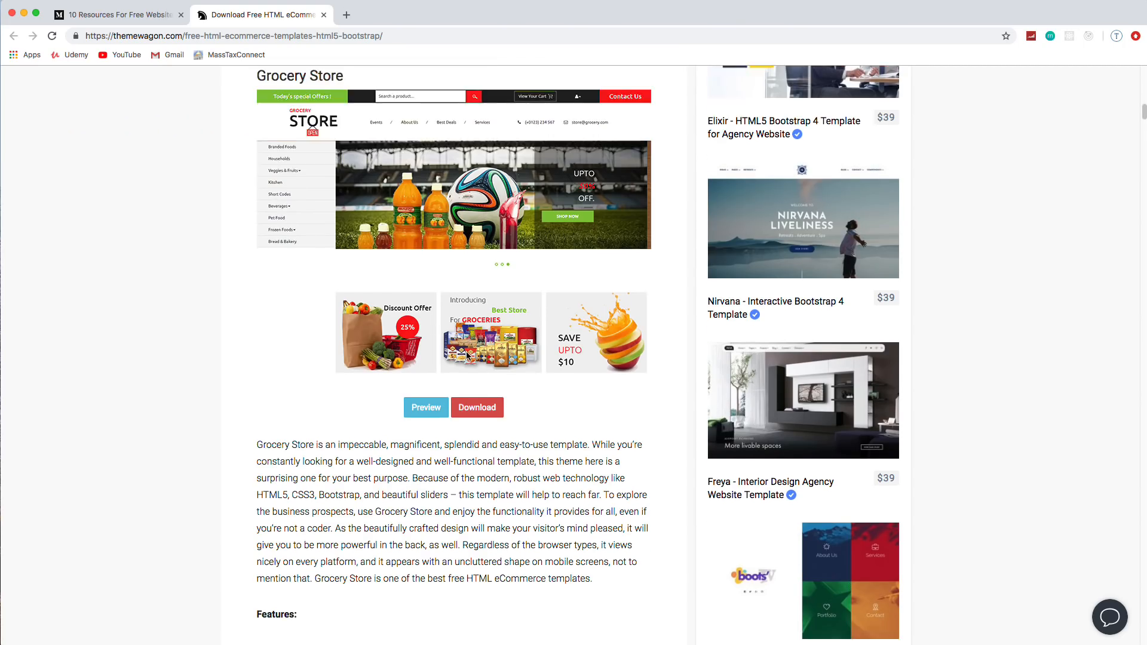
scroll(down, 3)
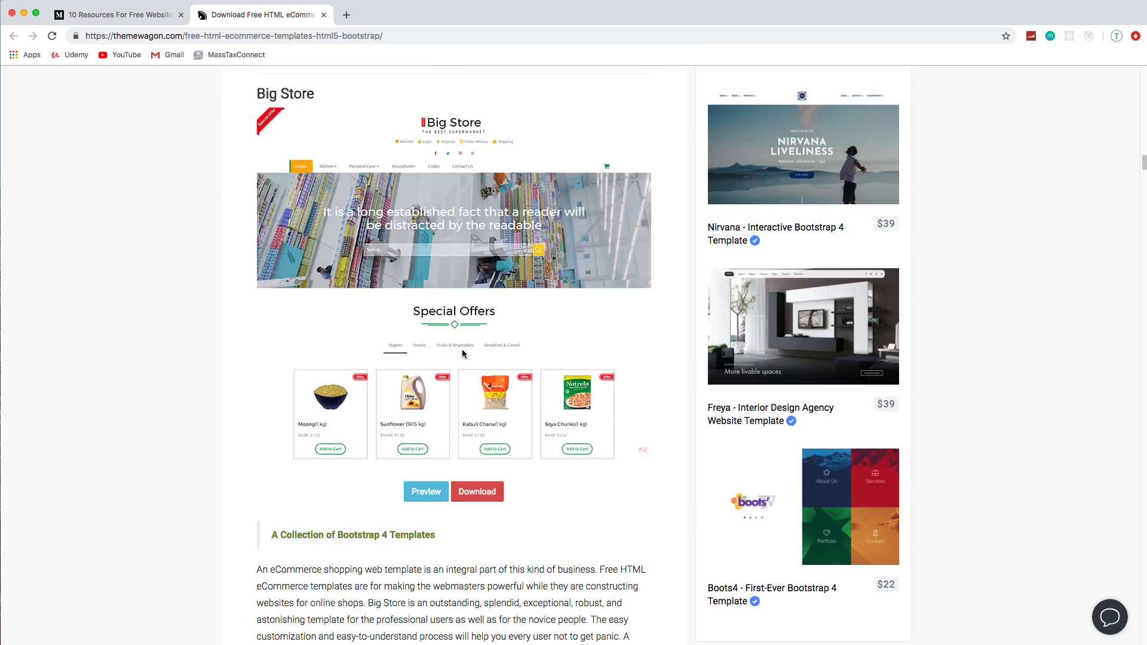
scroll(down, 3)
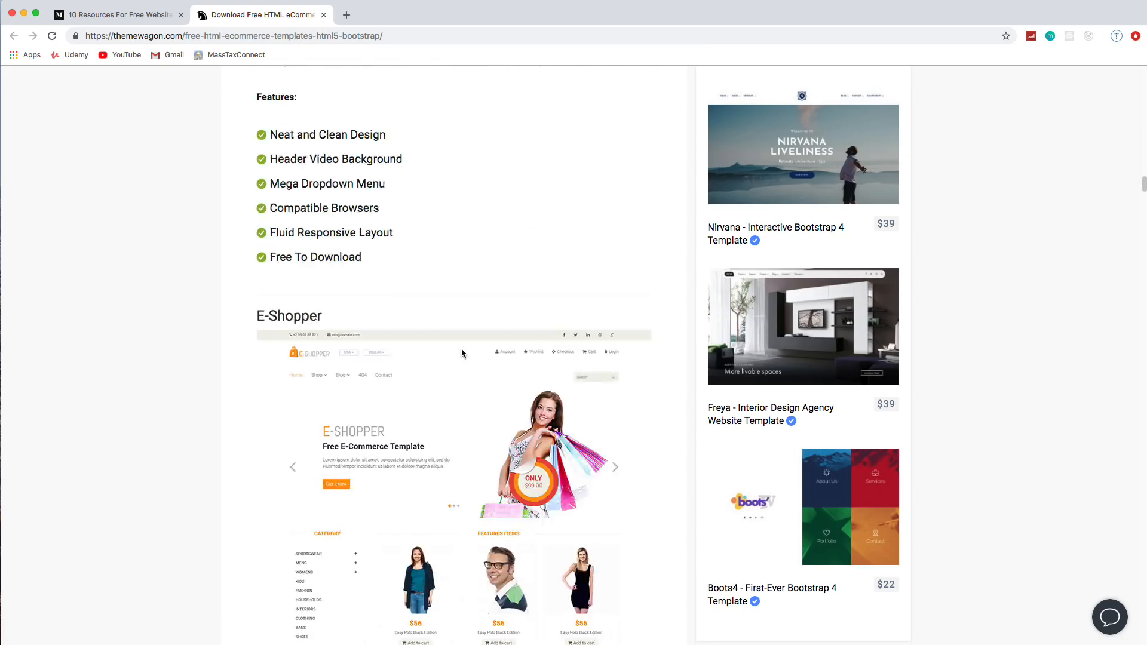
scroll(down, 3)
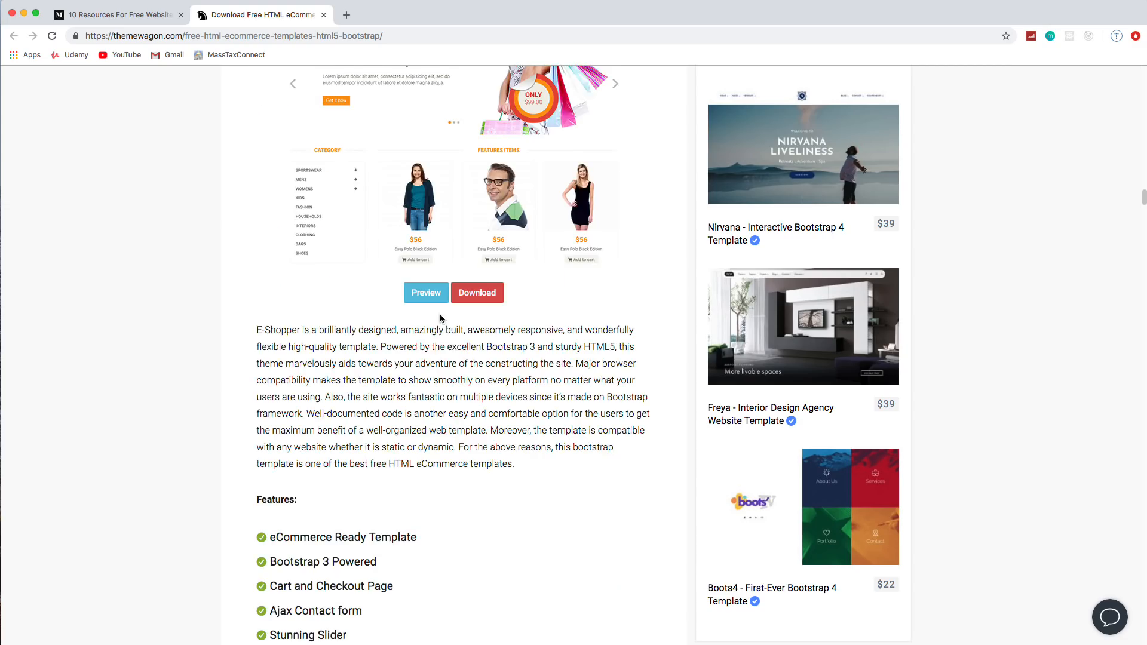
click(425, 293)
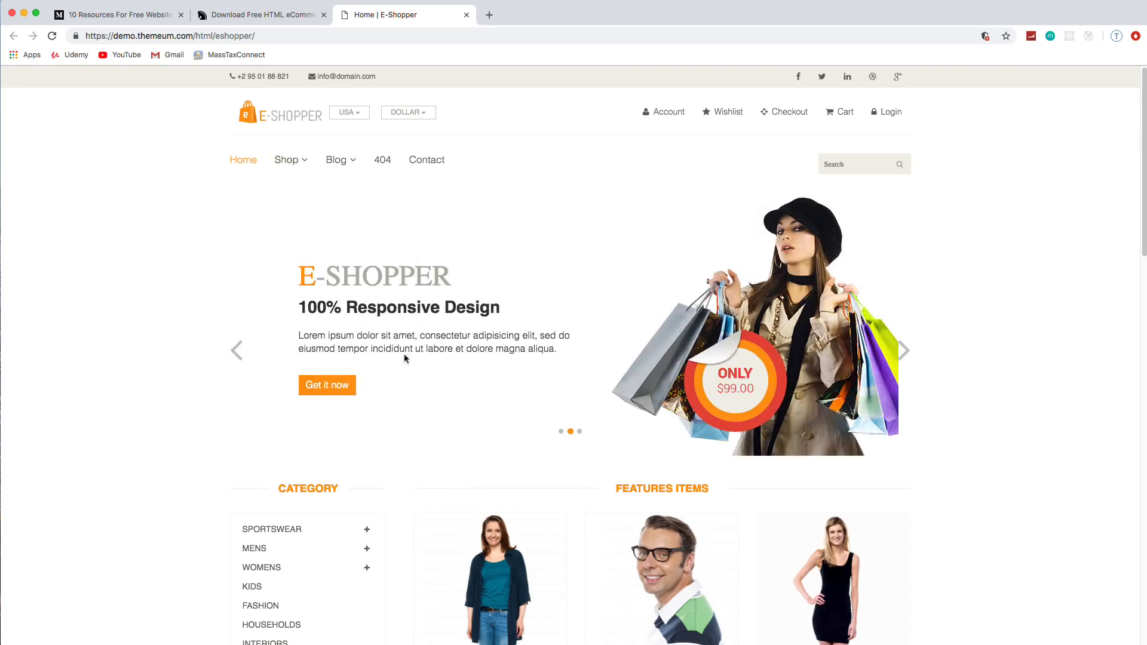
mouse_move(435, 303)
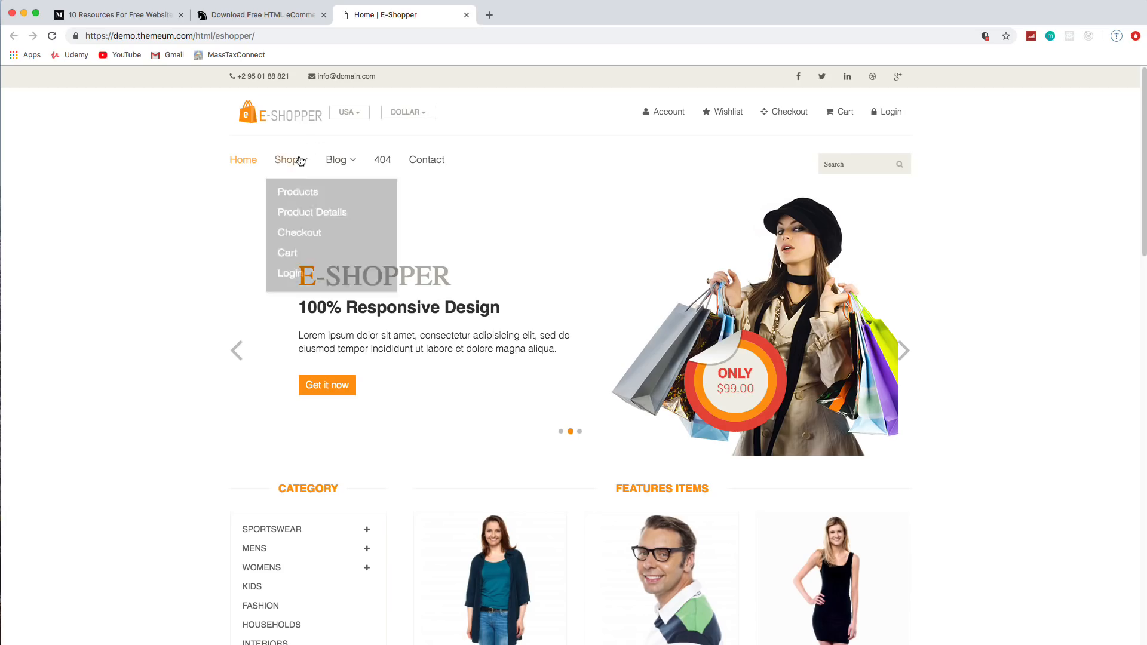
mouse_move(310, 205)
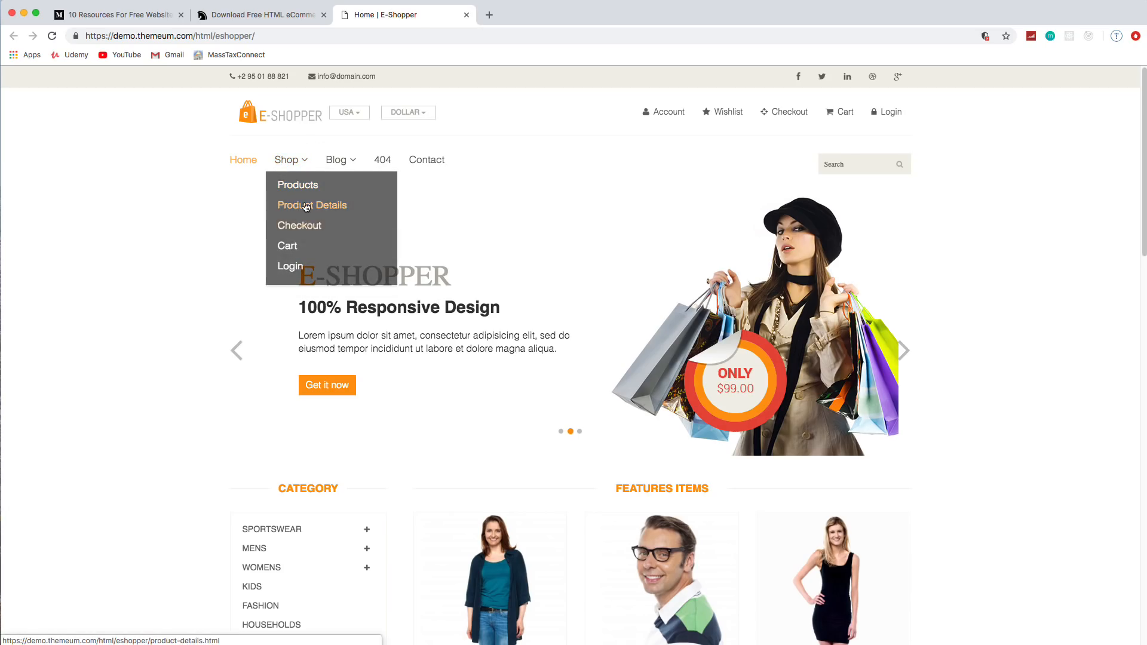
- Open the E-Shopper product details page and view its Details and Reviews tabs
click(311, 205)
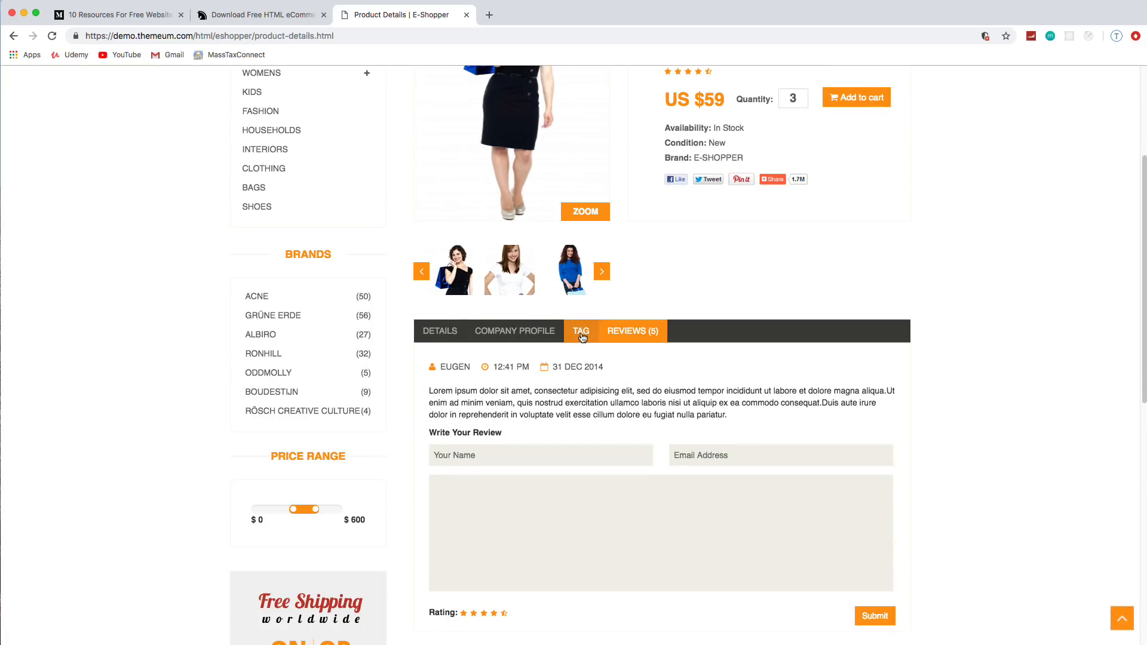
click(440, 331)
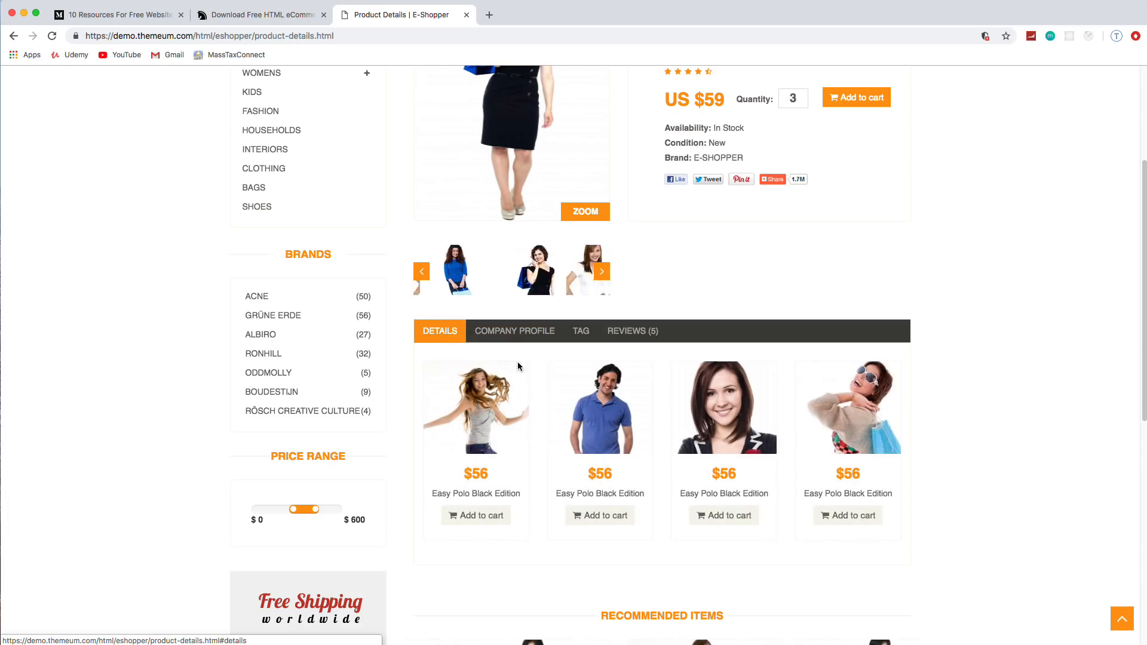
click(632, 330)
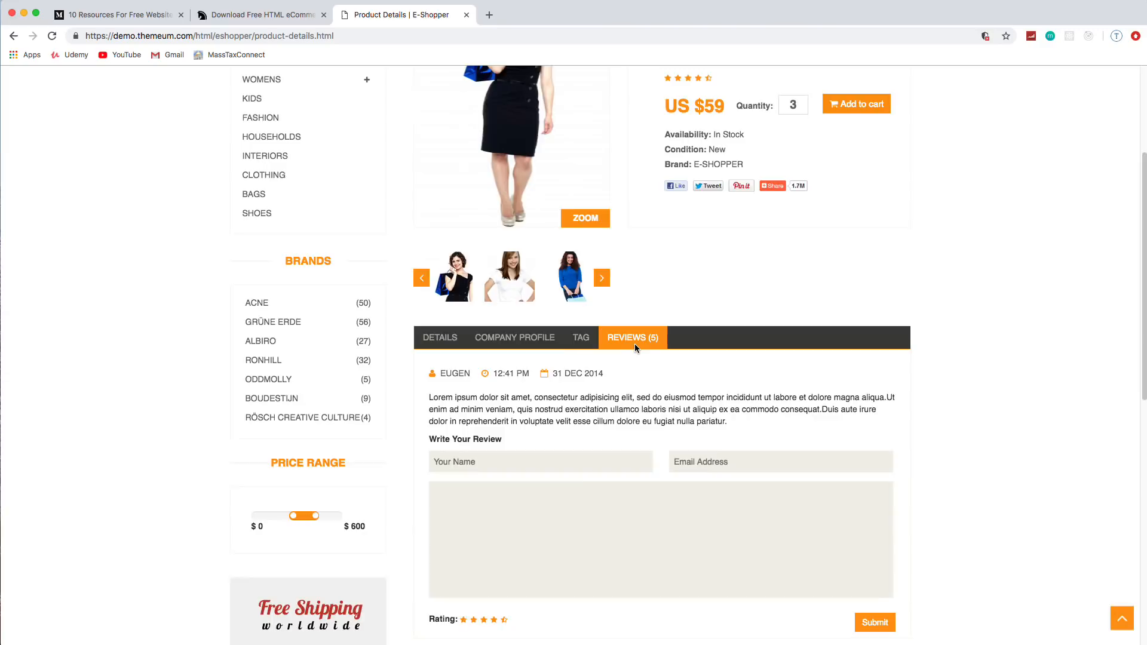
scroll(up, 3)
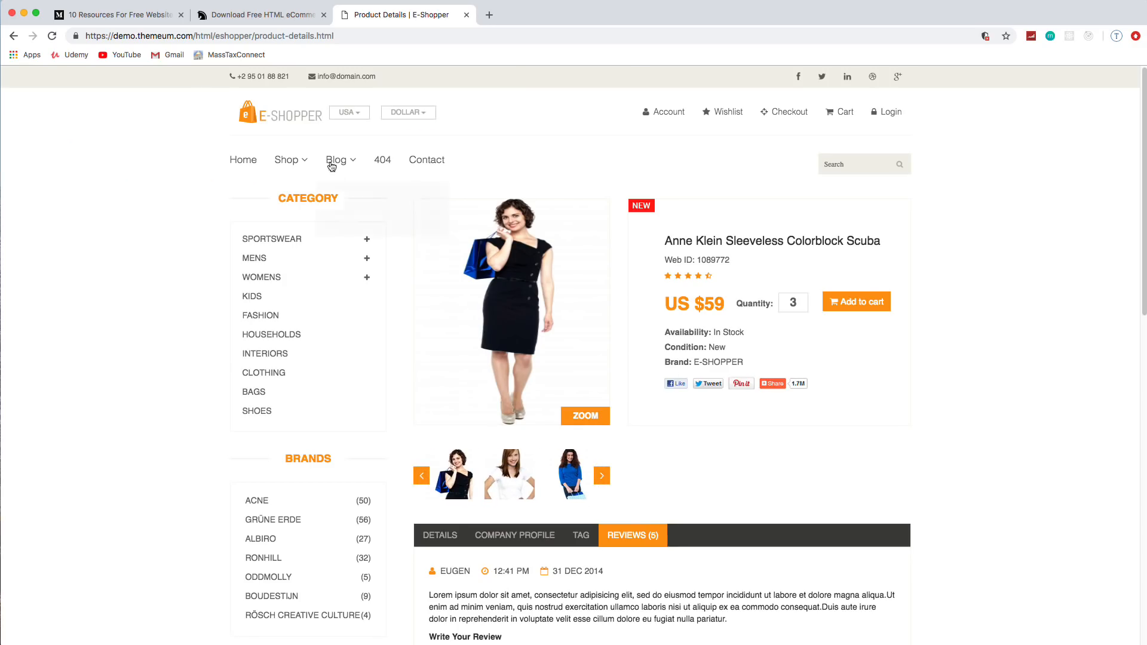
- Visit the Checkout, Cart and Login pages, then return to the store's home page
click(783, 112)
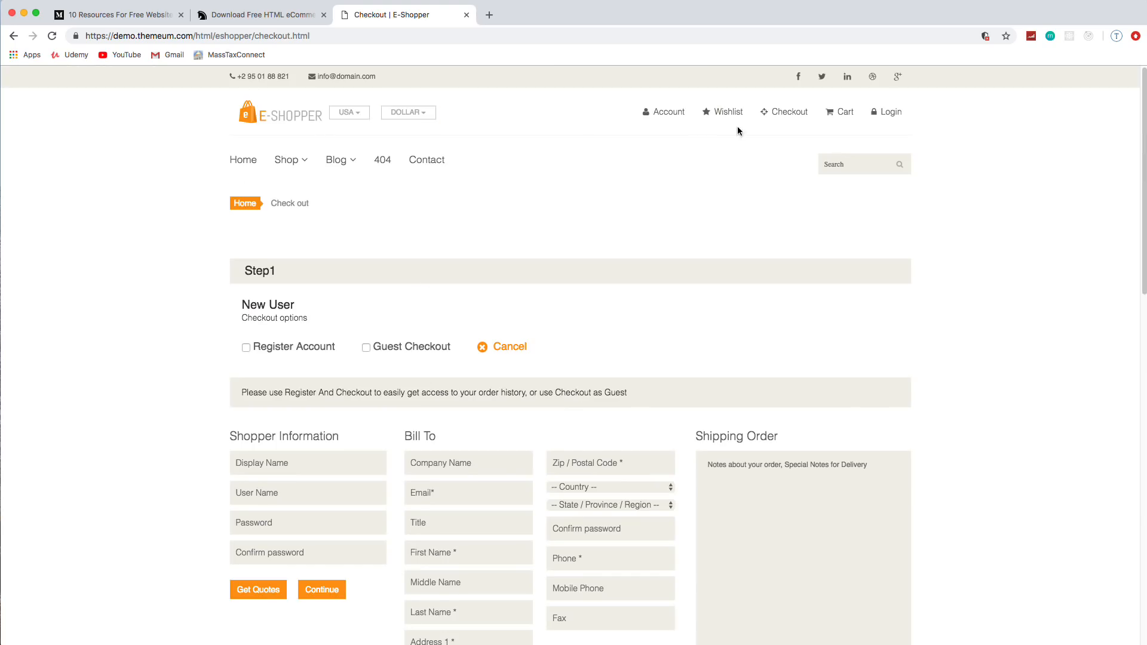
click(839, 111)
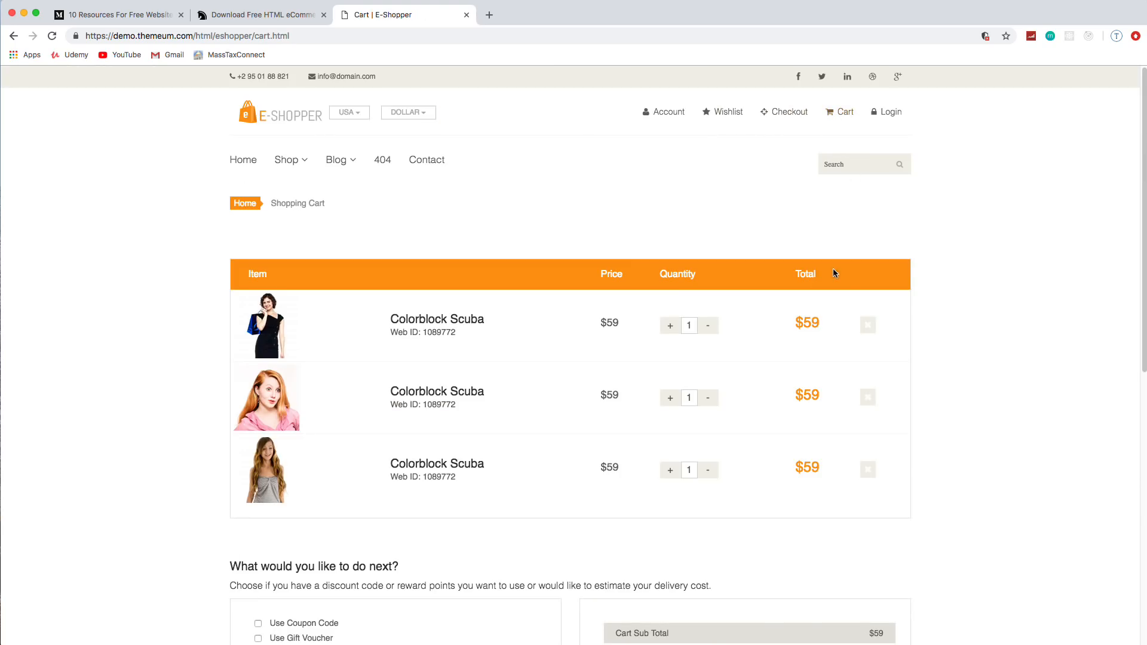
click(889, 111)
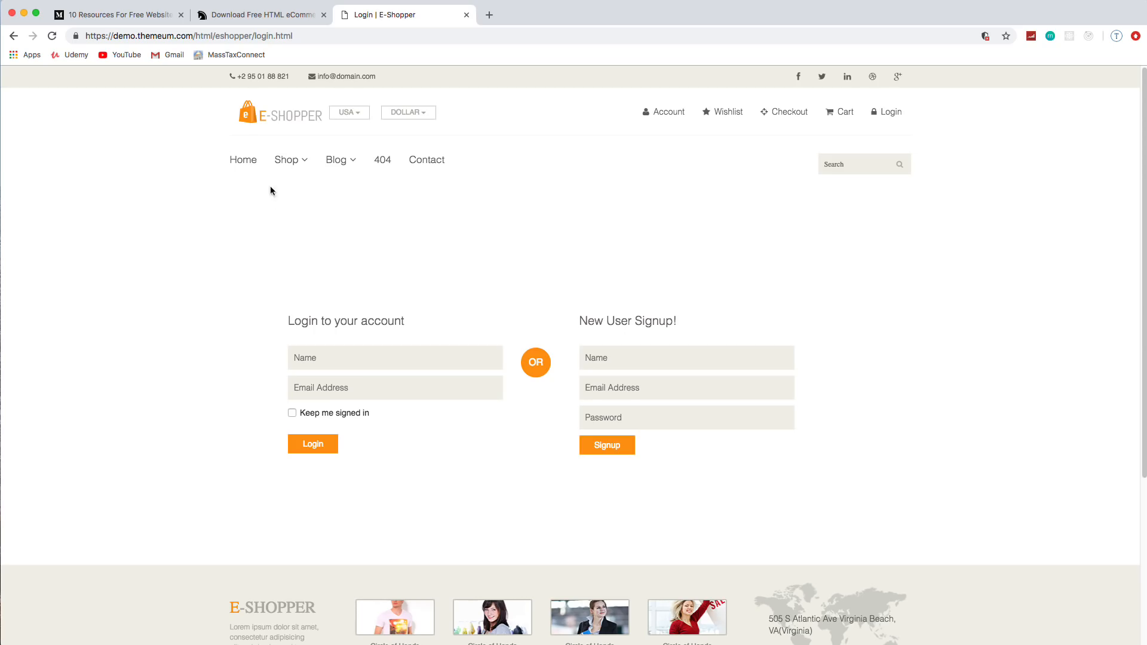
click(382, 160)
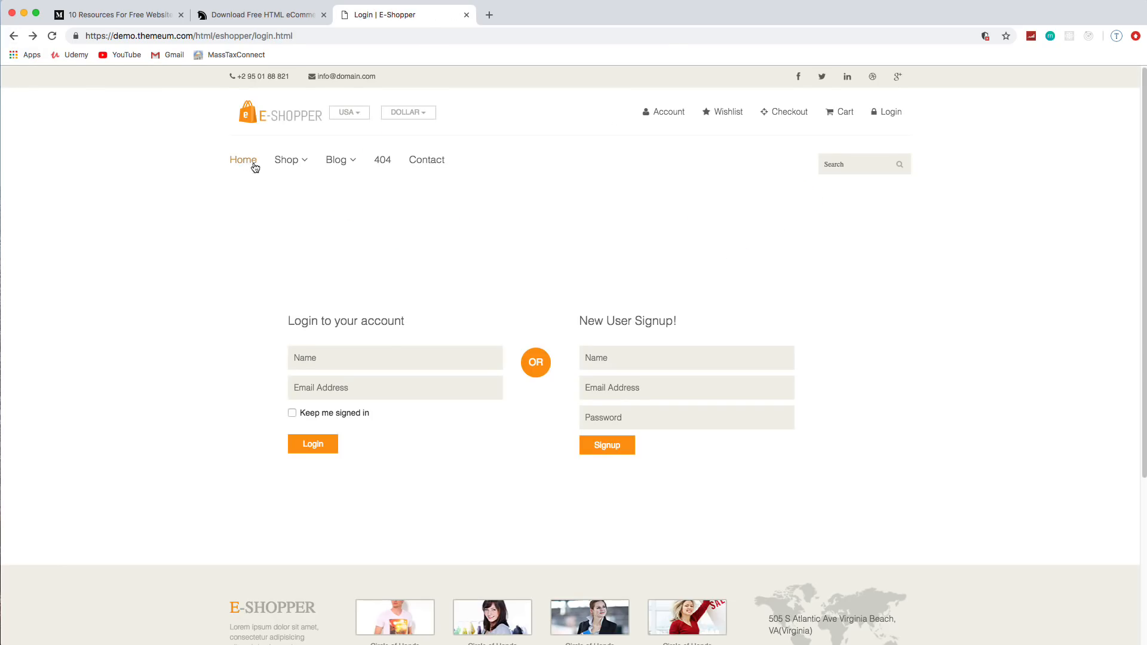
click(243, 159)
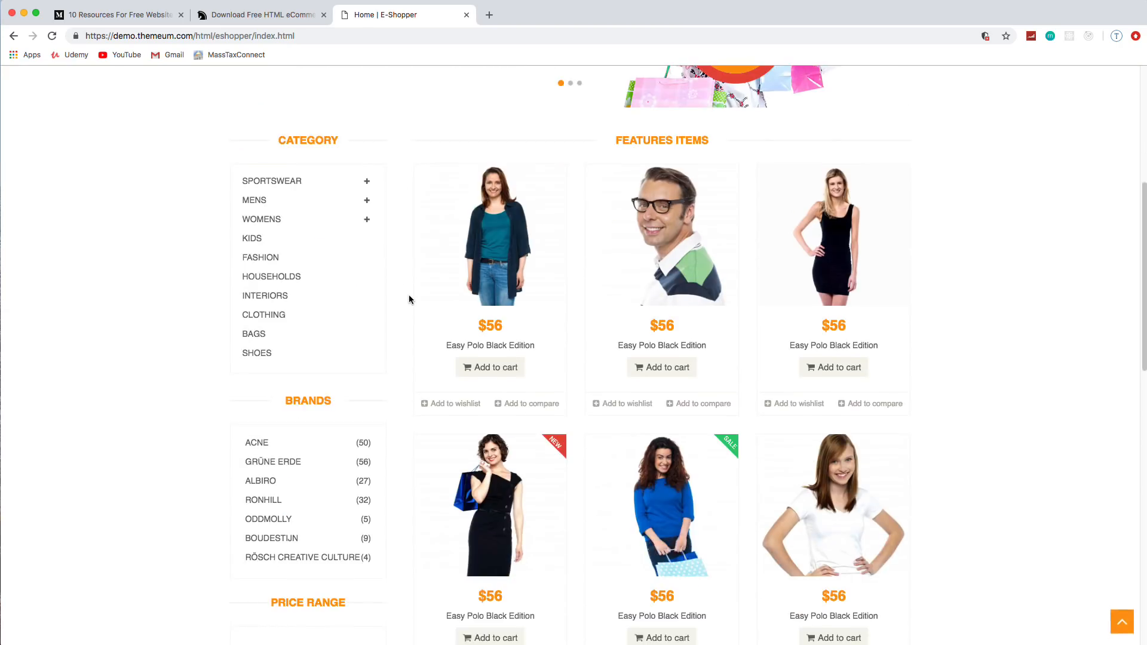
scroll(down, 3)
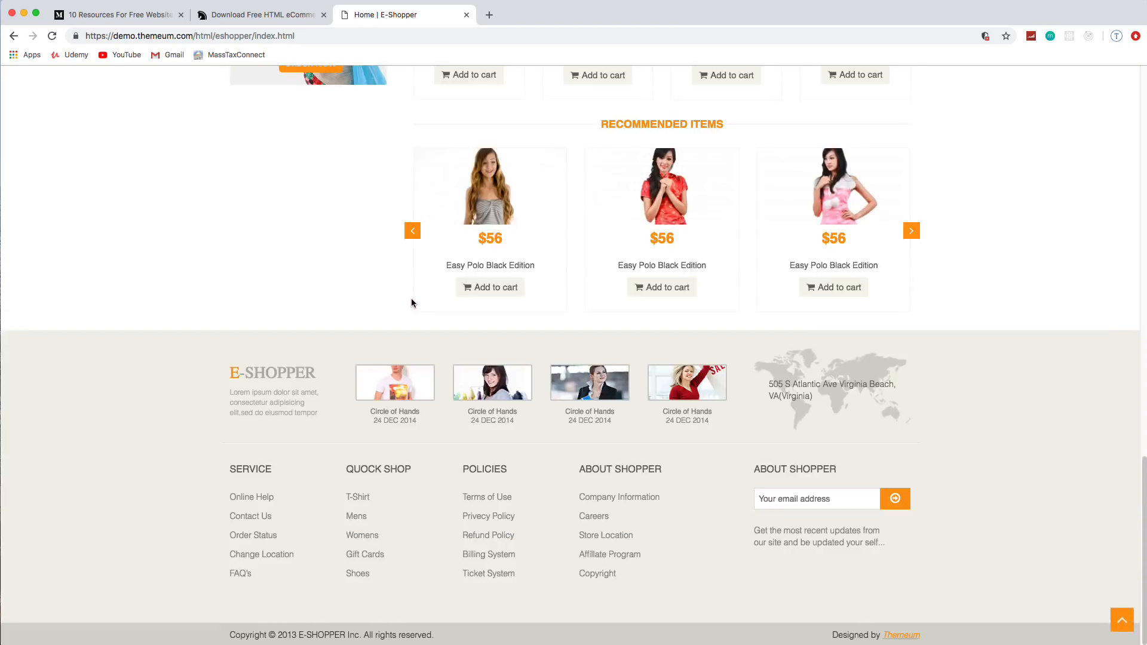
scroll(up, 3)
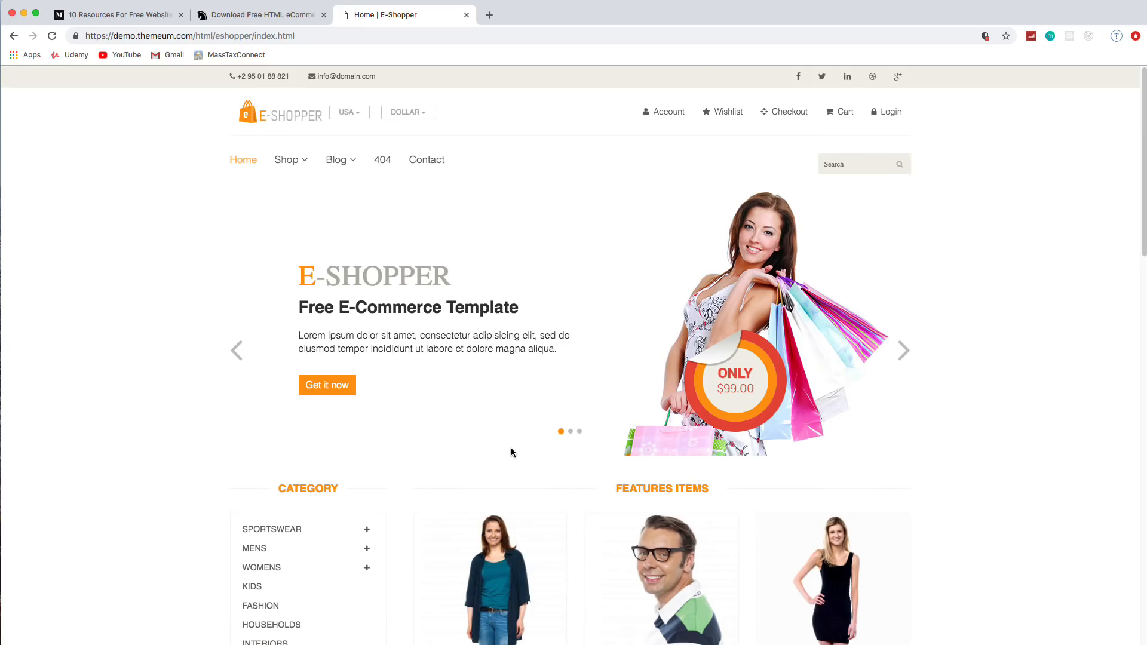
mouse_move(13, 37)
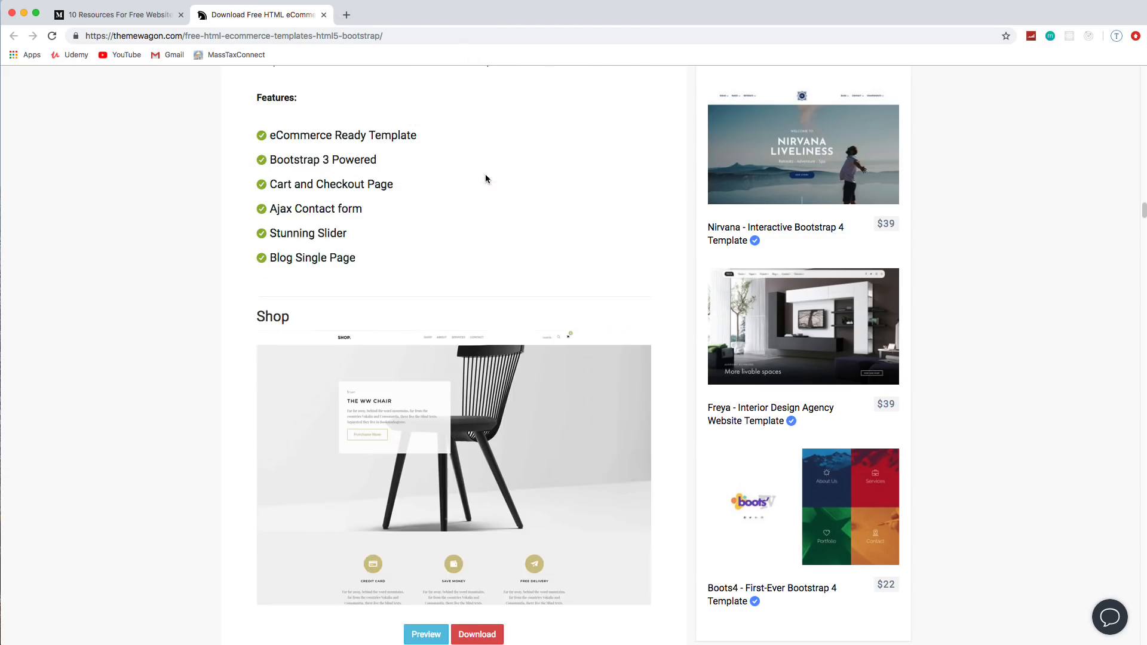
- Close the E-Shopper and Themewagon tabs, leaving only the Medium article
scroll(down, 3)
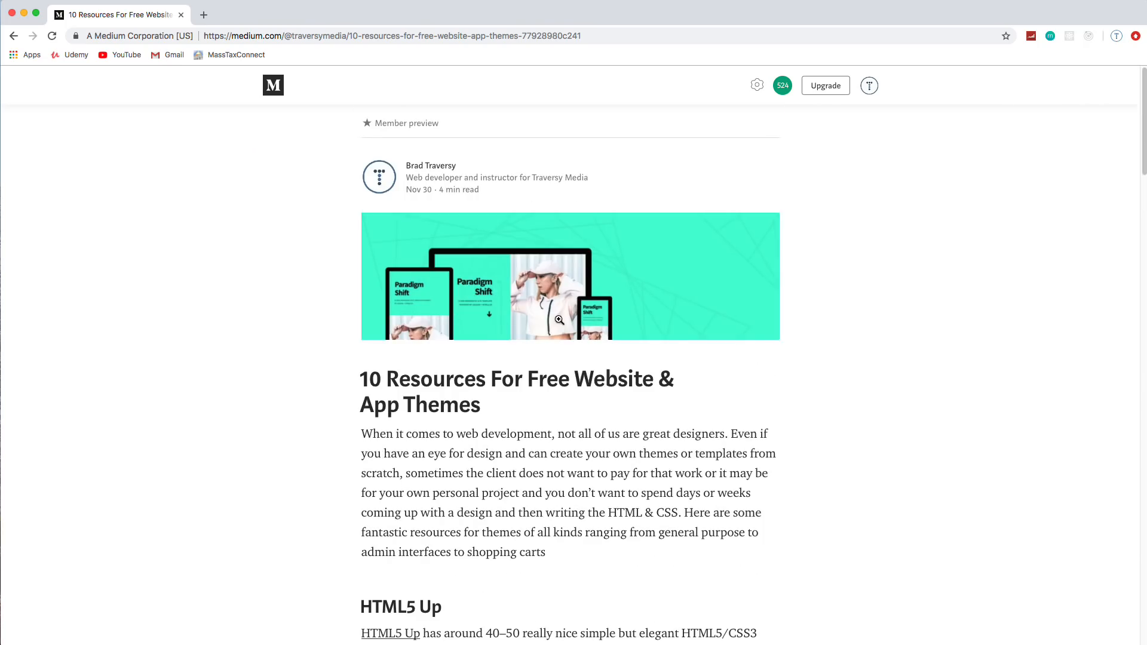
mouse_move(895, 340)
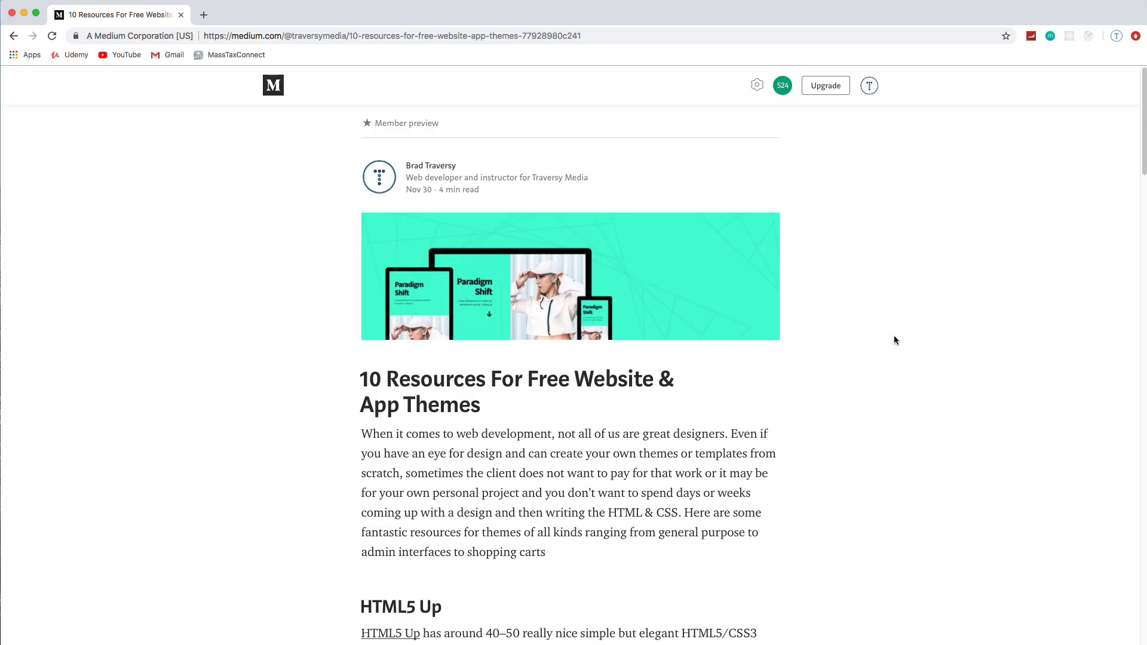